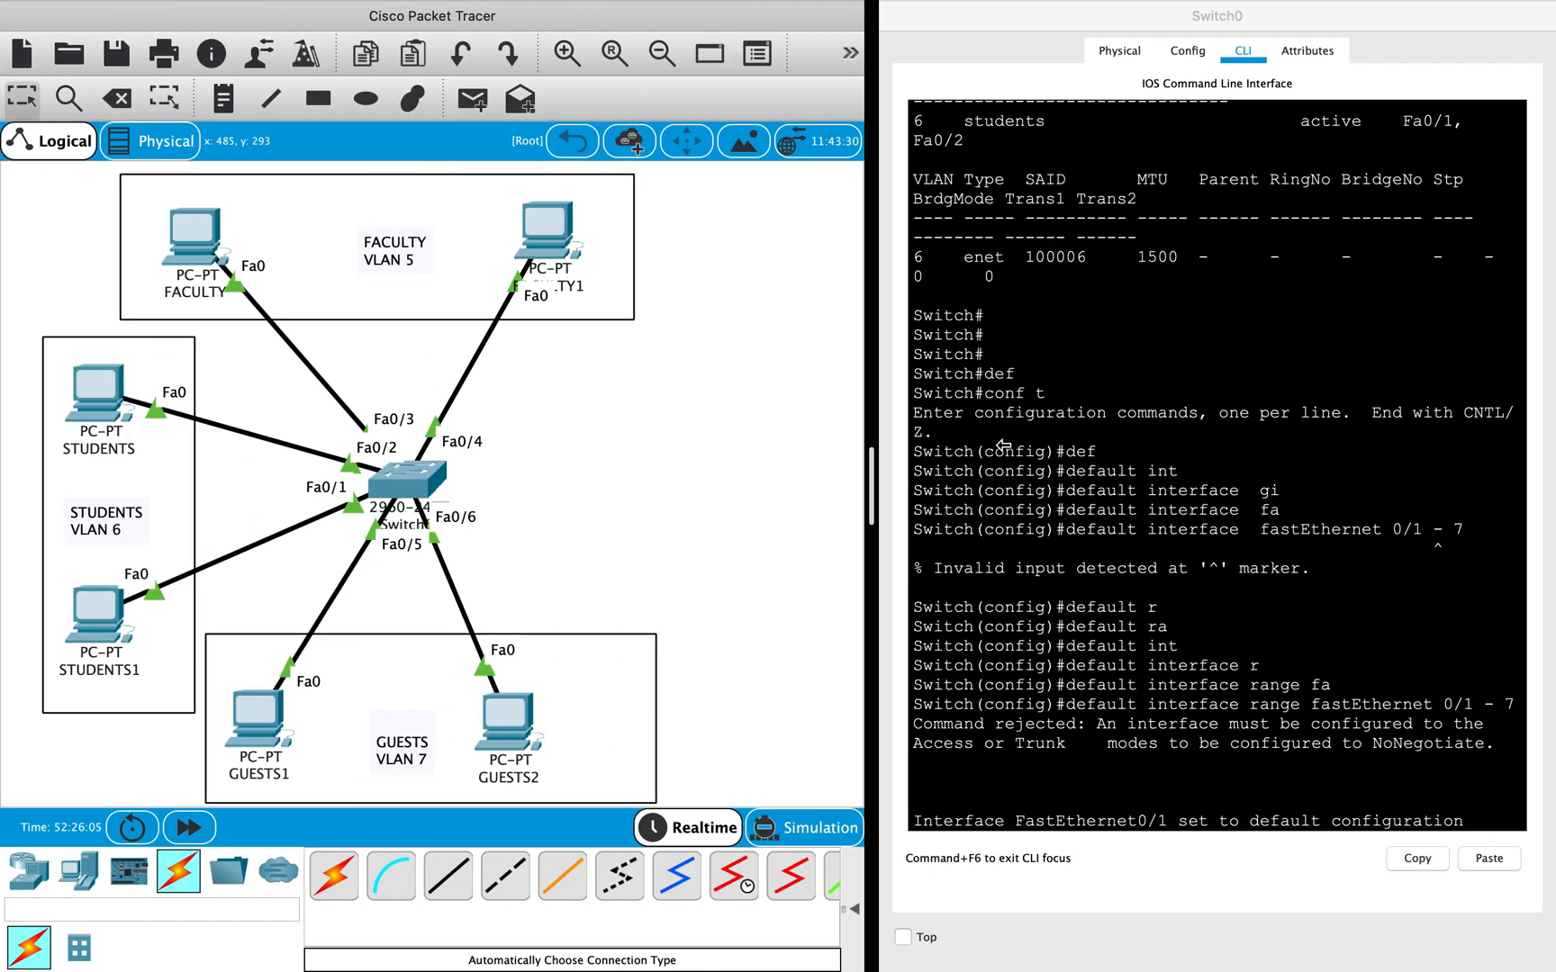
mouse_move(496, 272)
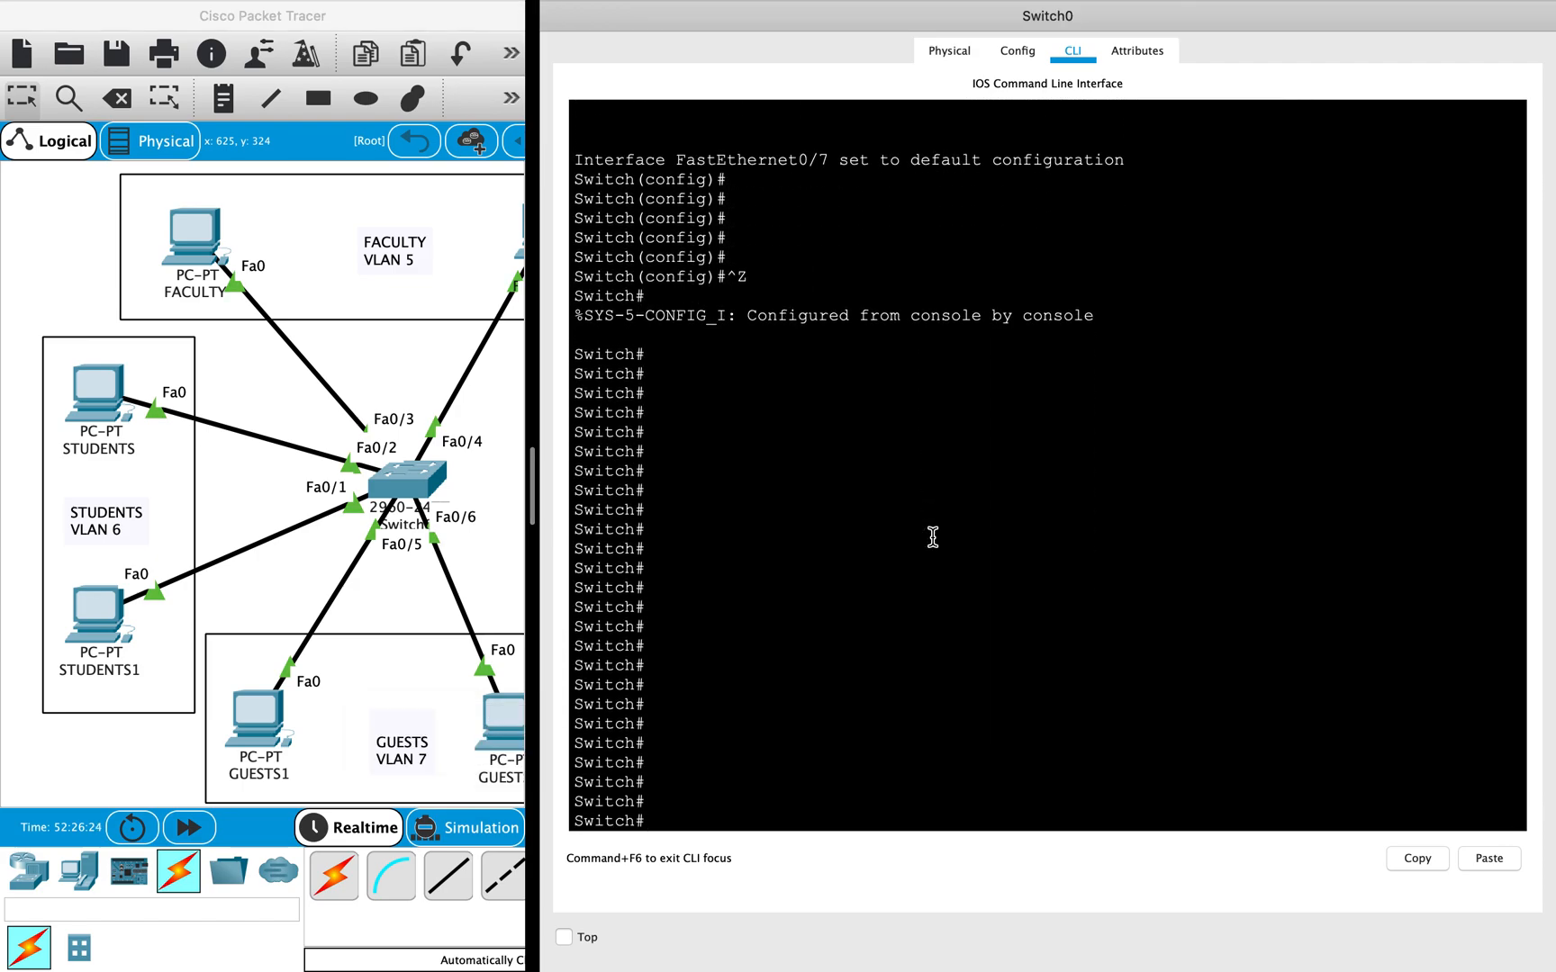
Step: From 'conf t', create VLAN 5 'faculty', VLAN 6 'students' and VLAN 7 'guests'
type("c")
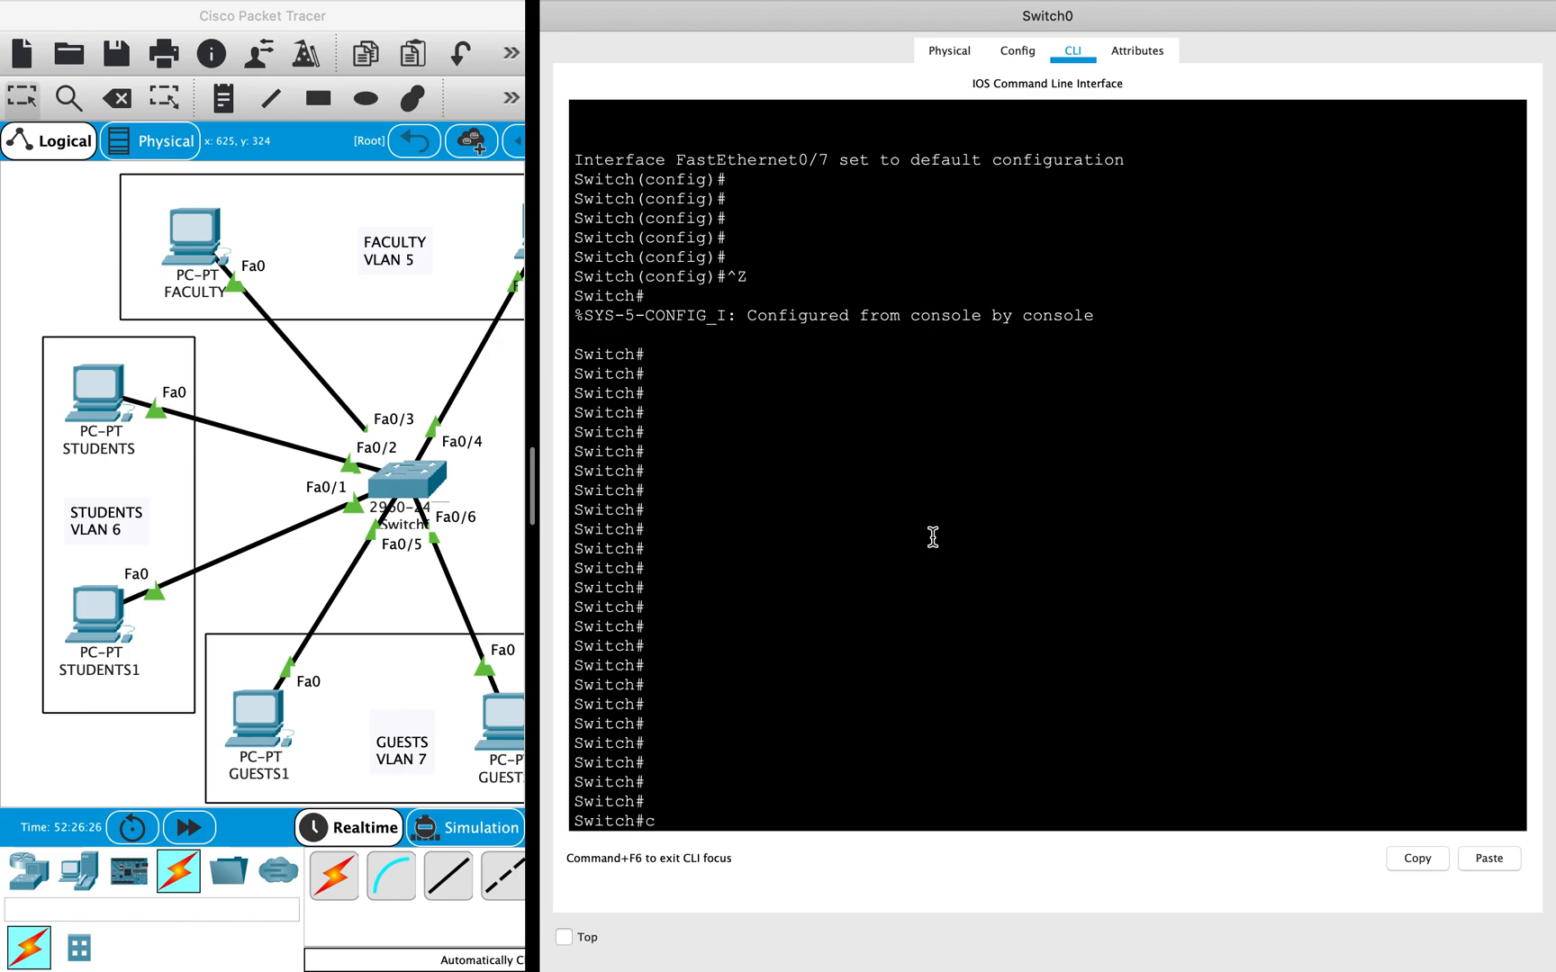
type("onf t")
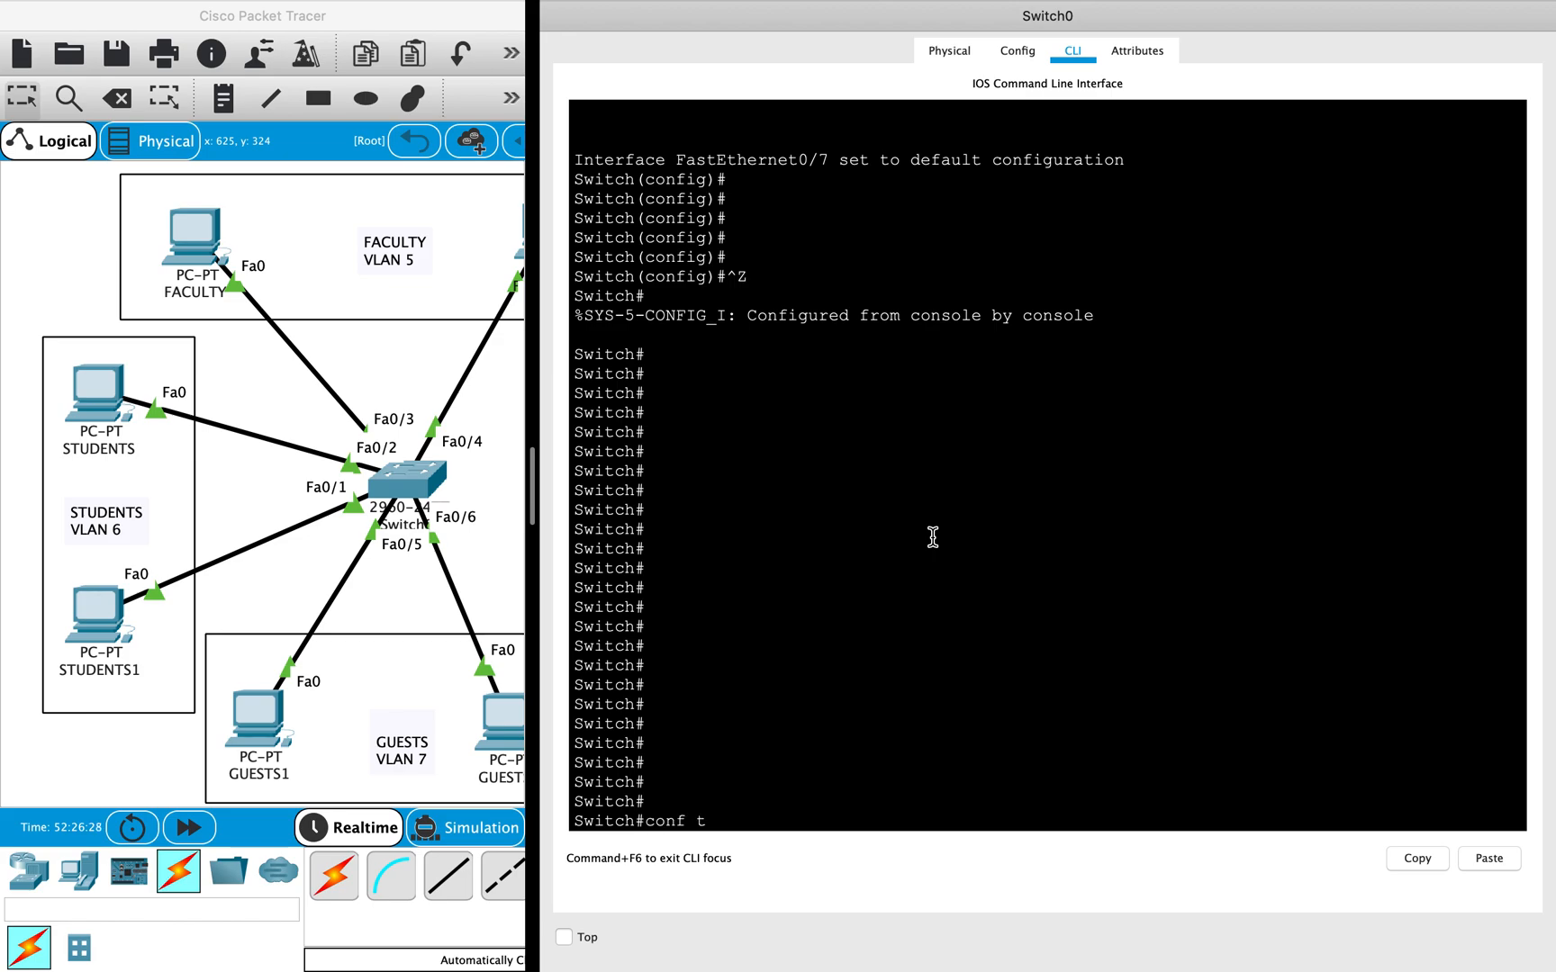
key("Enter")
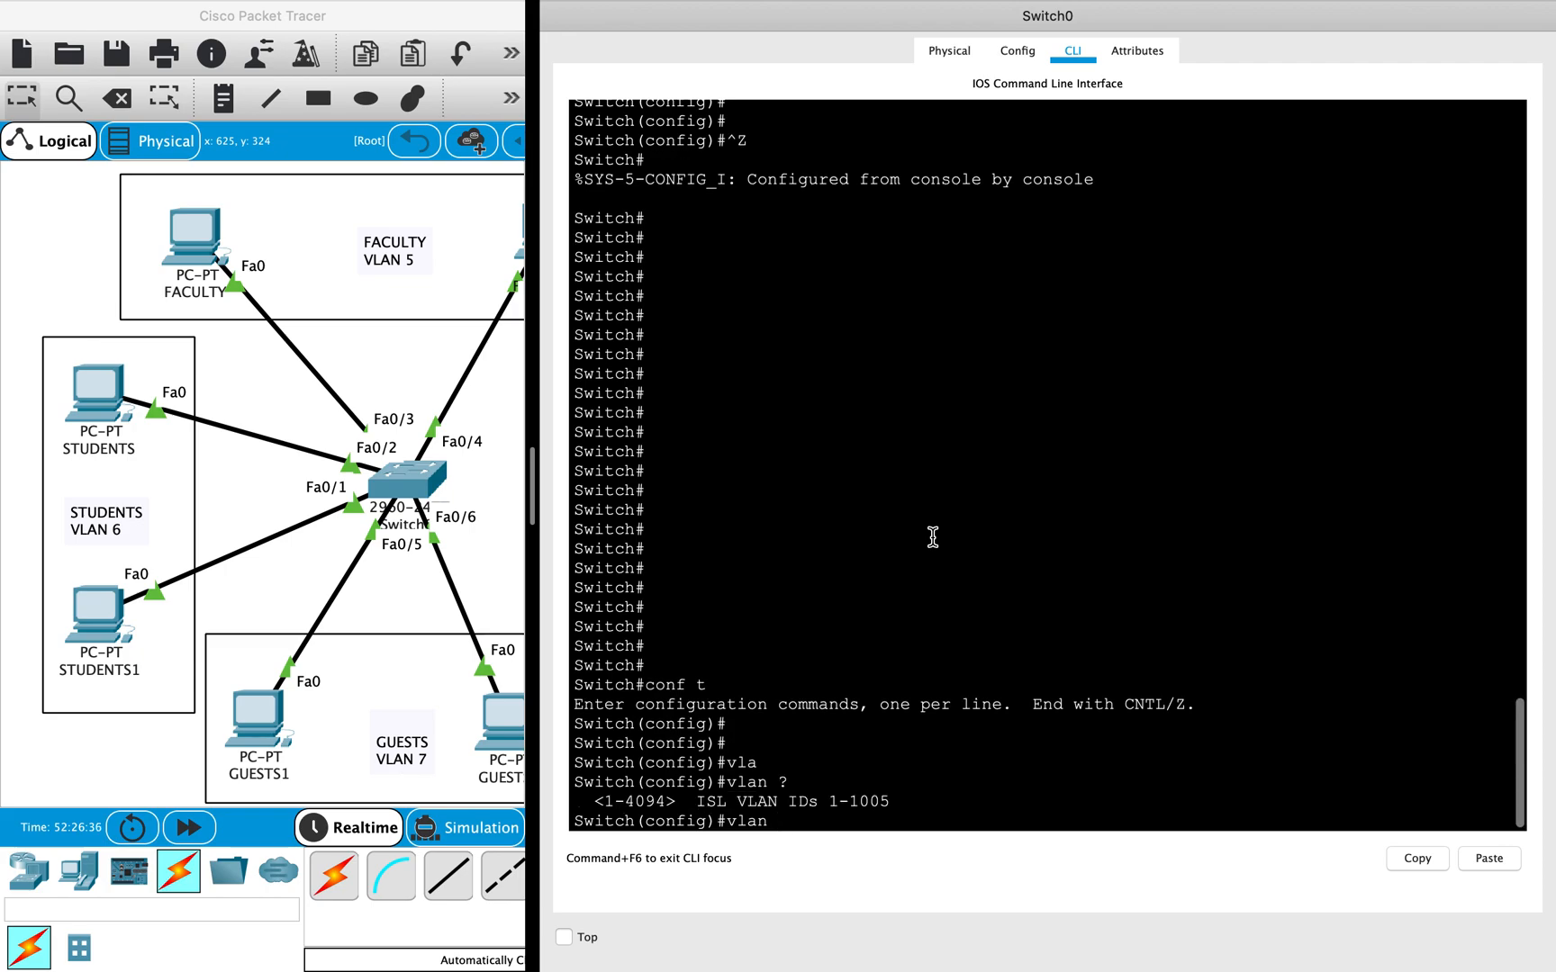
type("5")
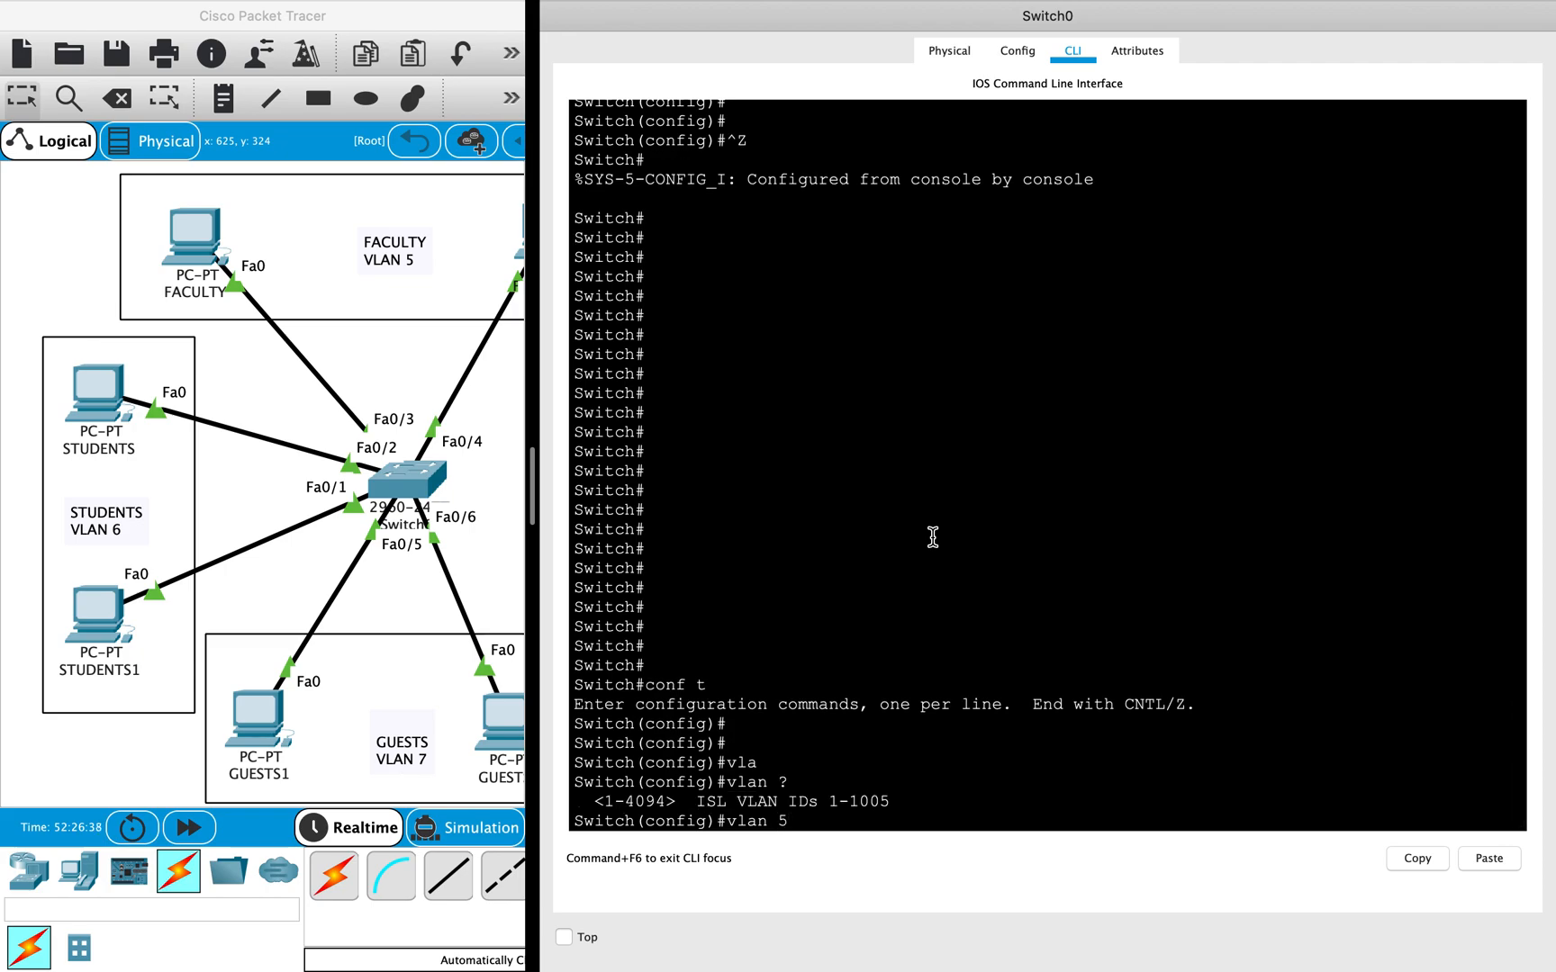
key("Enter")
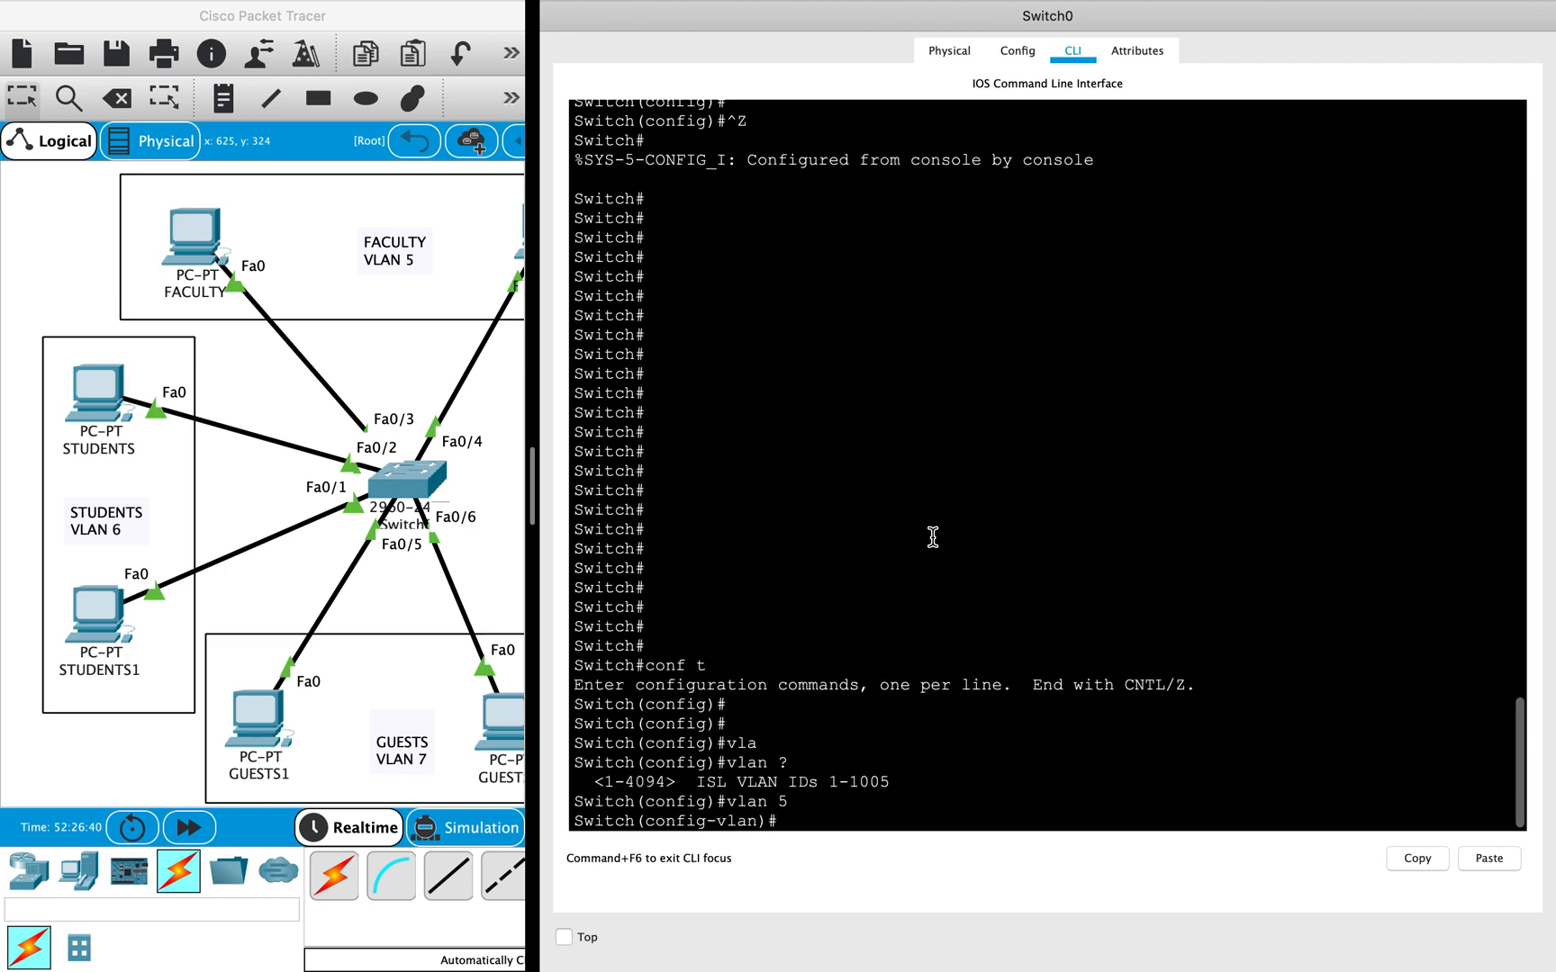
type("name faculty")
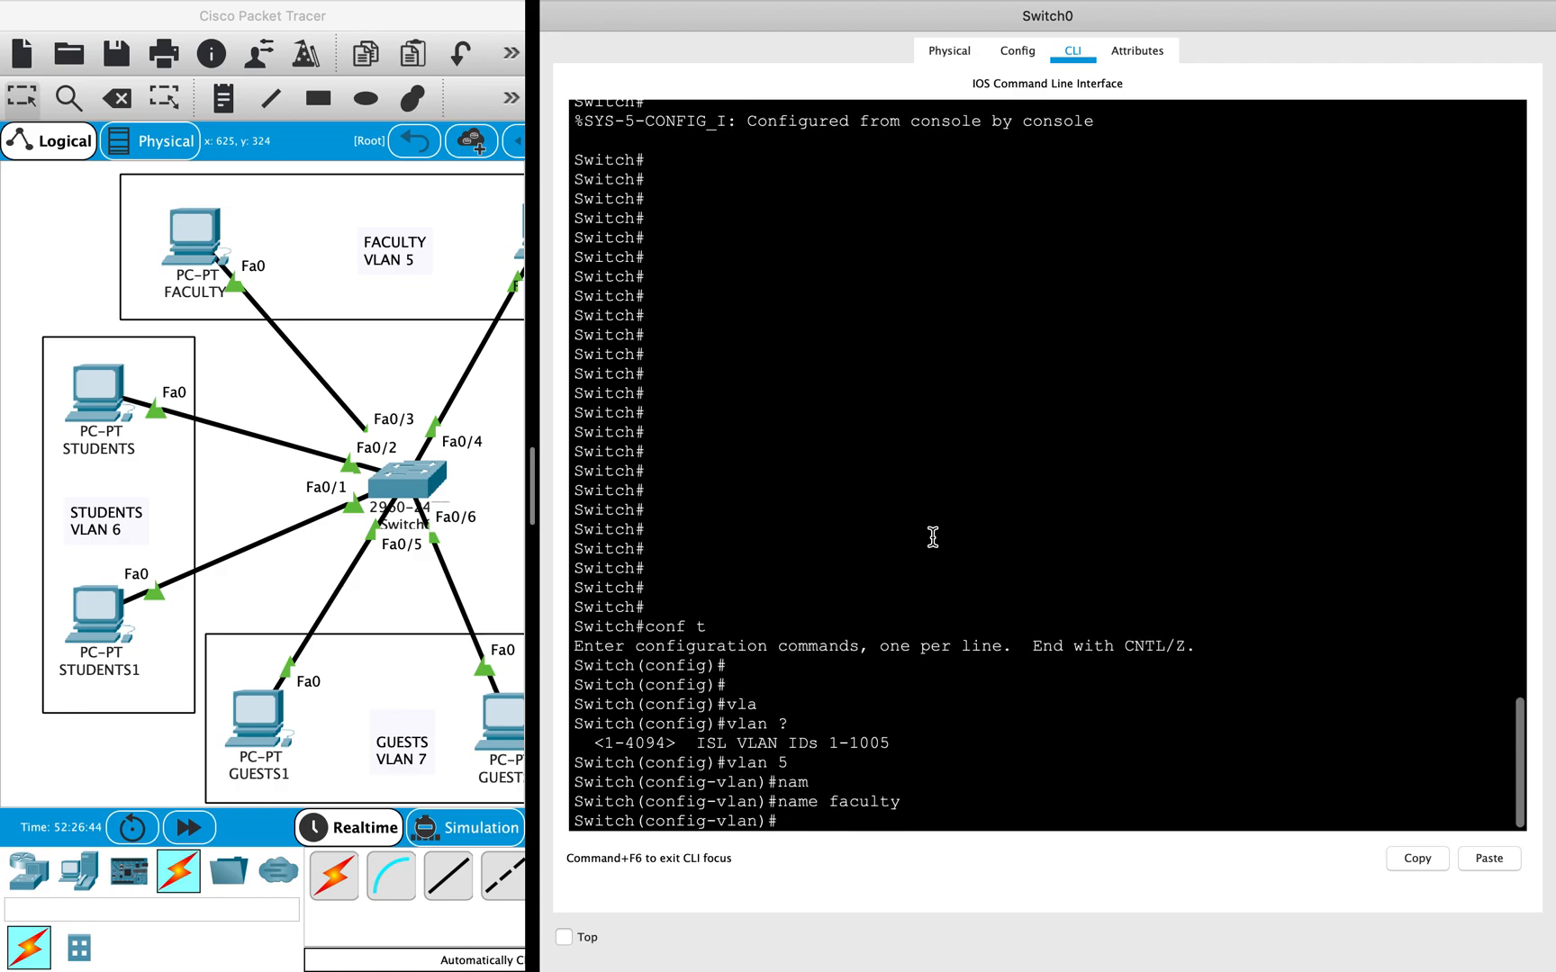
type("vlan 6")
type("name s")
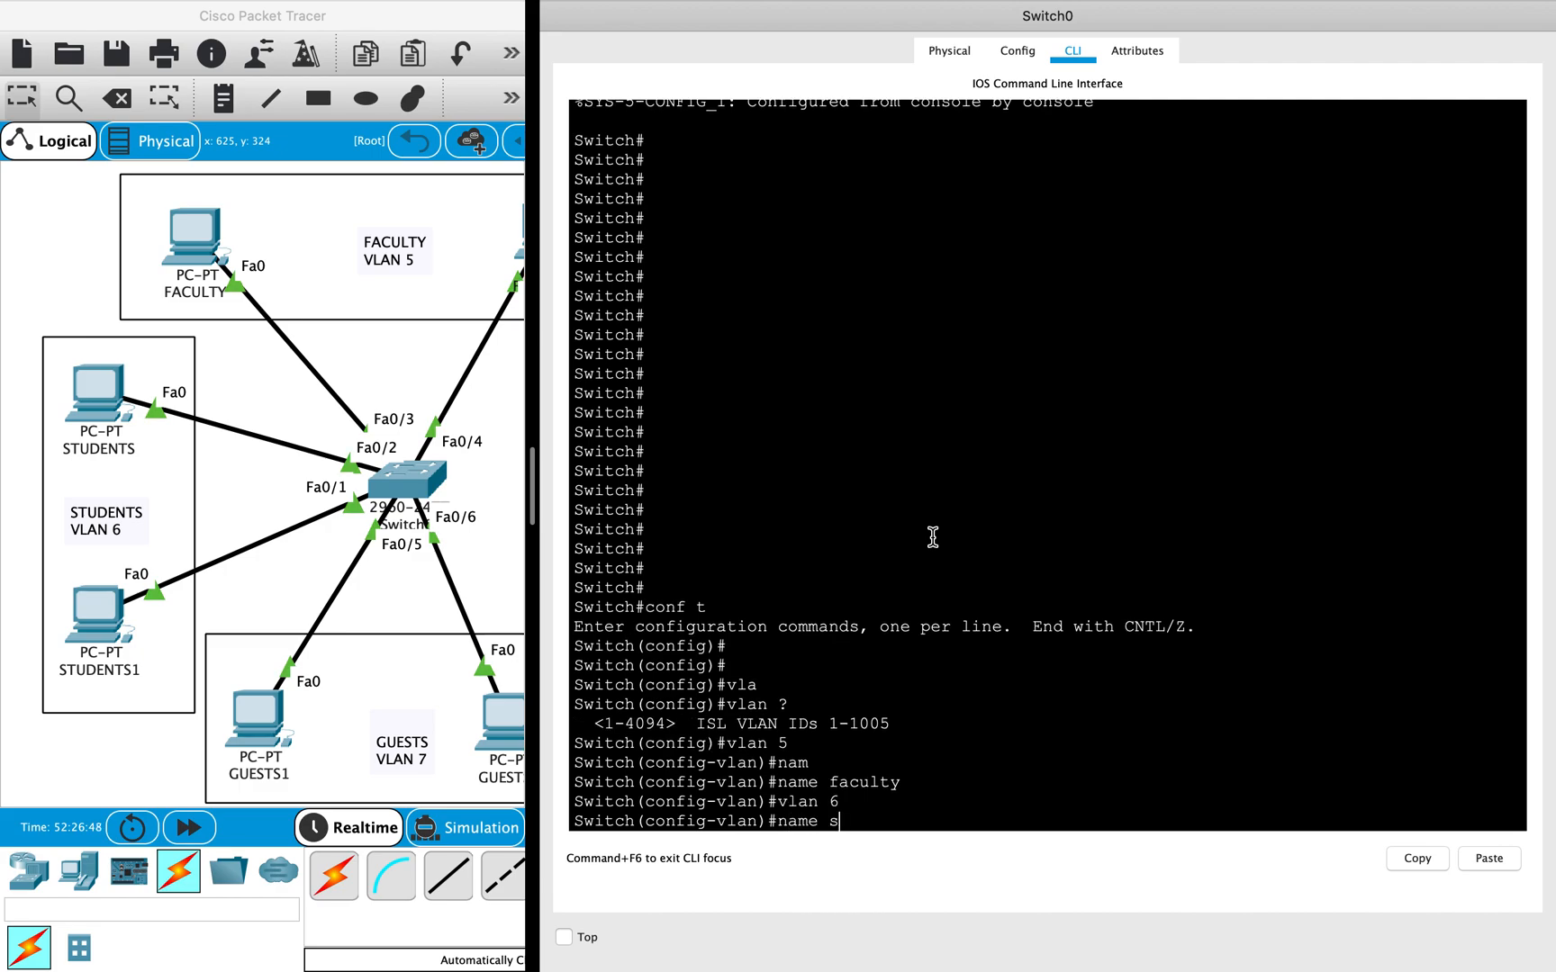
type("tudents")
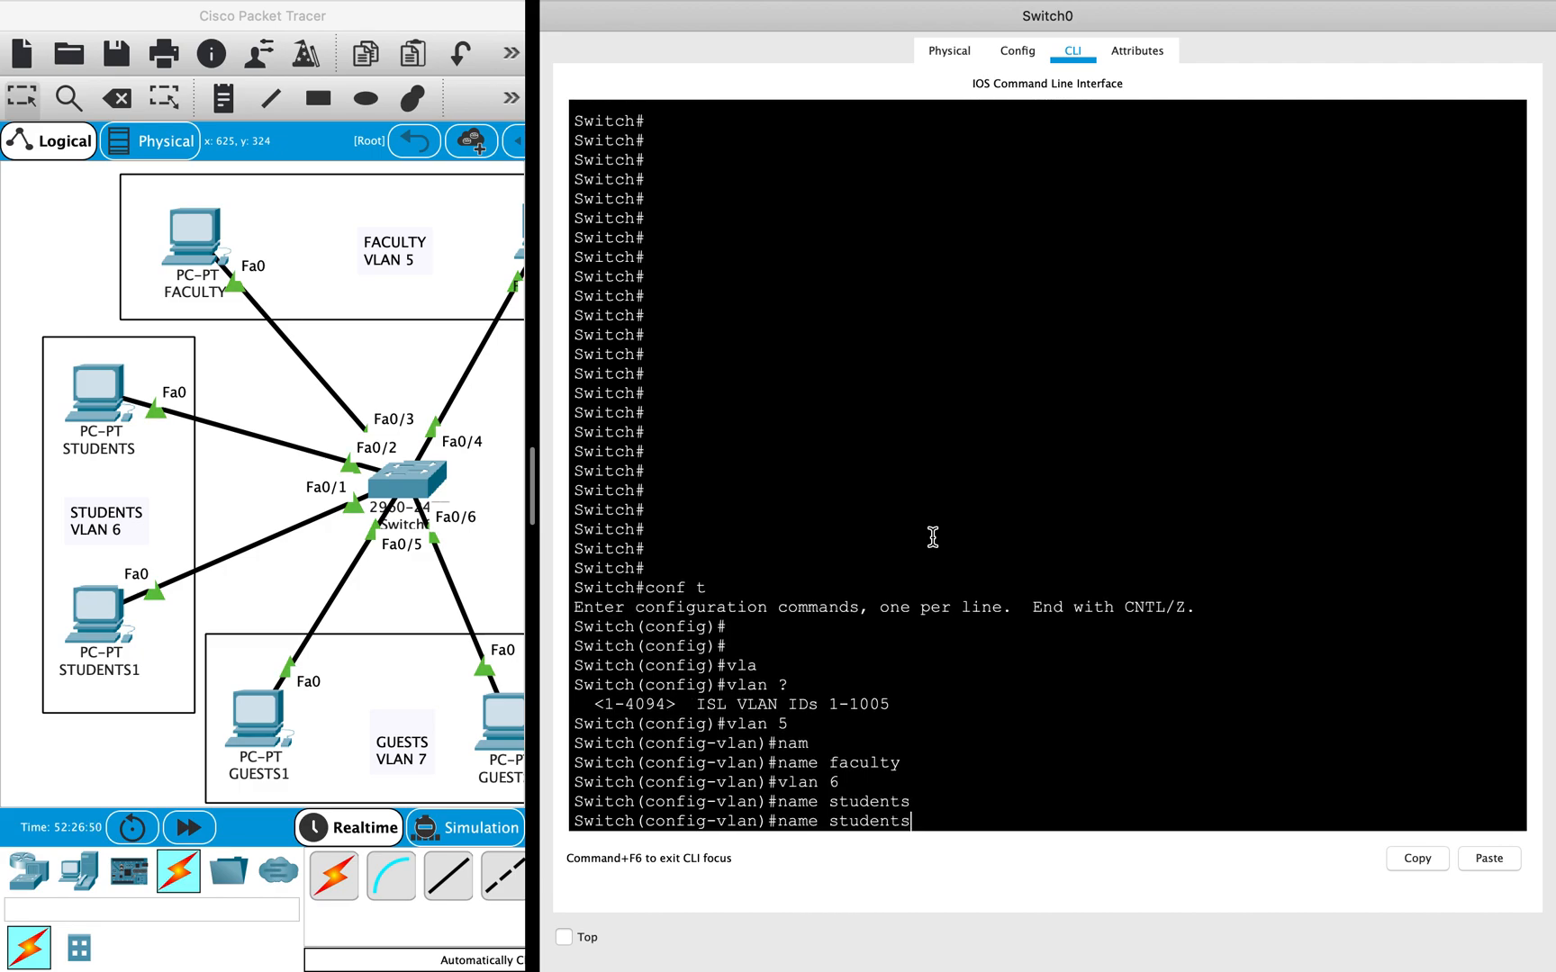
type("vlan 7")
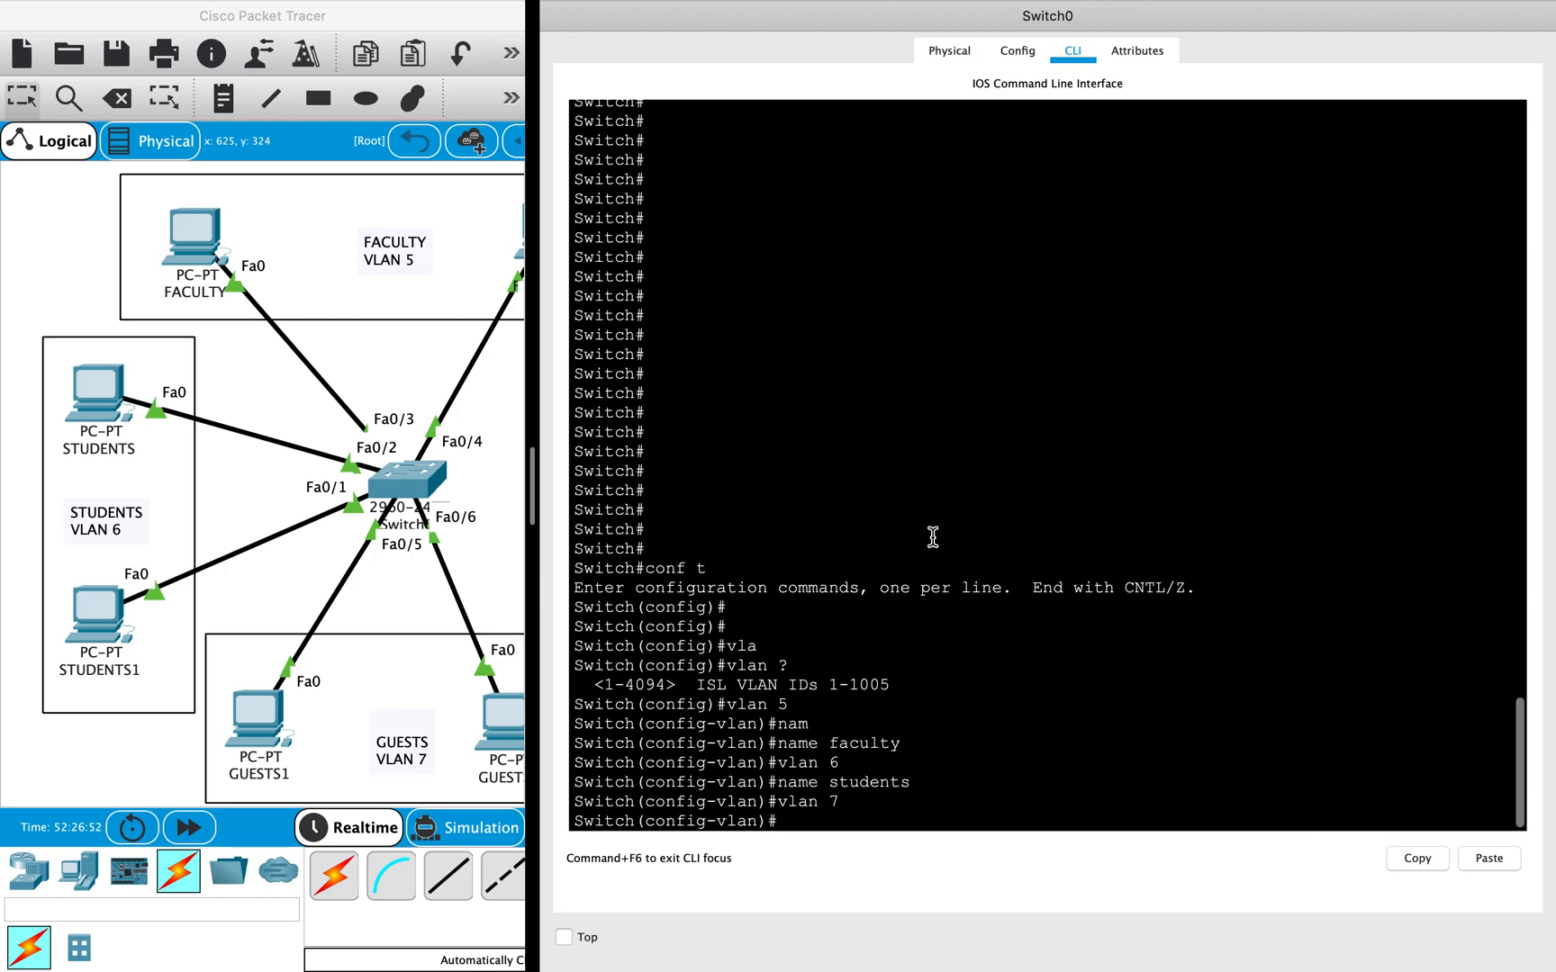
type("name guest")
type("so")
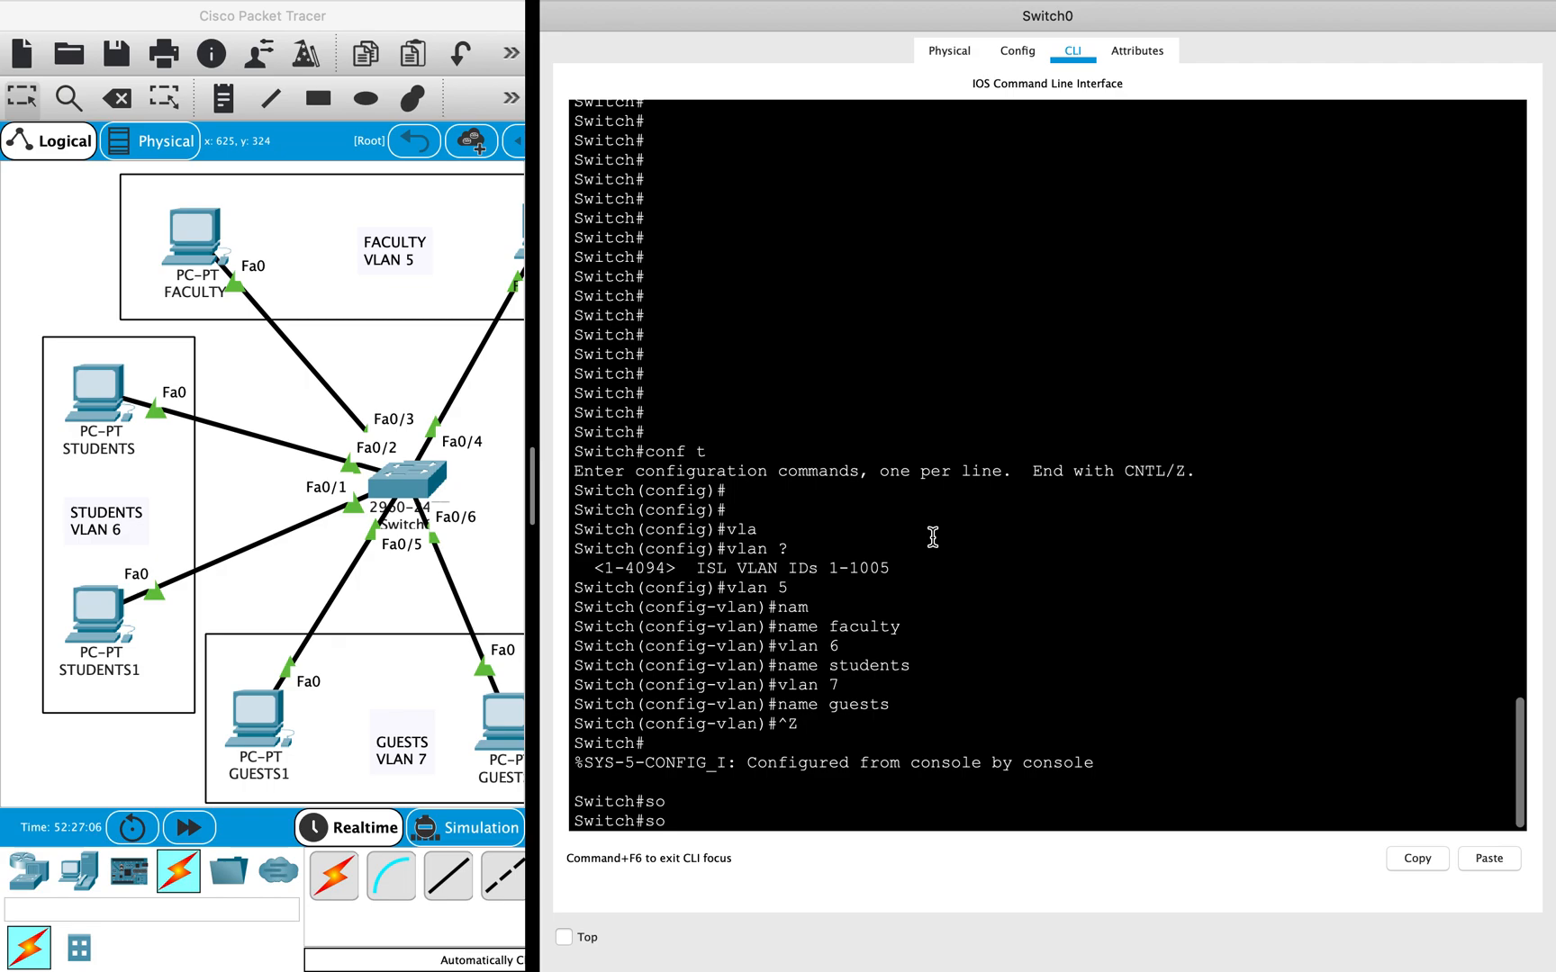
Step: Run 'show vlan' and highlight the faculty, students and guests rows
type("show vlan")
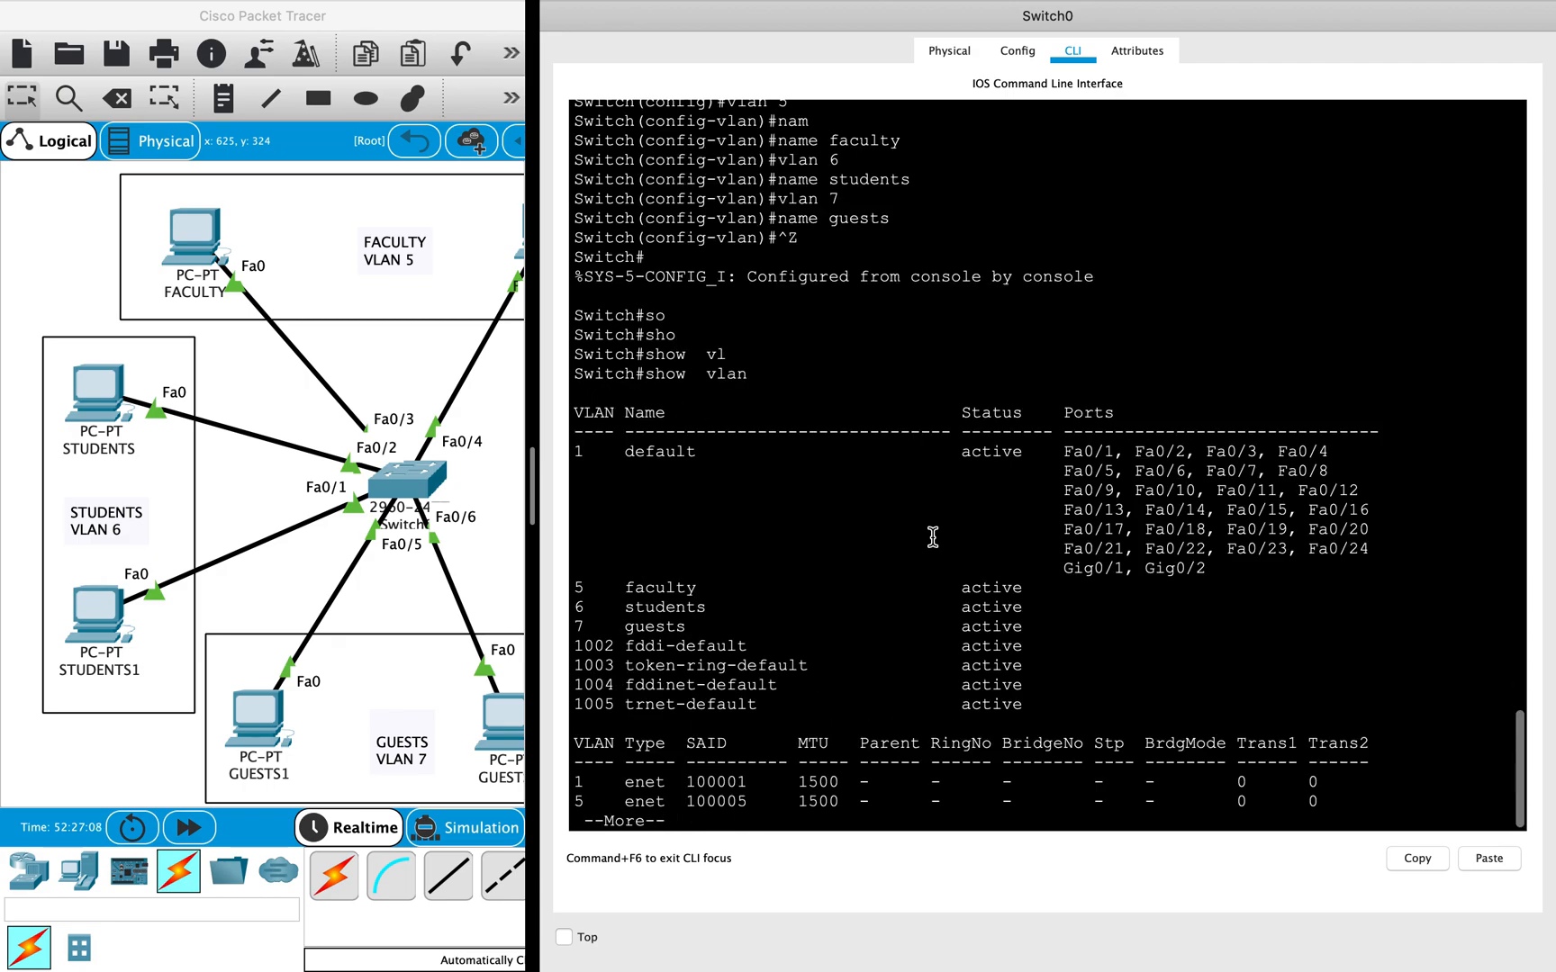
mouse_move(700, 626)
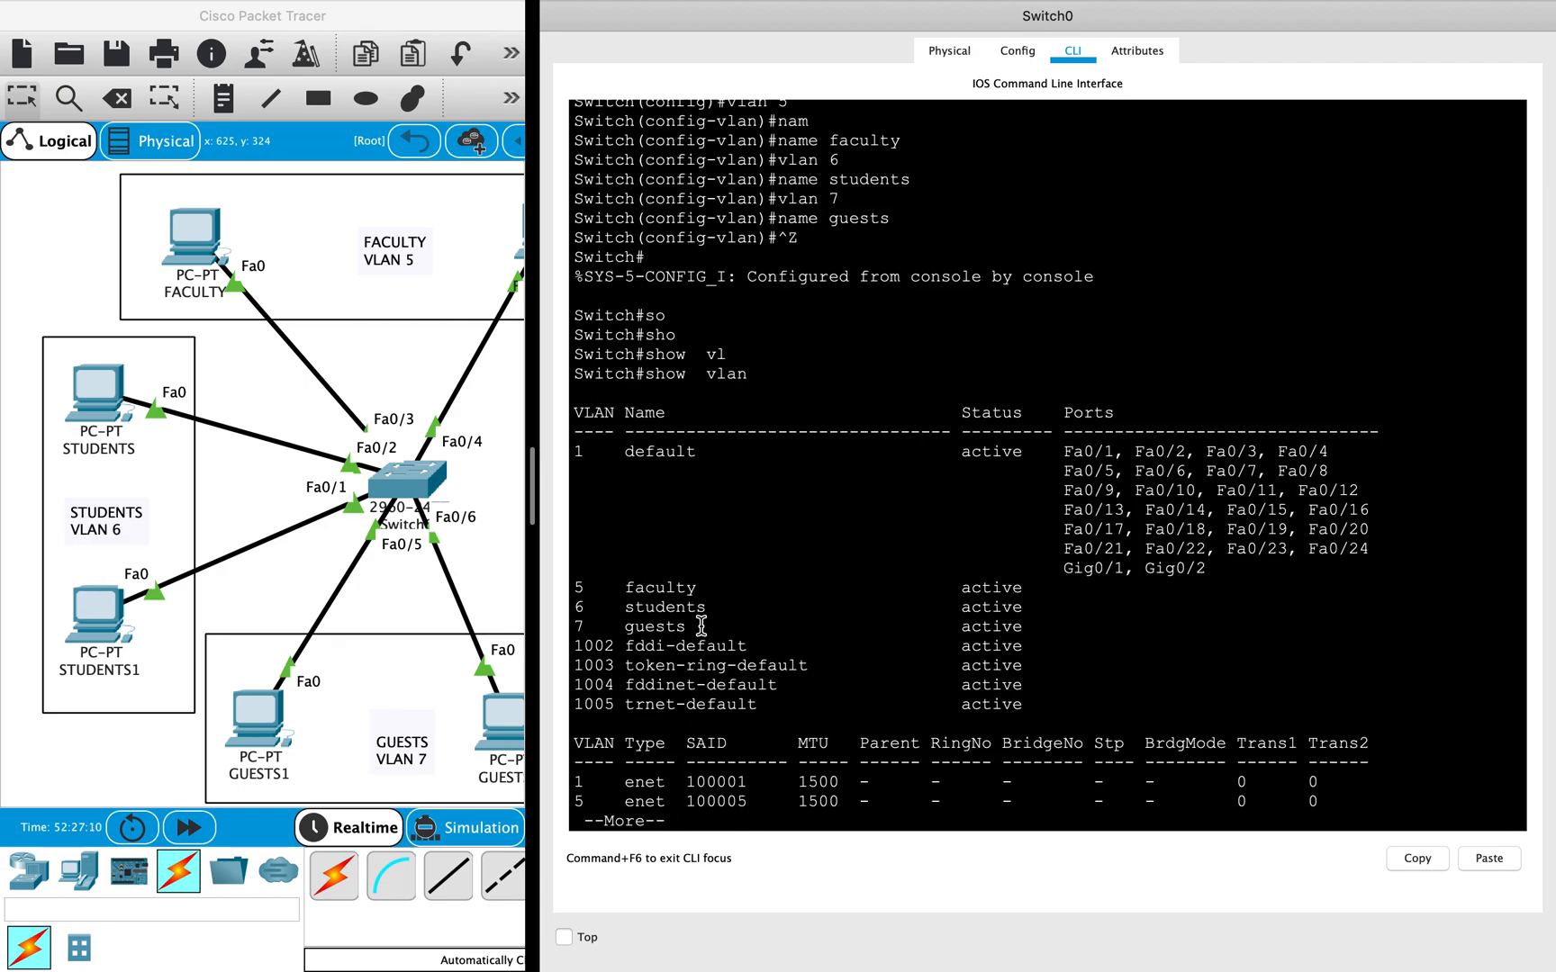
left_click_drag(571, 581, 694, 624)
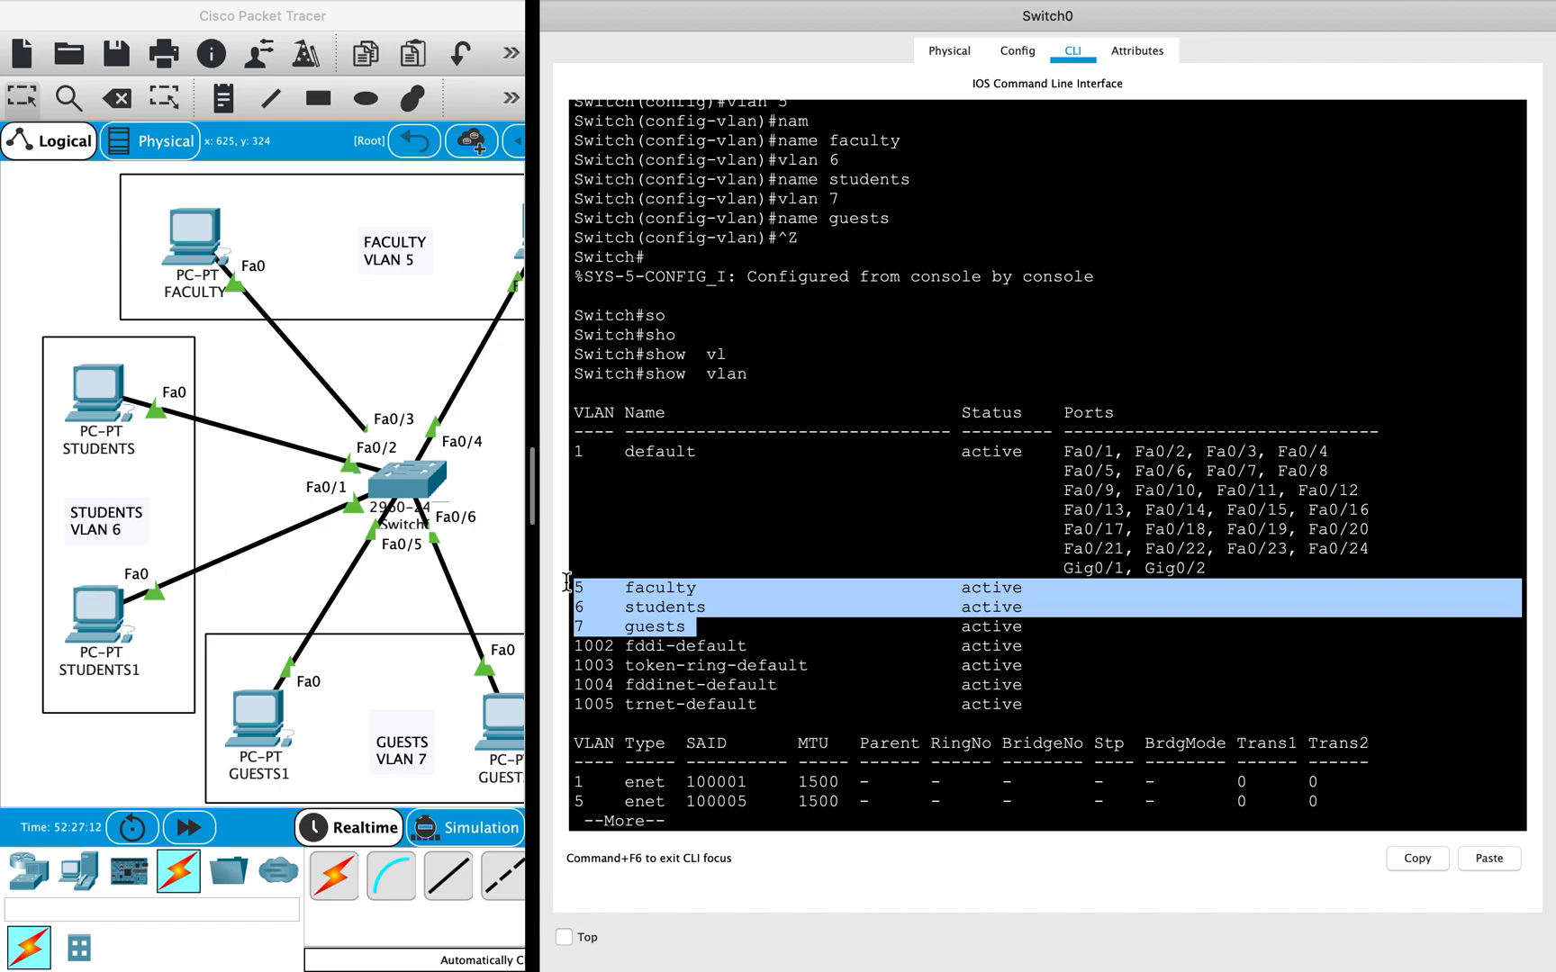
mouse_move(1177, 509)
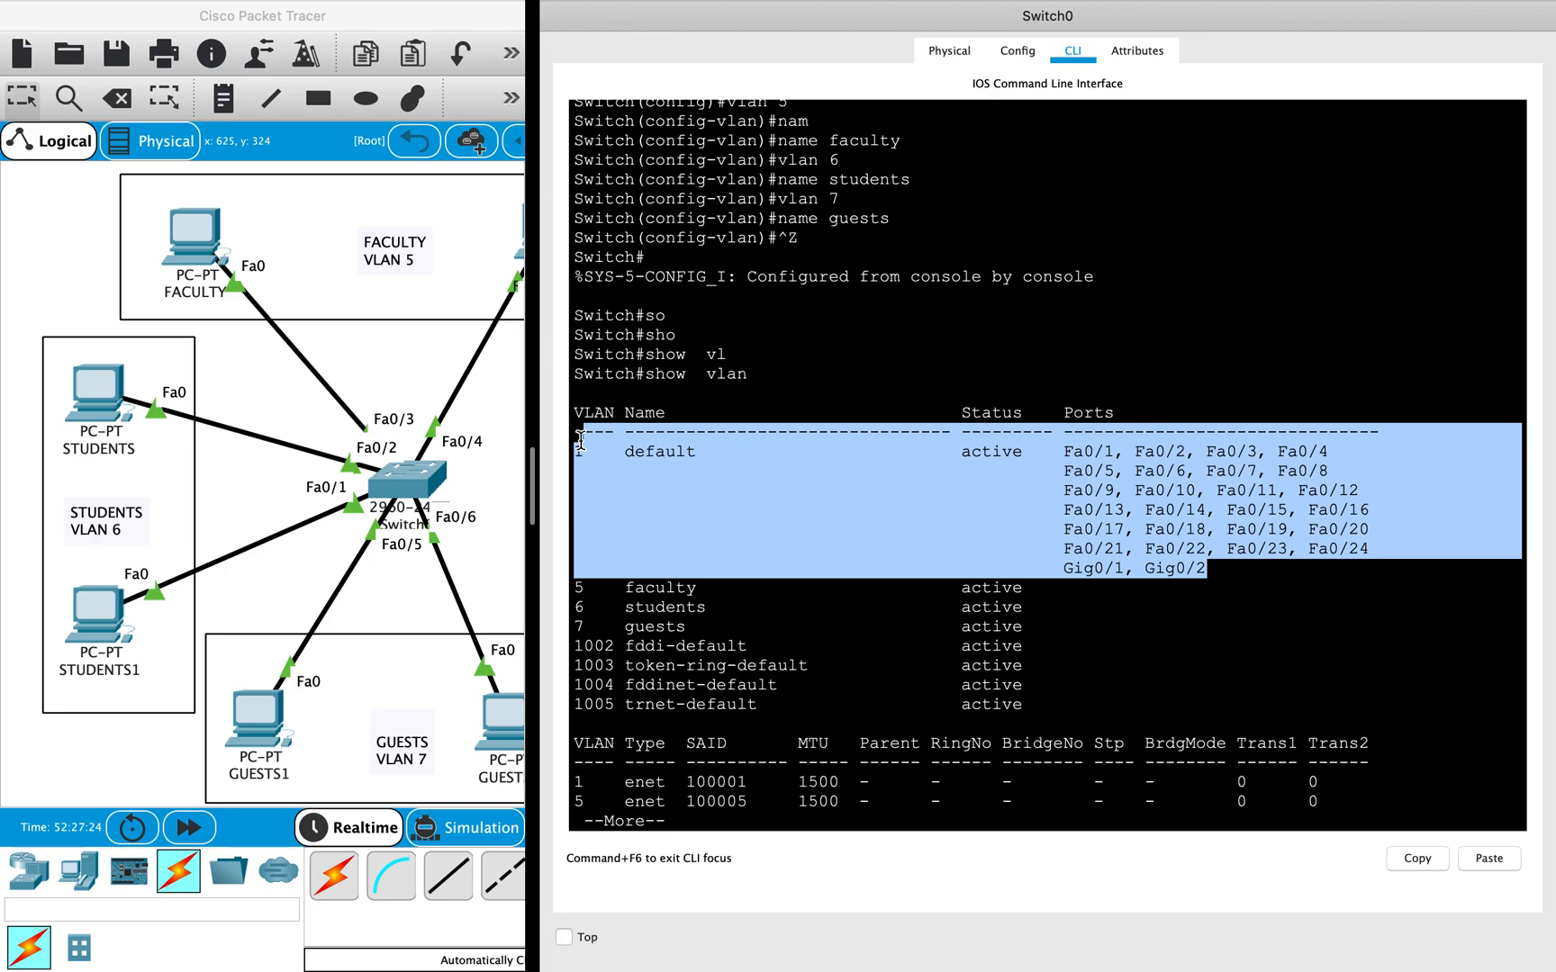
mouse_move(829, 607)
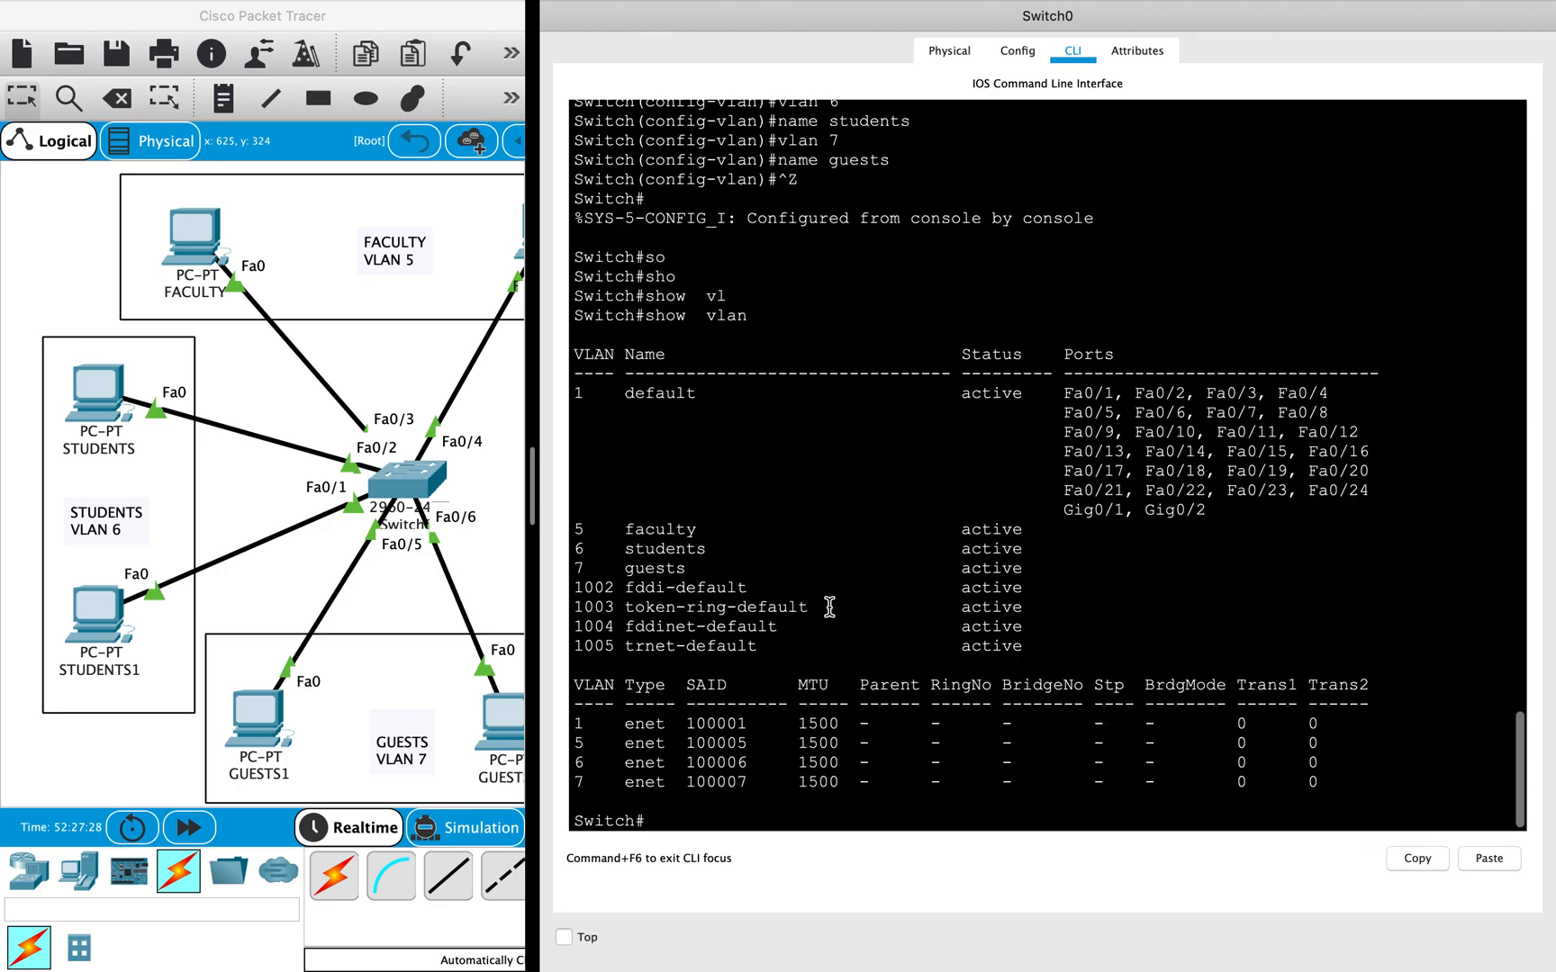
Step: Configure interface Fa0/3 as an access port in VLAN 5
type("conf t")
type("interface")
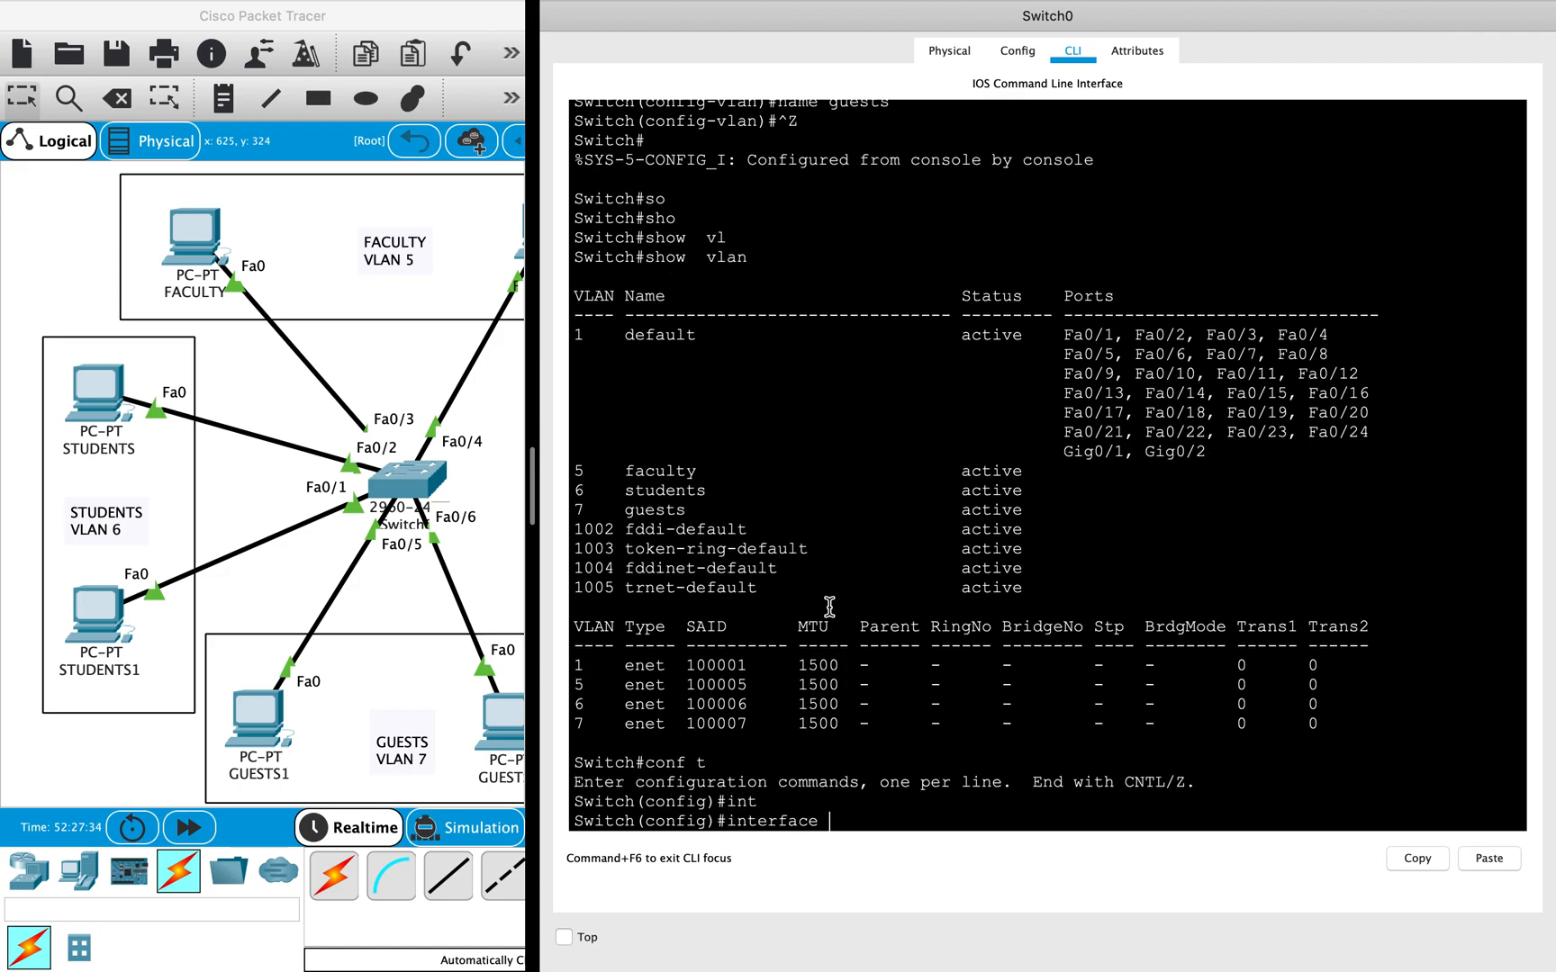
mouse_move(469, 452)
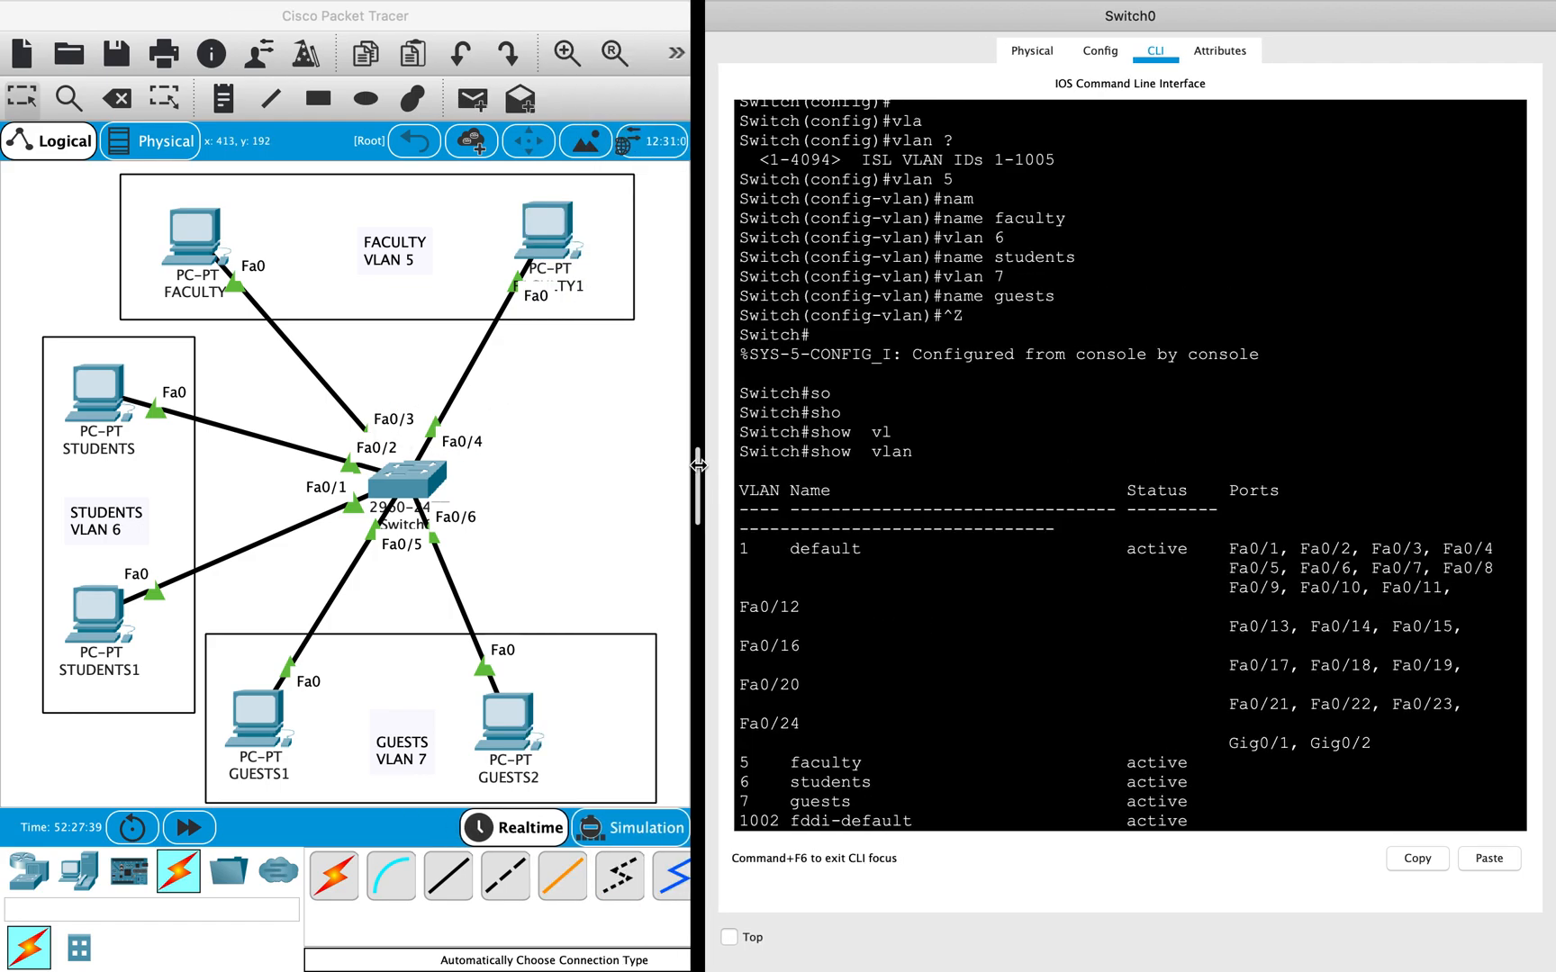
type("interface")
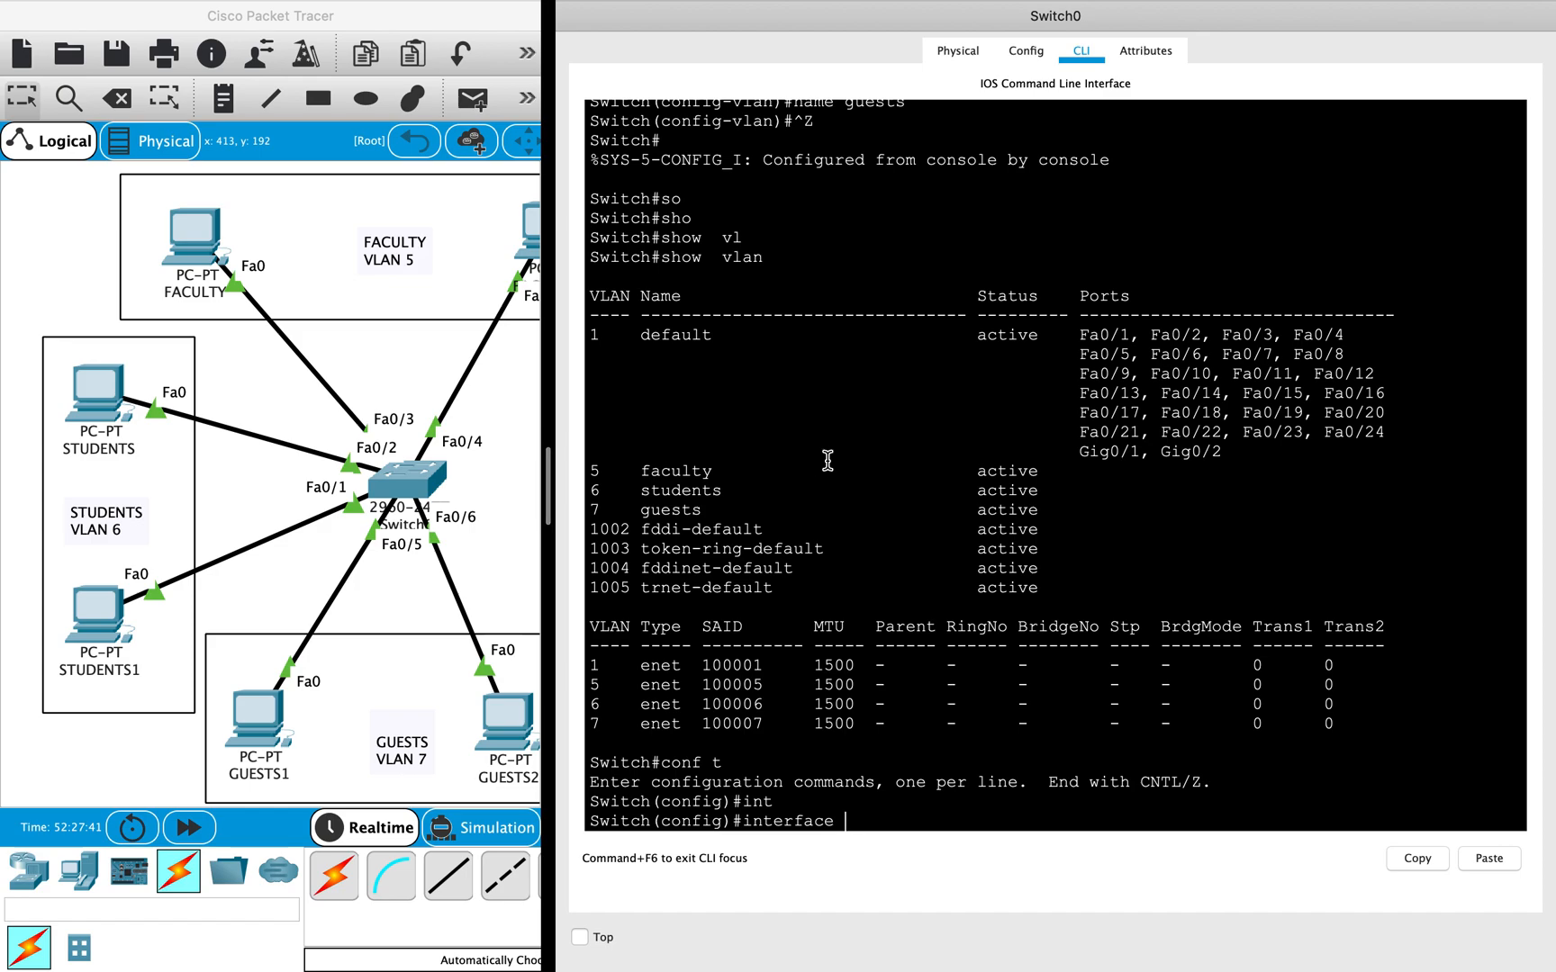
type("fastEthernet 0/3")
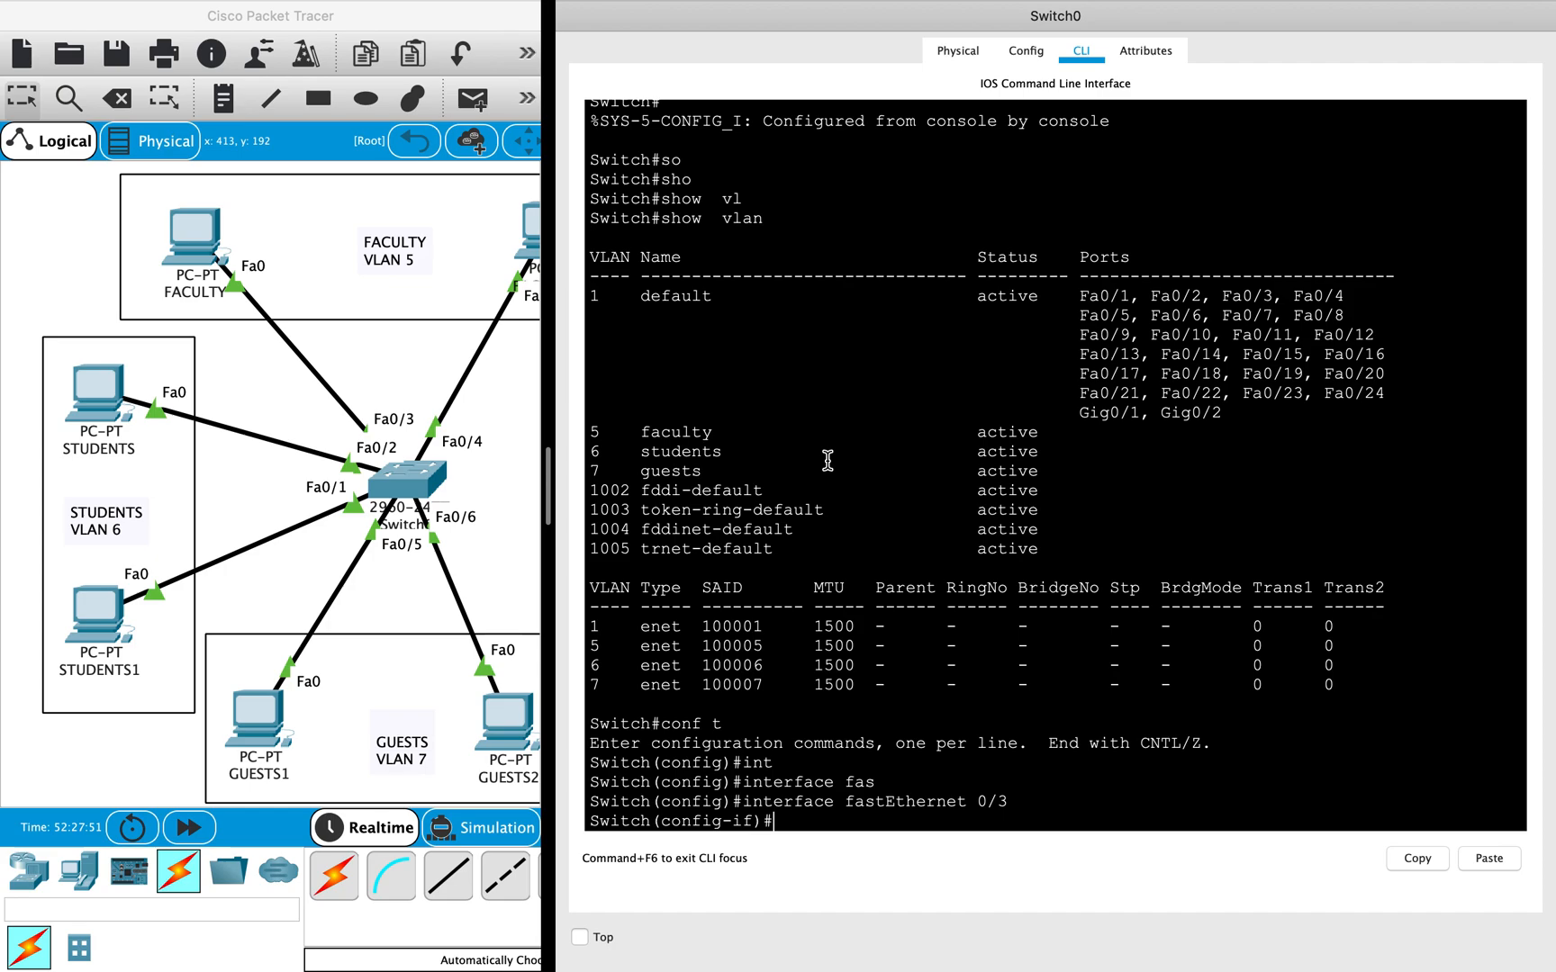
type("switchport mode acces")
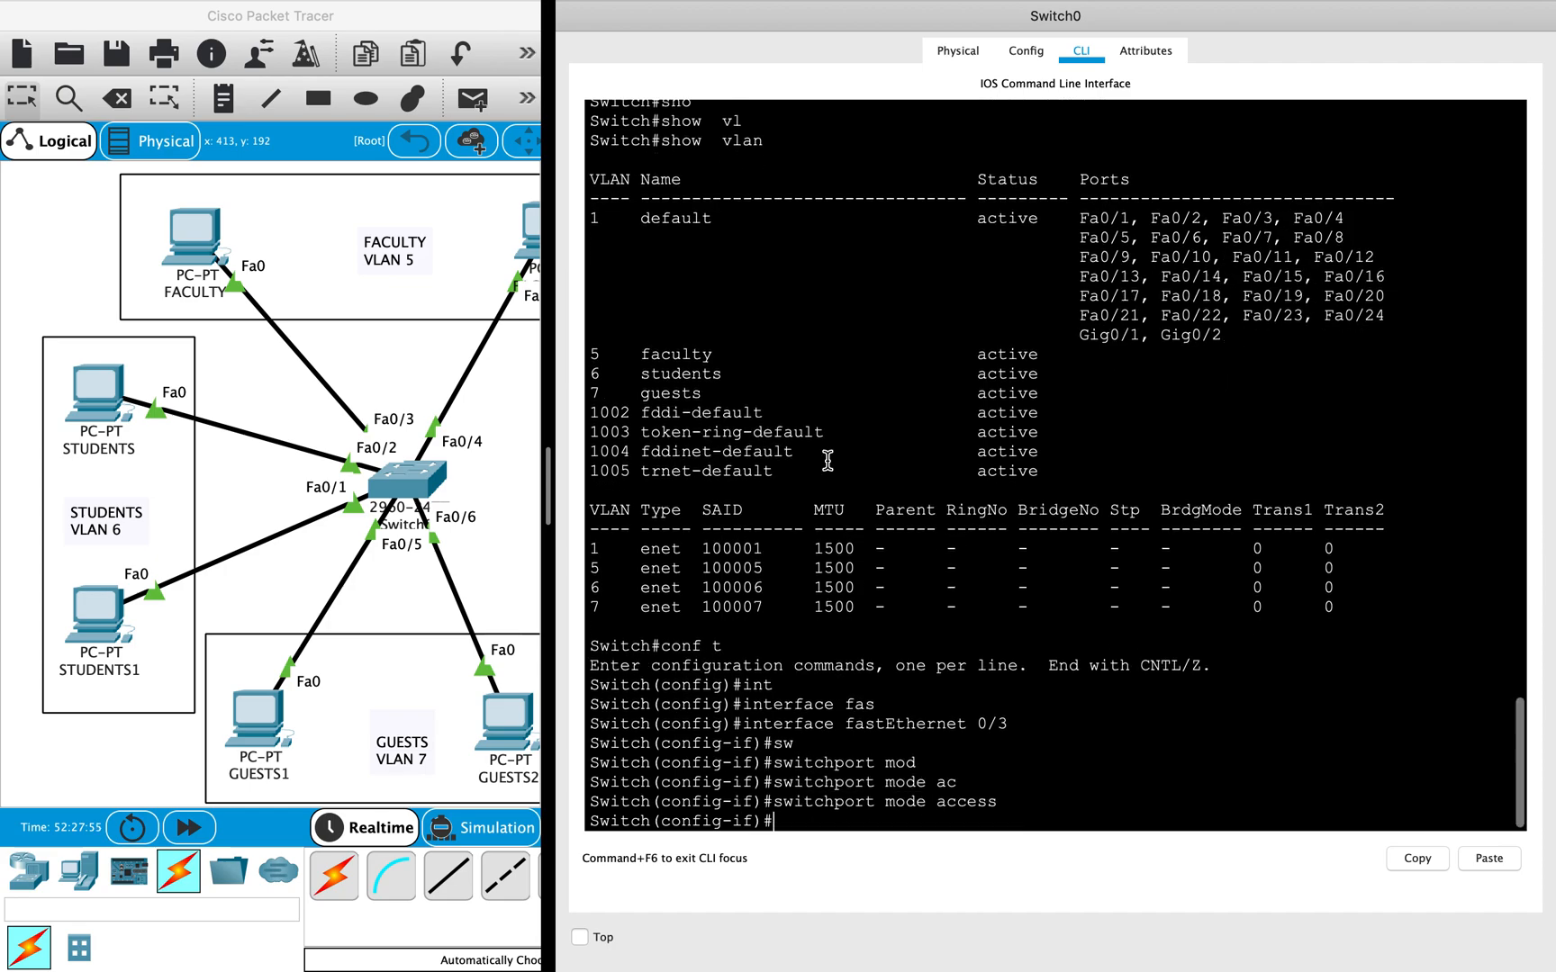
type("switchport a")
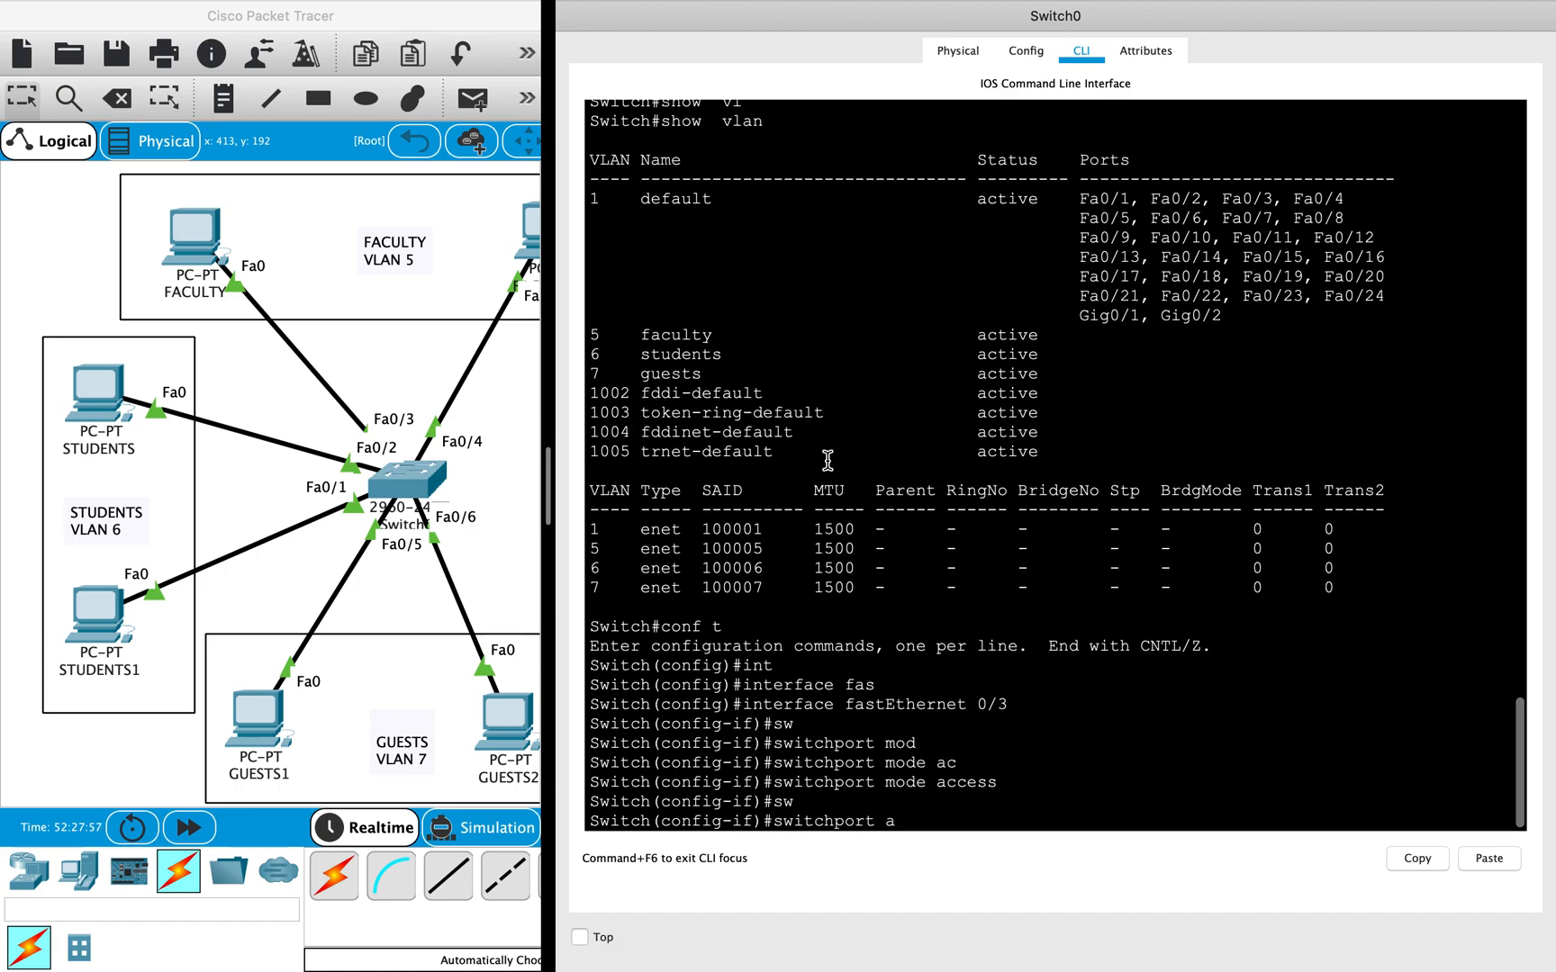
type("switchport access vlan")
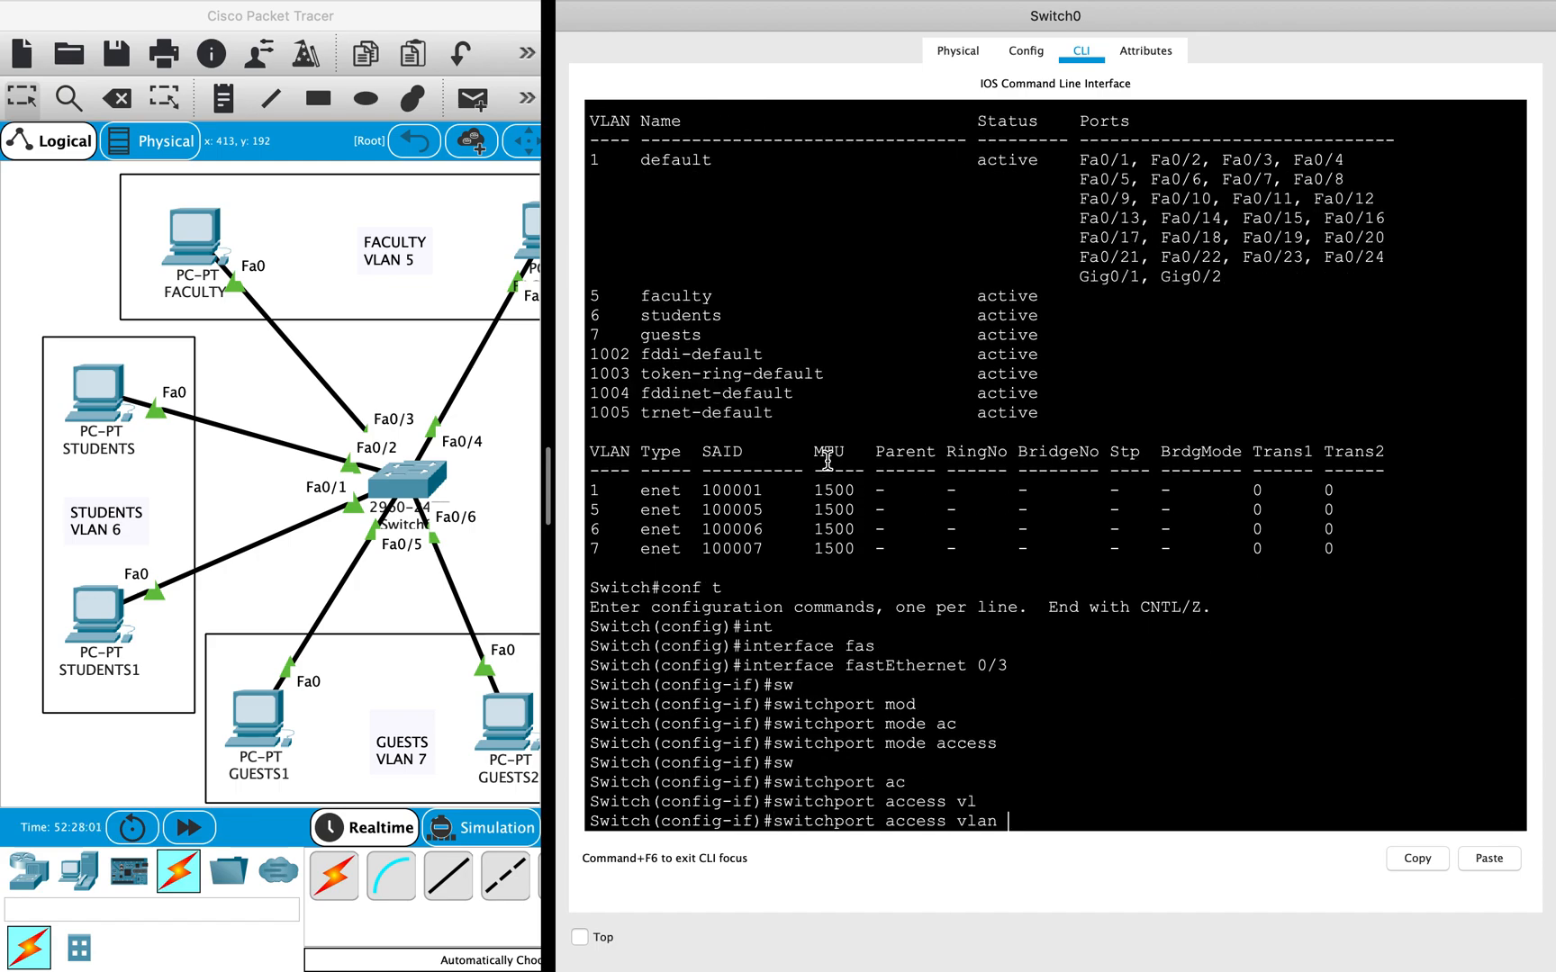
type("5")
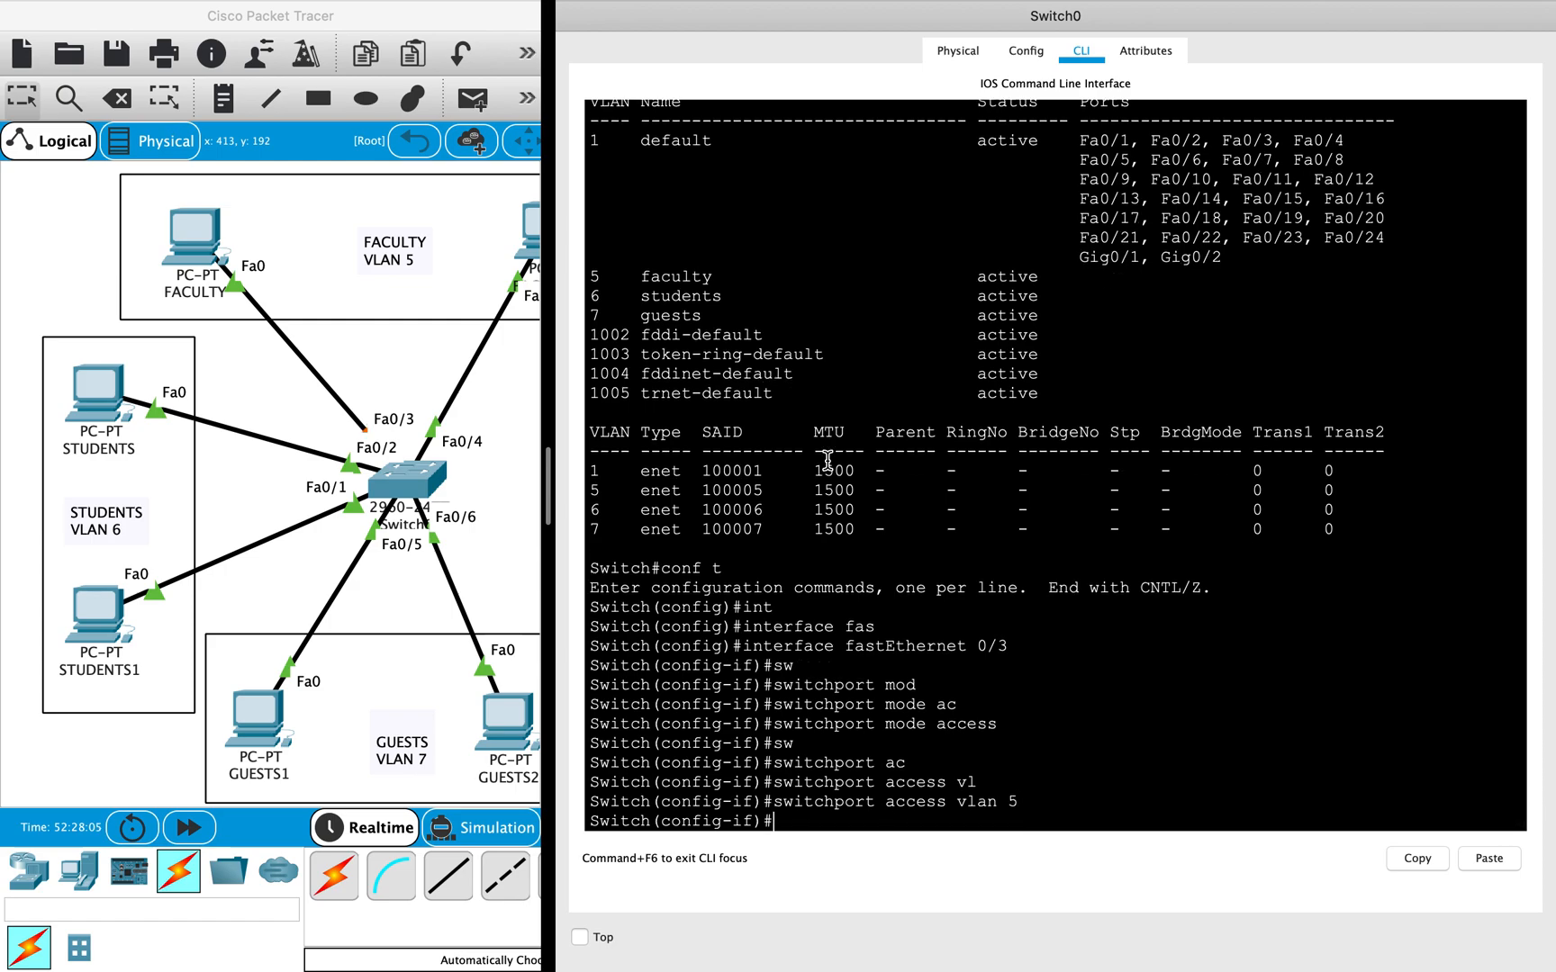
type("switchport mode access")
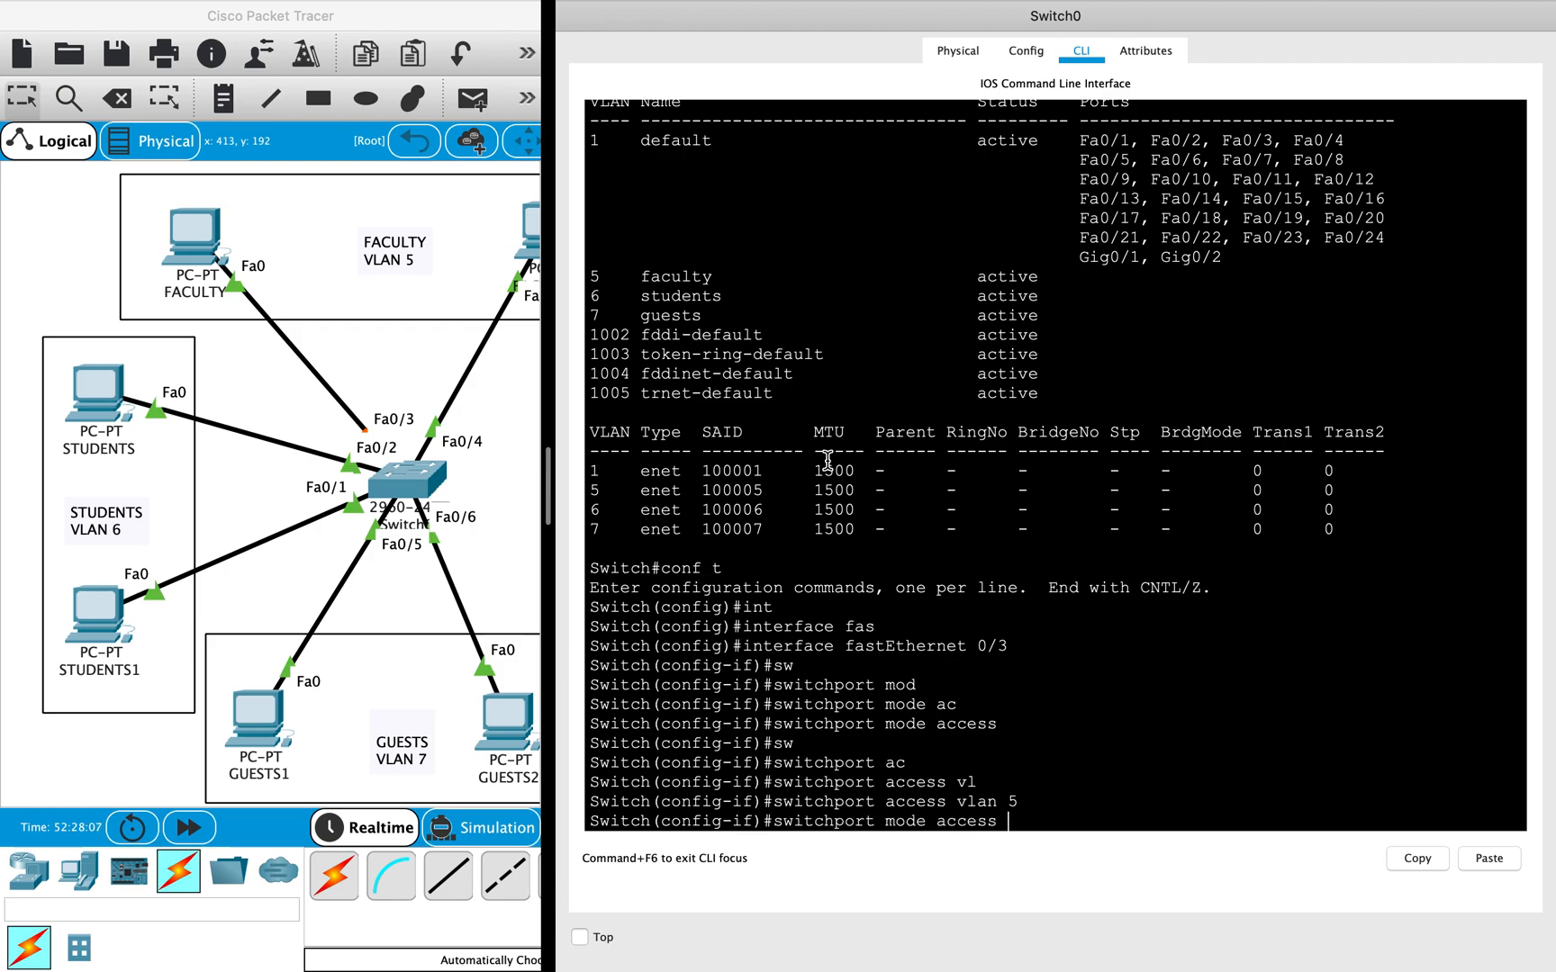
Step: Make Fa0/4 an access port in VLAN 5, exit to privileged mode, and type 'show vlan'
type("interface fastEthernet 0/4")
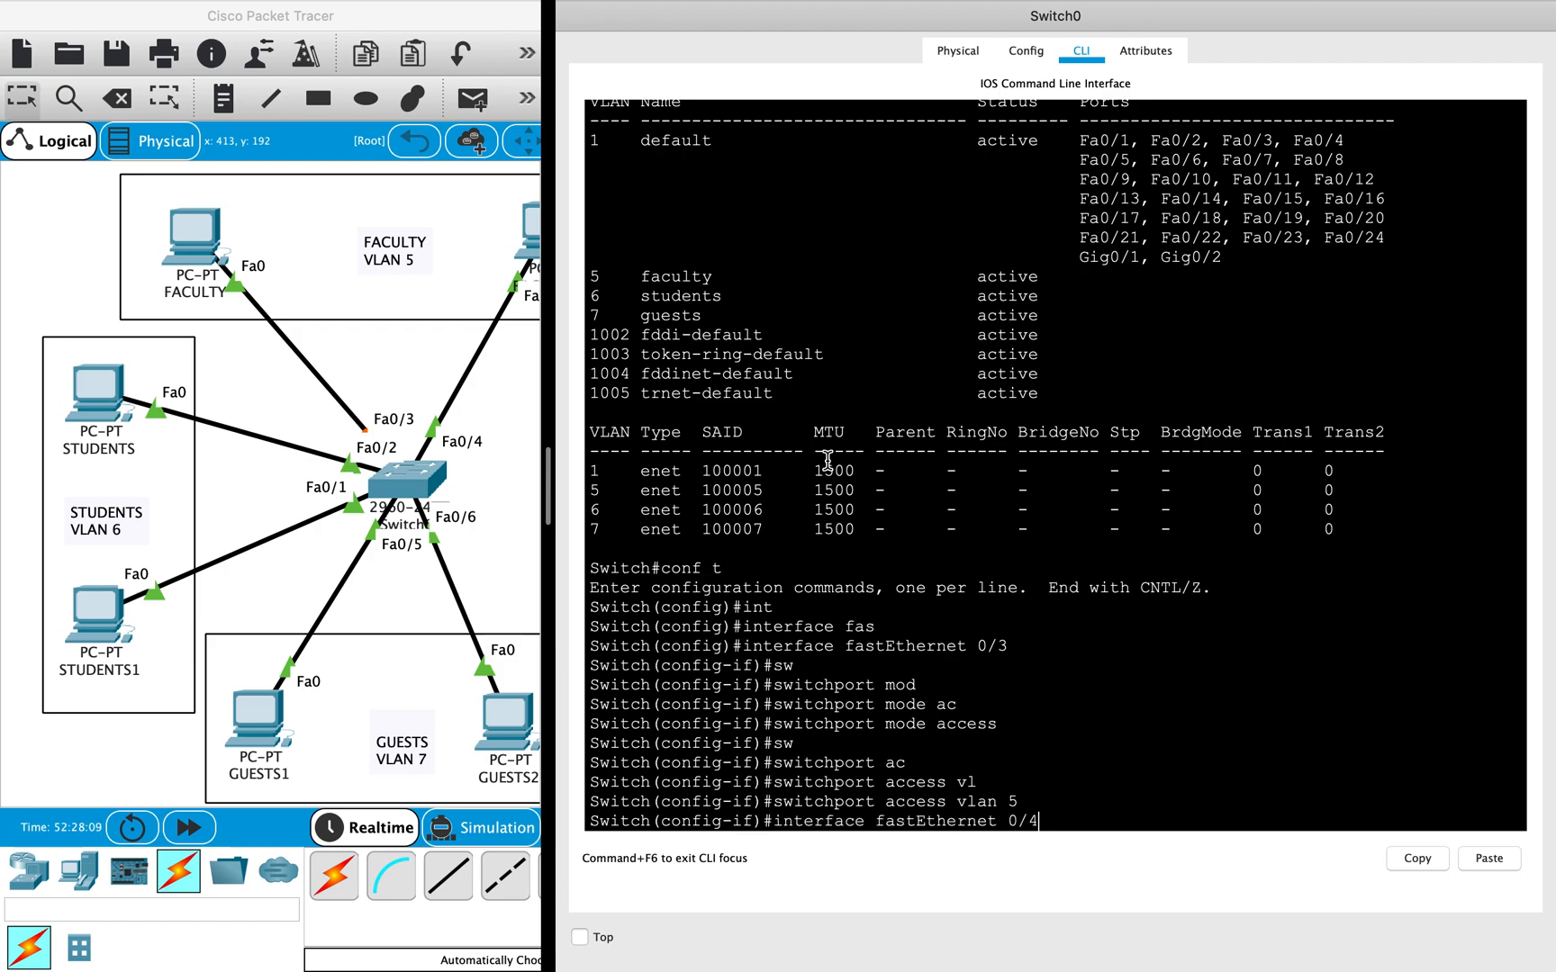
type("switchport access vlan 5")
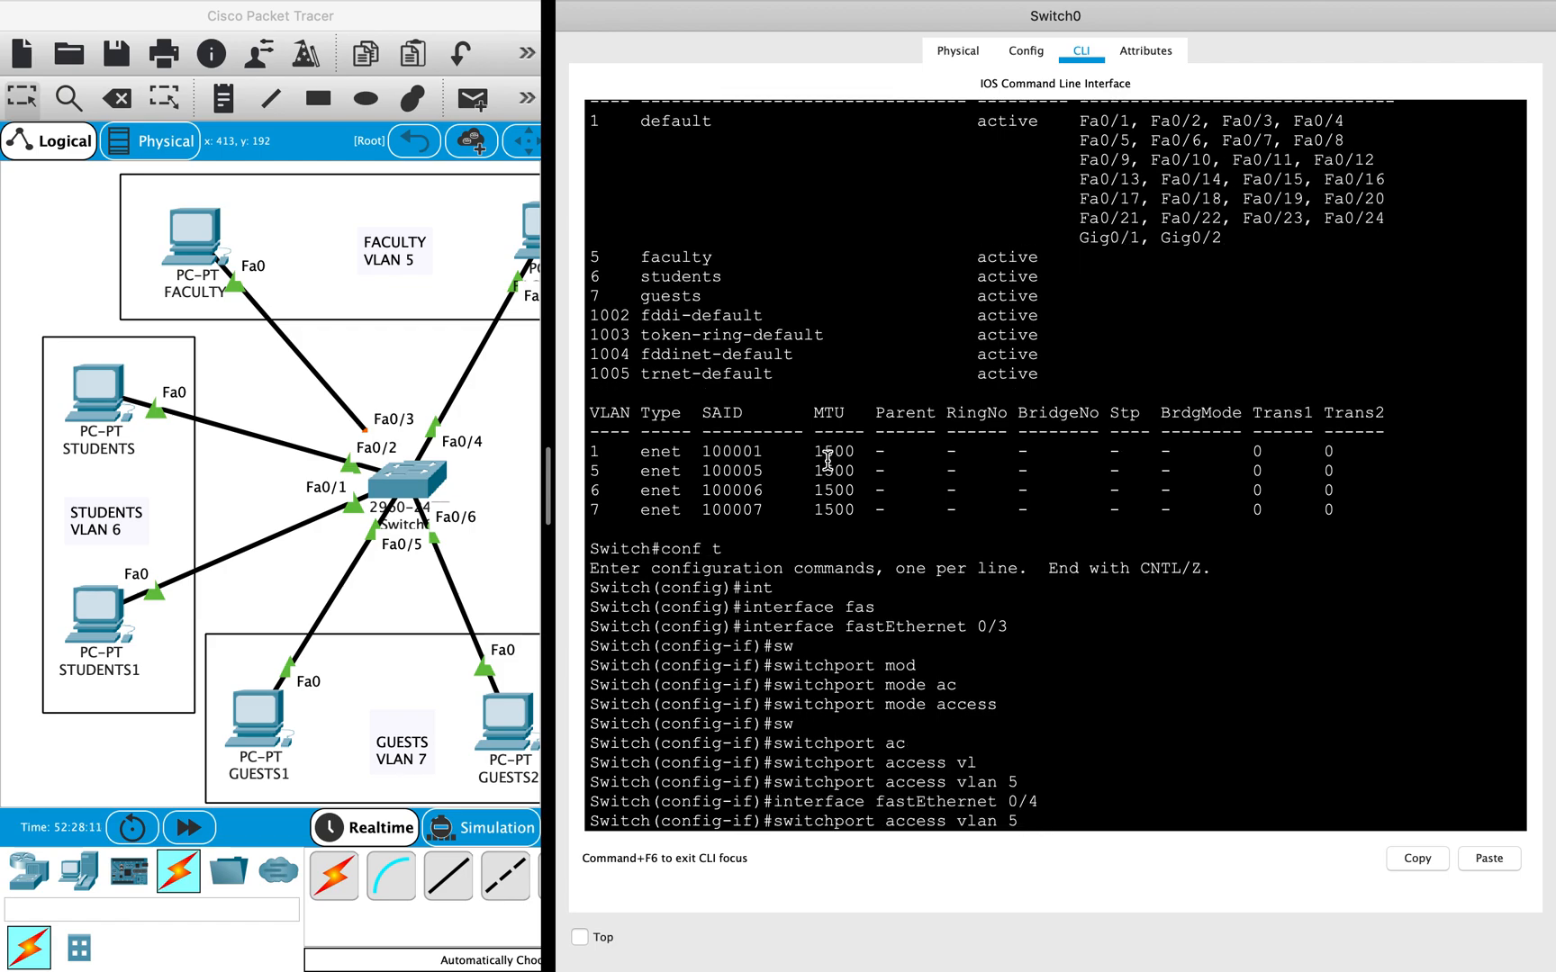
type("switchport mode access")
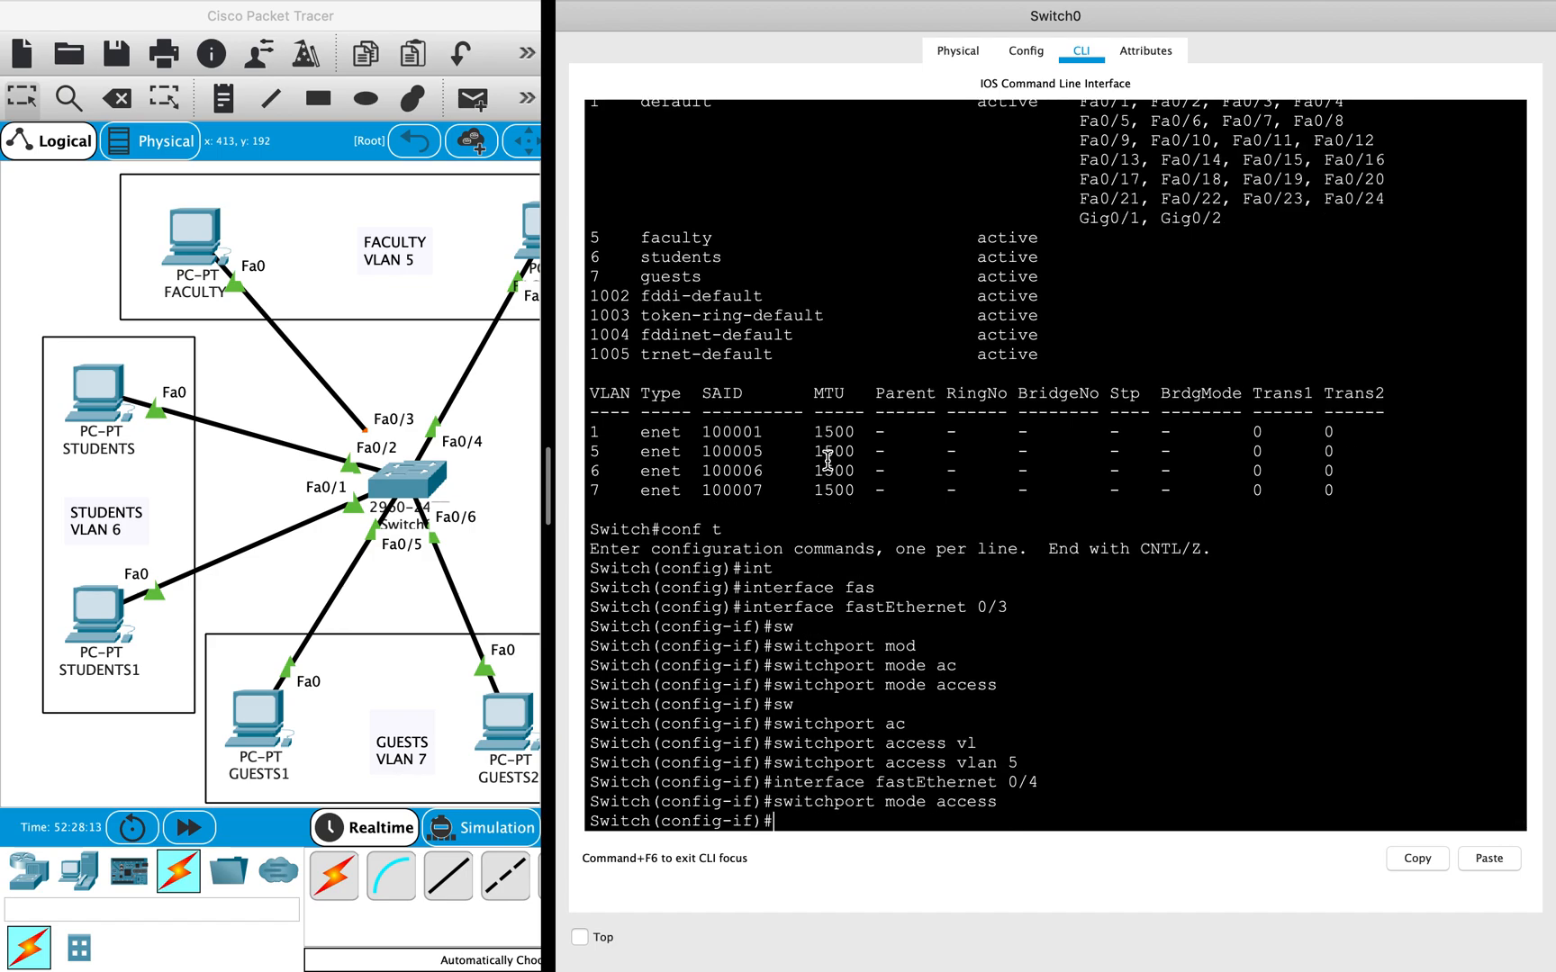
type("switchport access vlan 5")
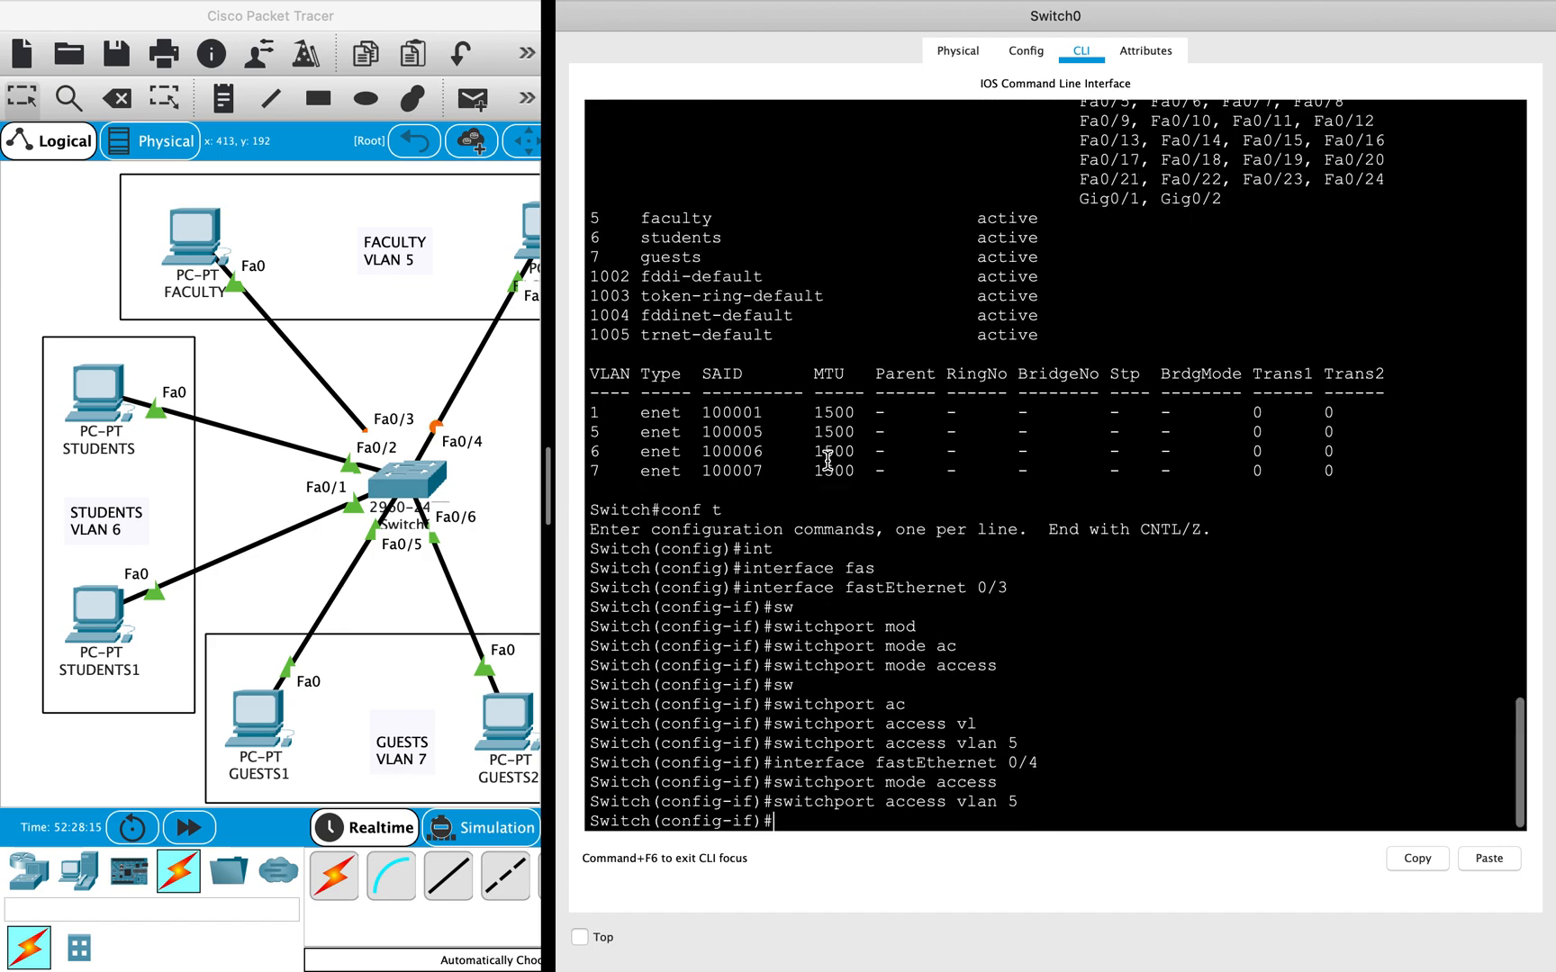
key("ctrl+z")
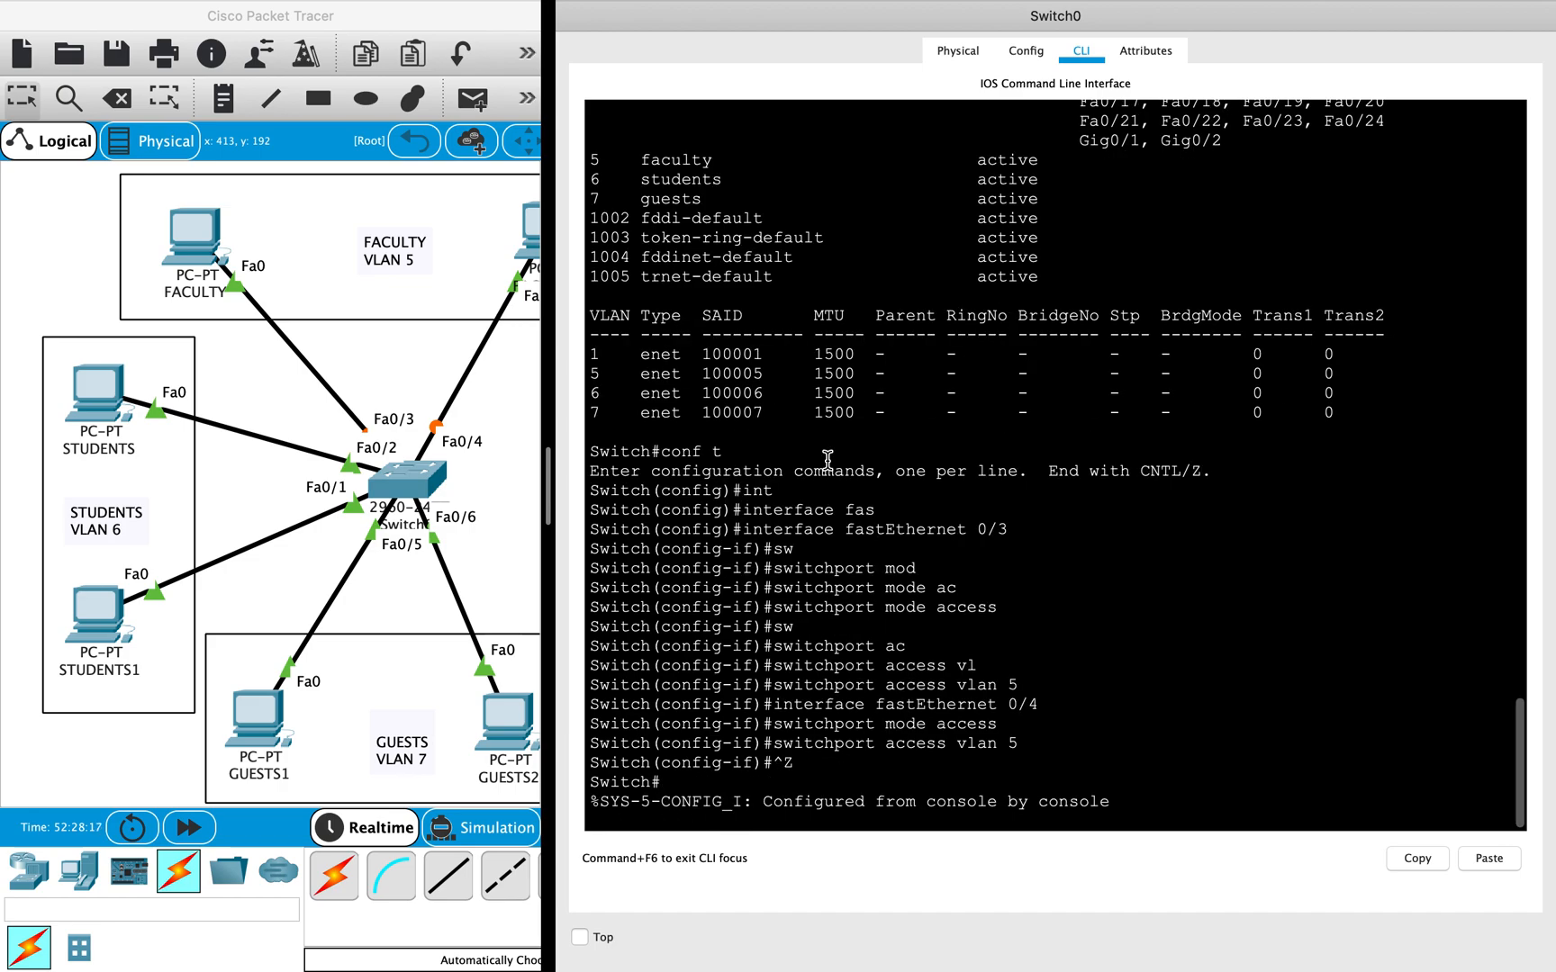
type("show vlan")
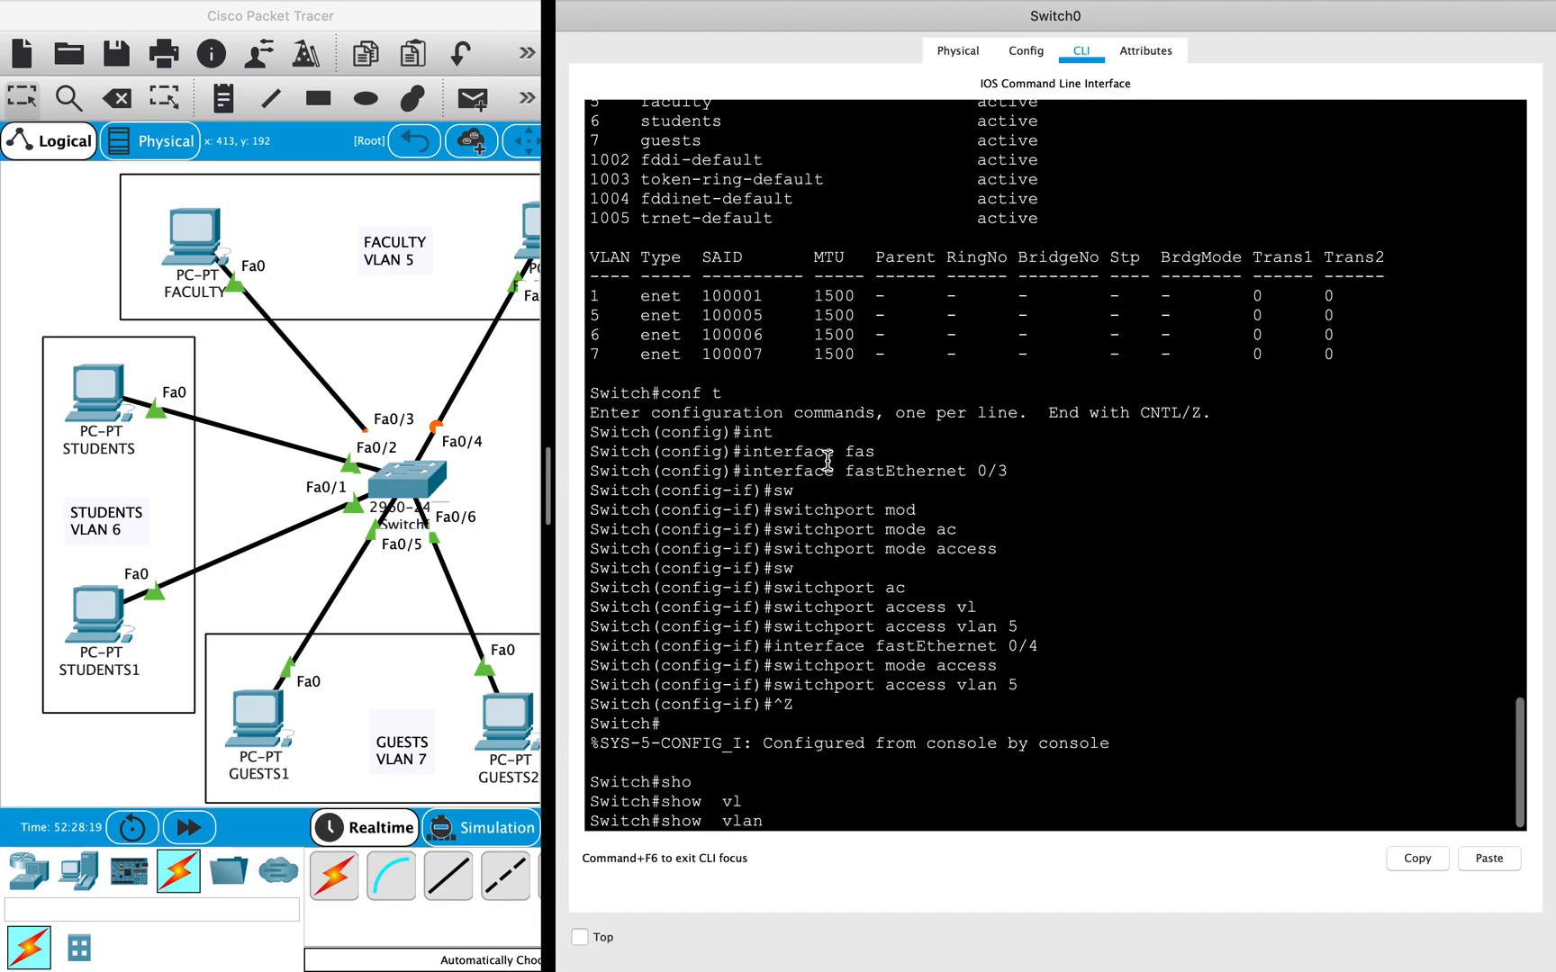
Step: Page through 'show vlan' showing Fa0/3 and Fa0/4 in faculty, then re-enter 'conf t'
key("Enter")
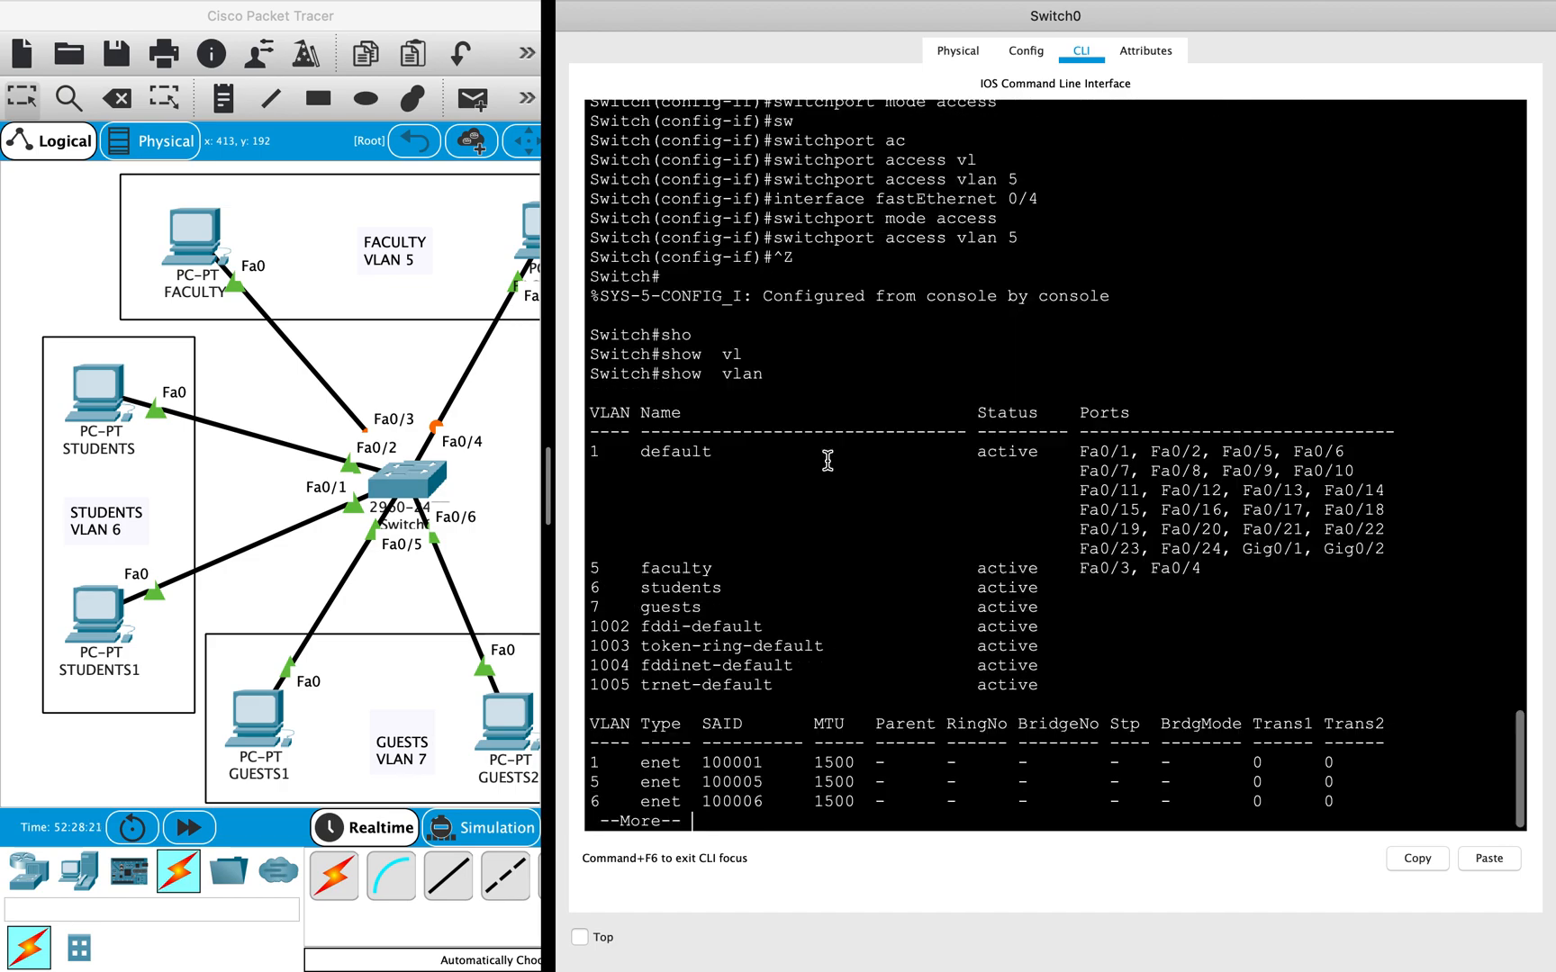
mouse_move(1208, 576)
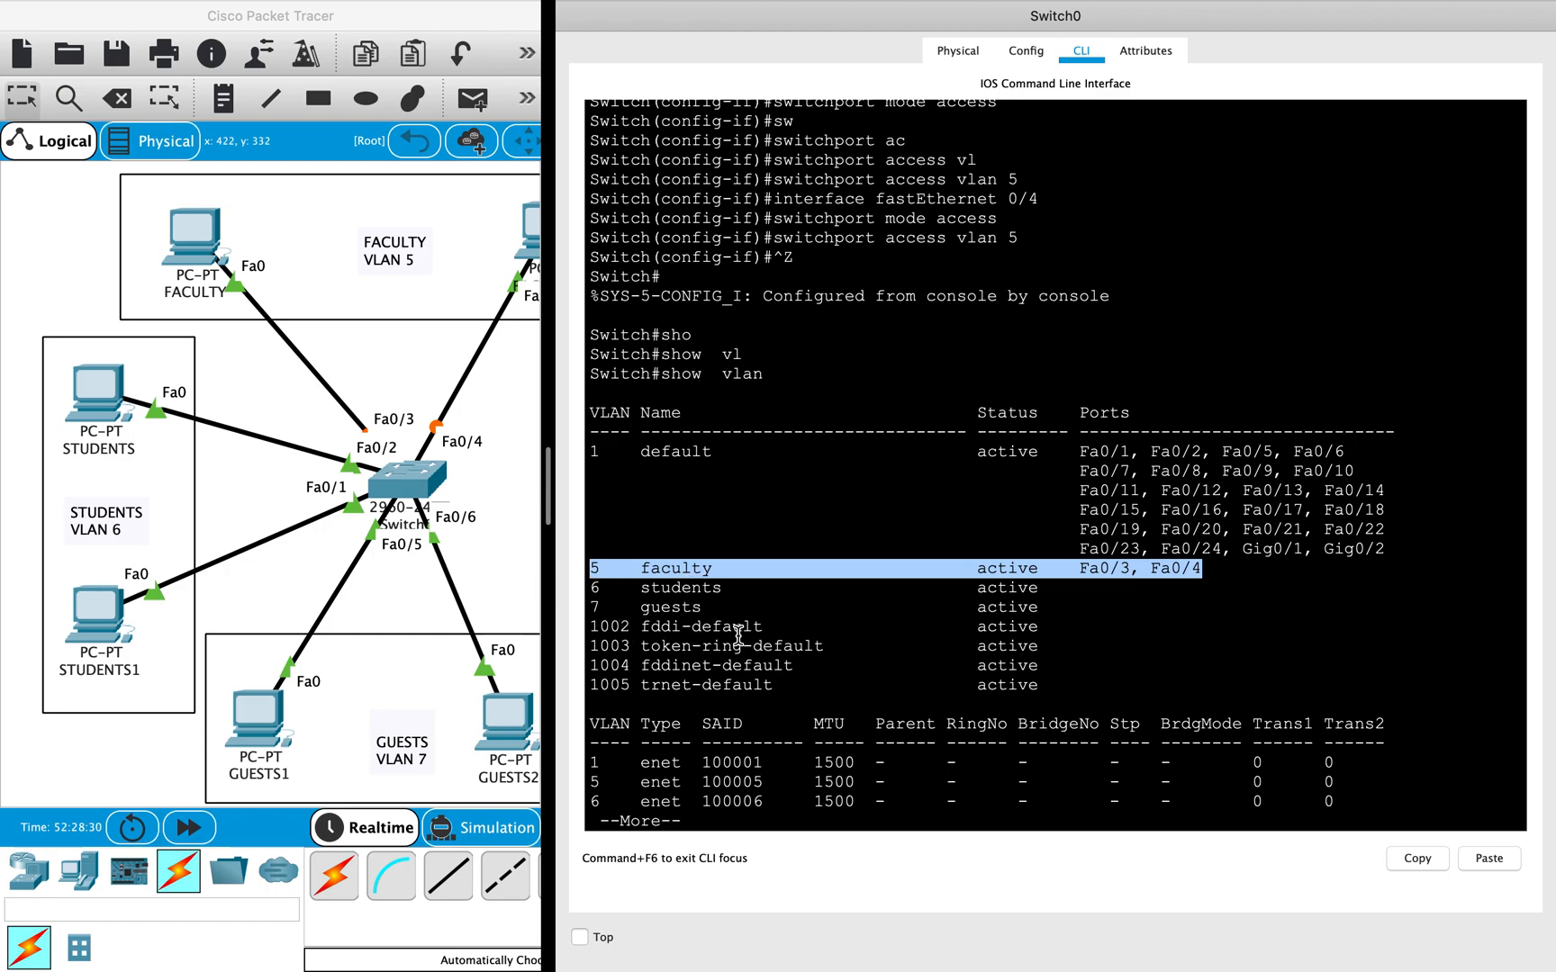
key("space")
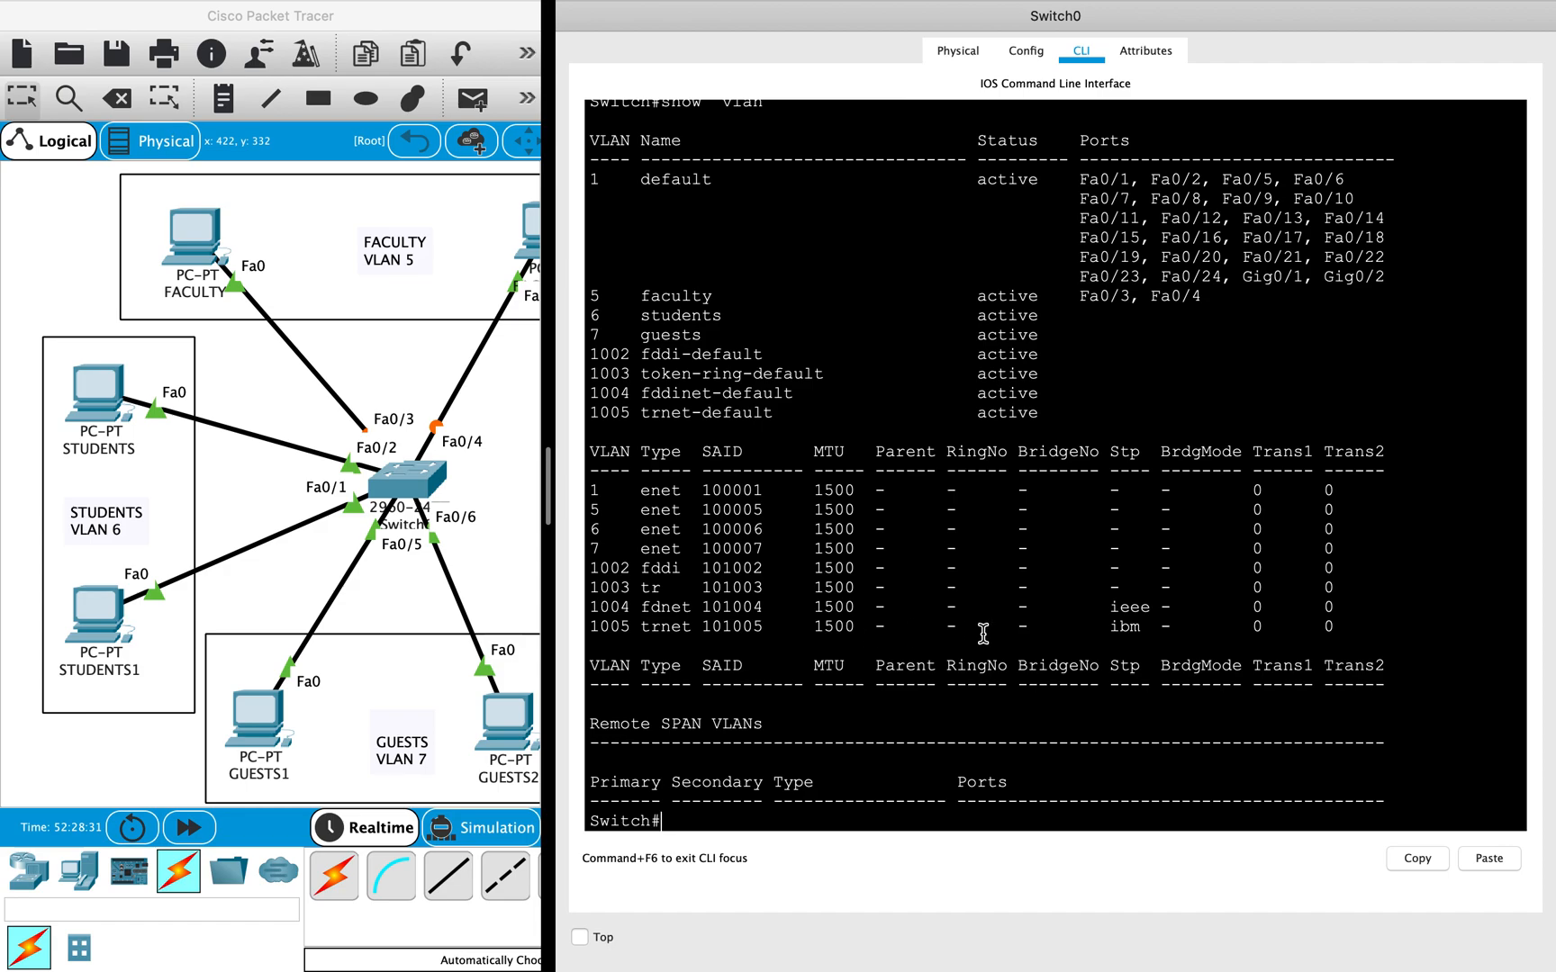
type("conf t")
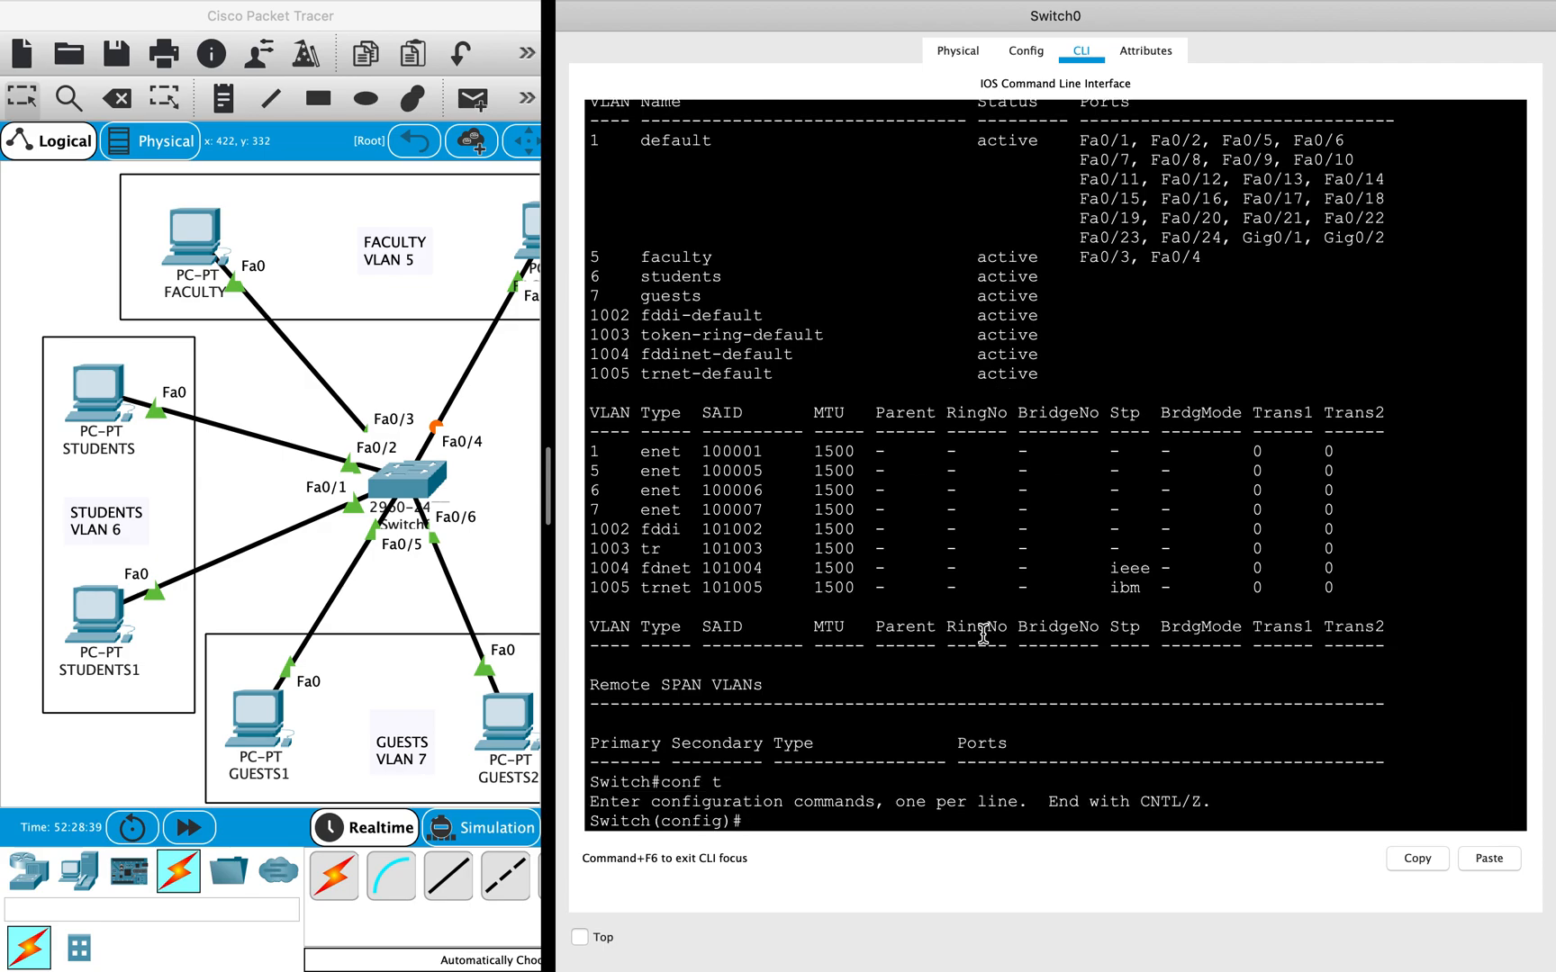
Step: Set interface range Fa0/1 - 2 to access mode in VLAN 6, then exit
type("interface")
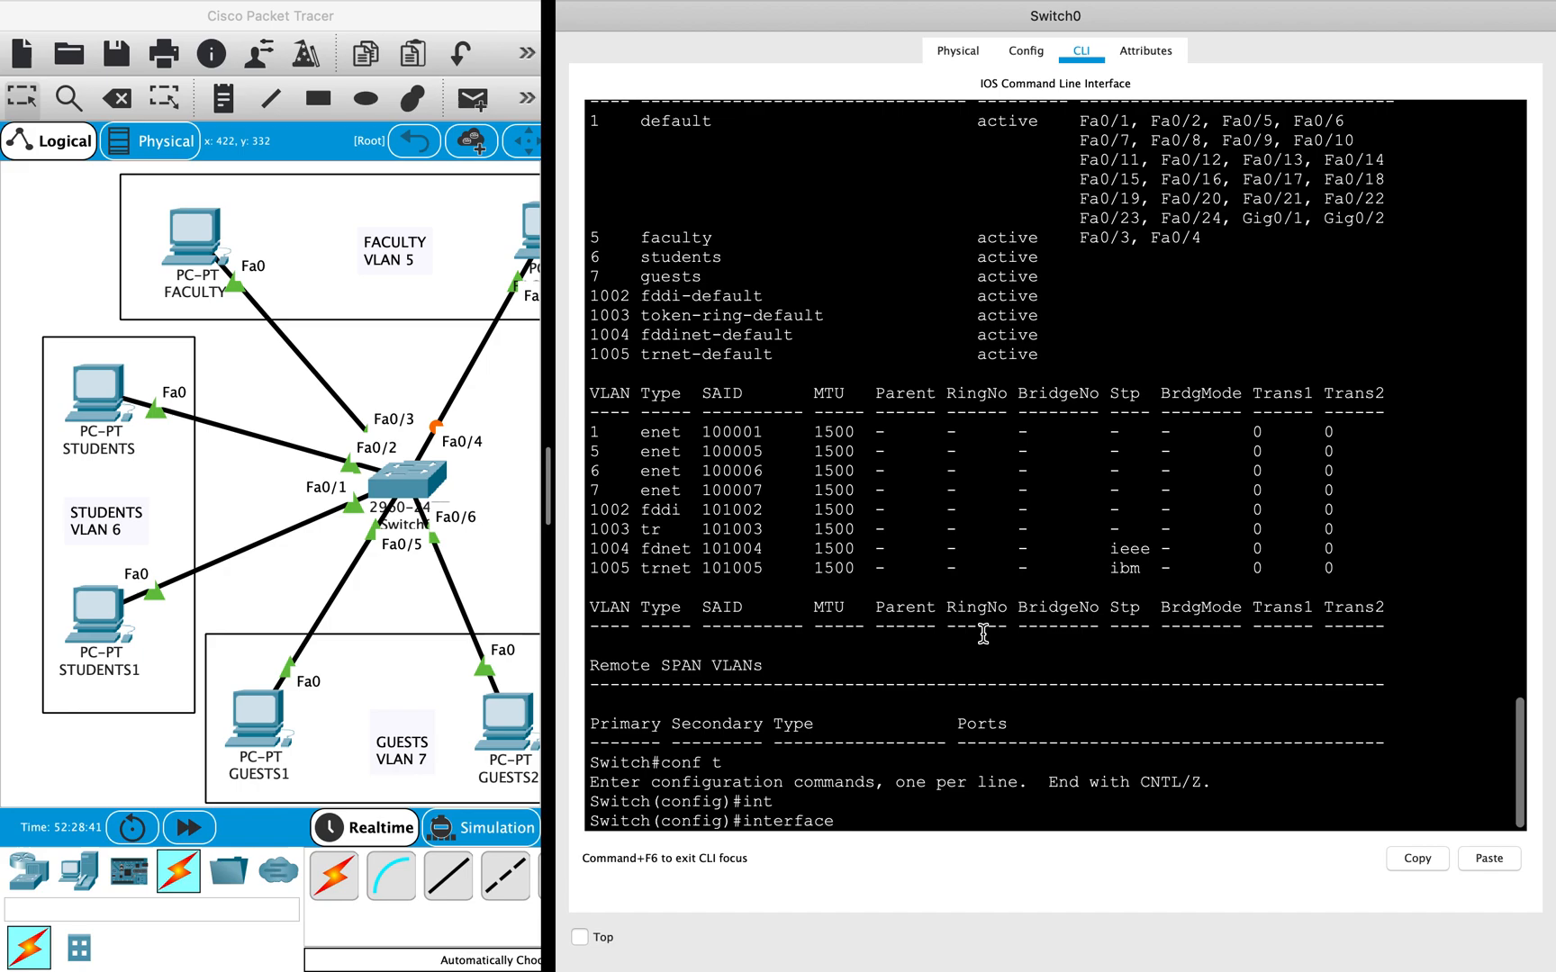
type("interface range fastEthernet")
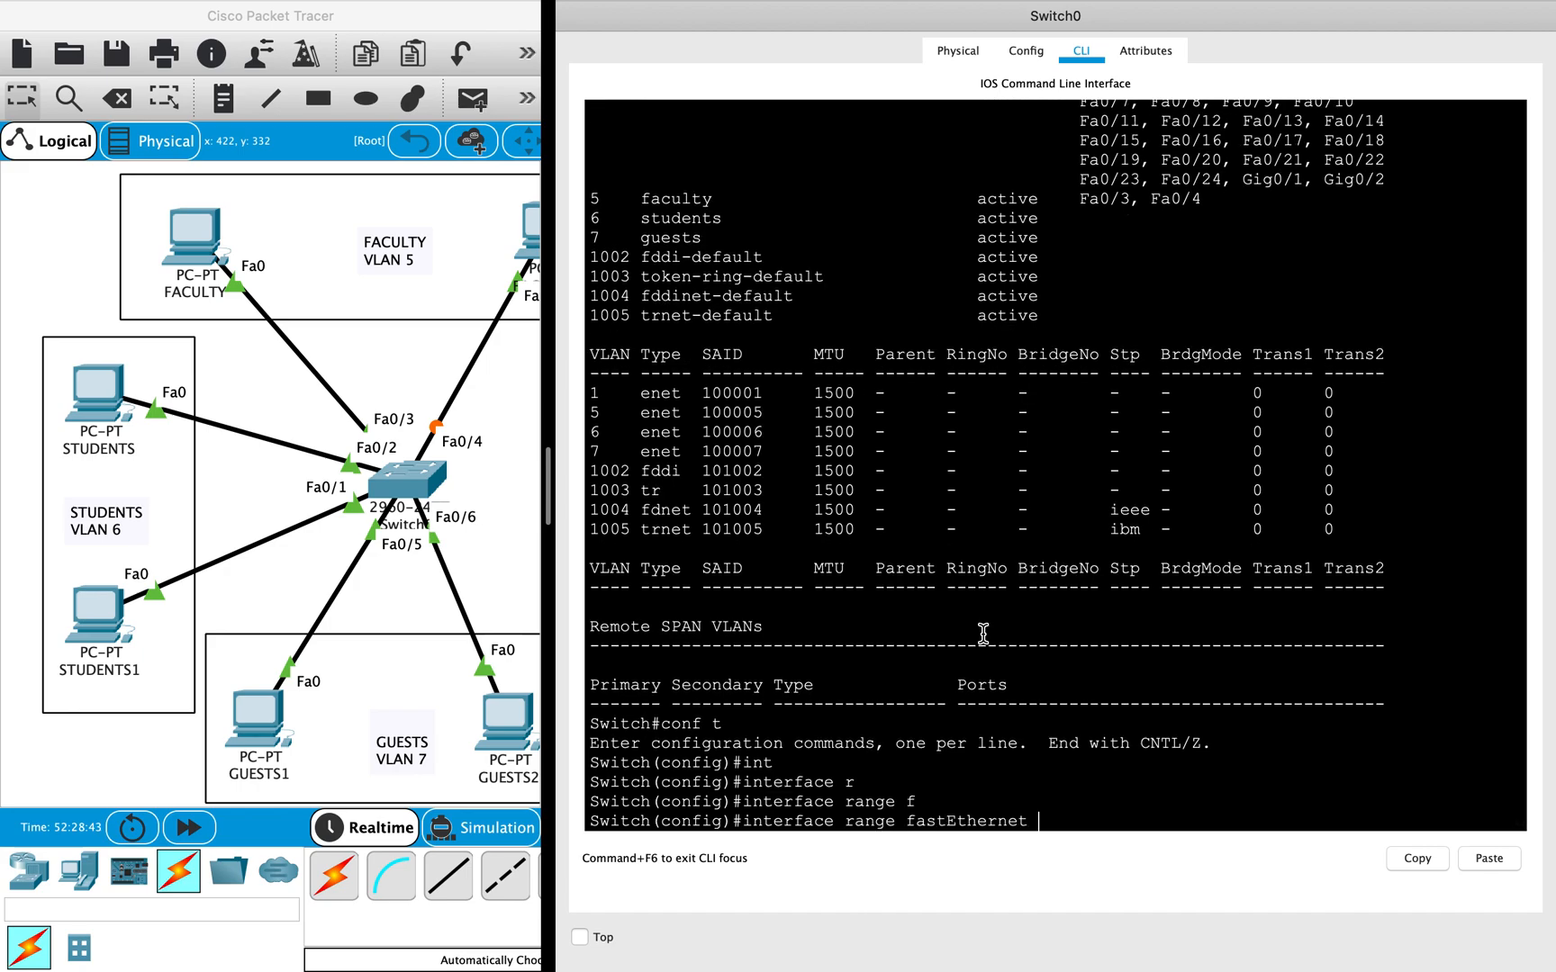
type("0/1")
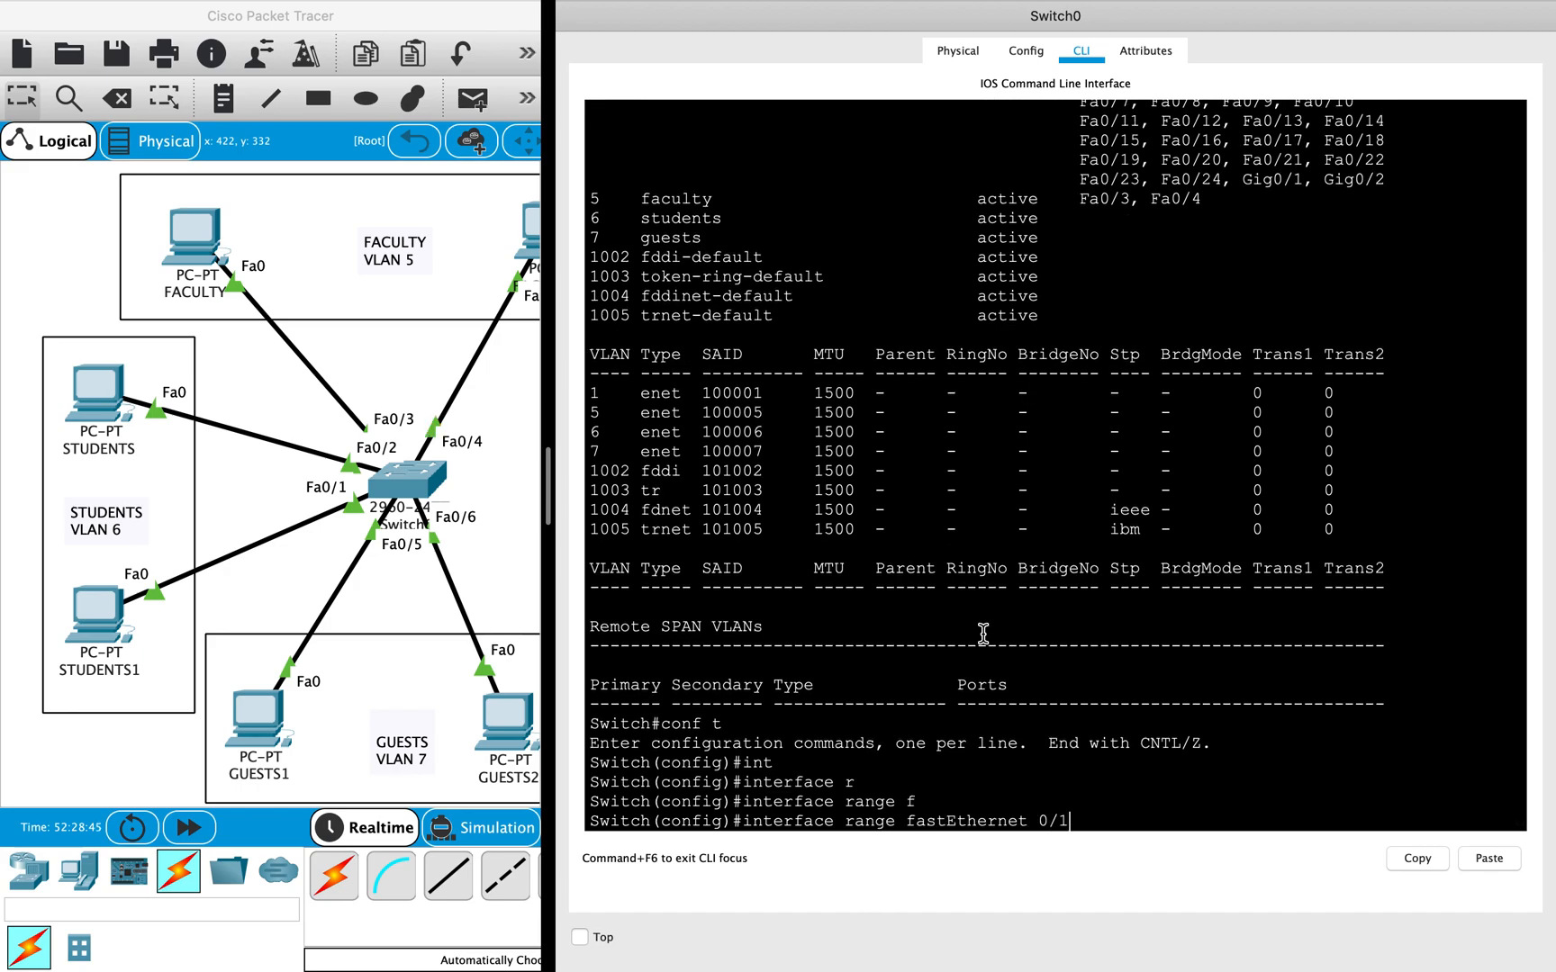
mouse_move(102, 529)
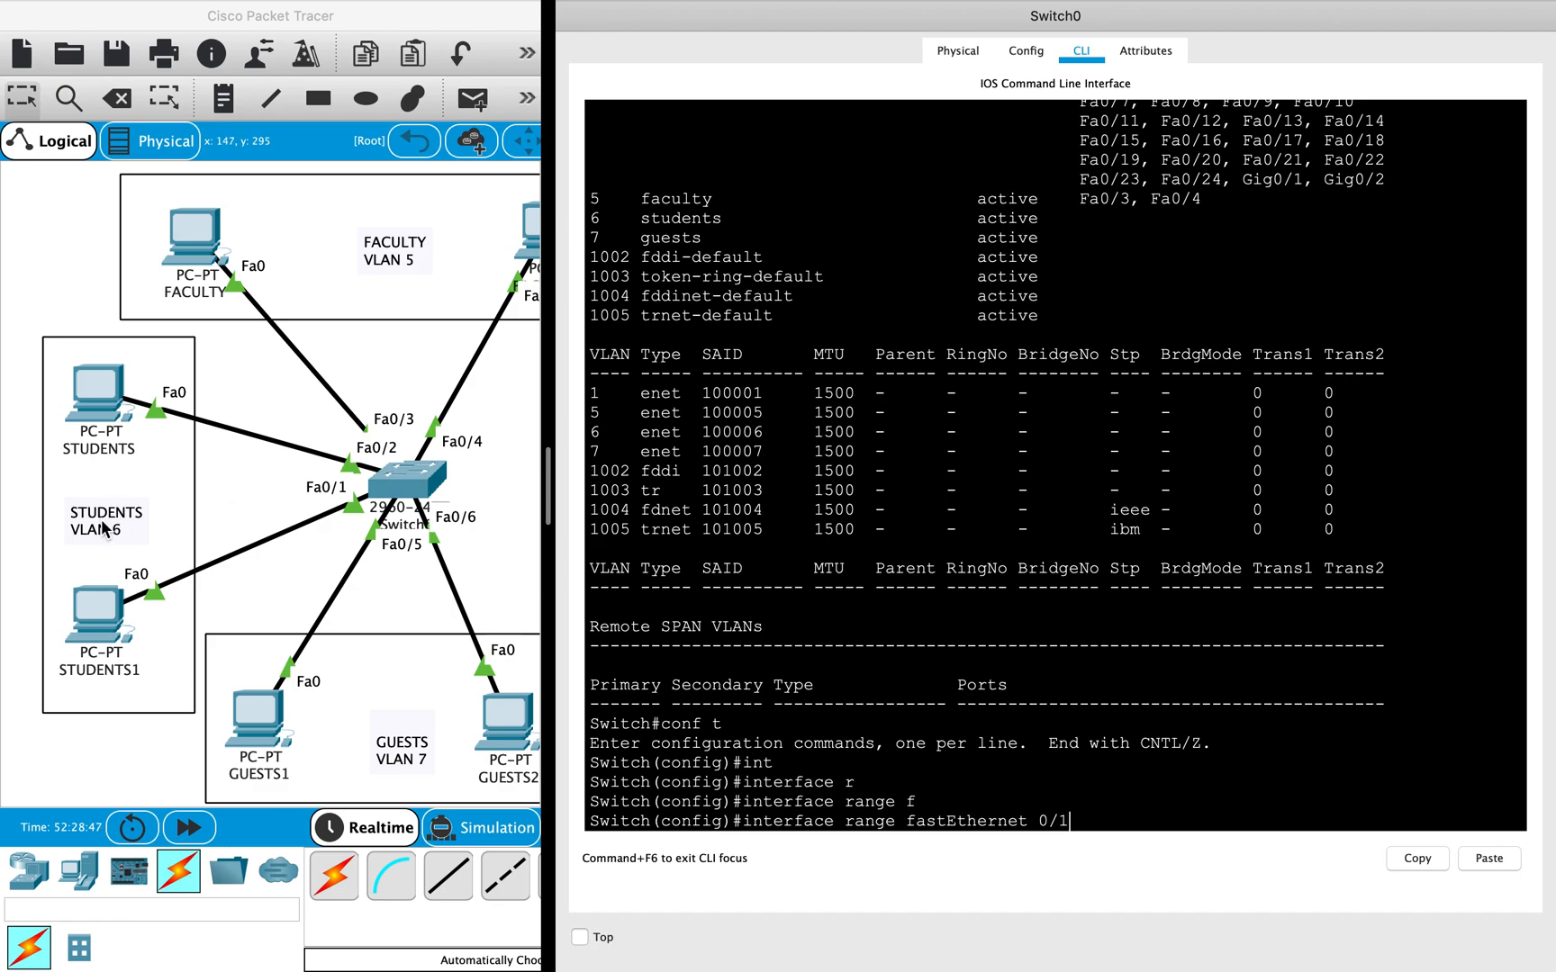
type("- 2")
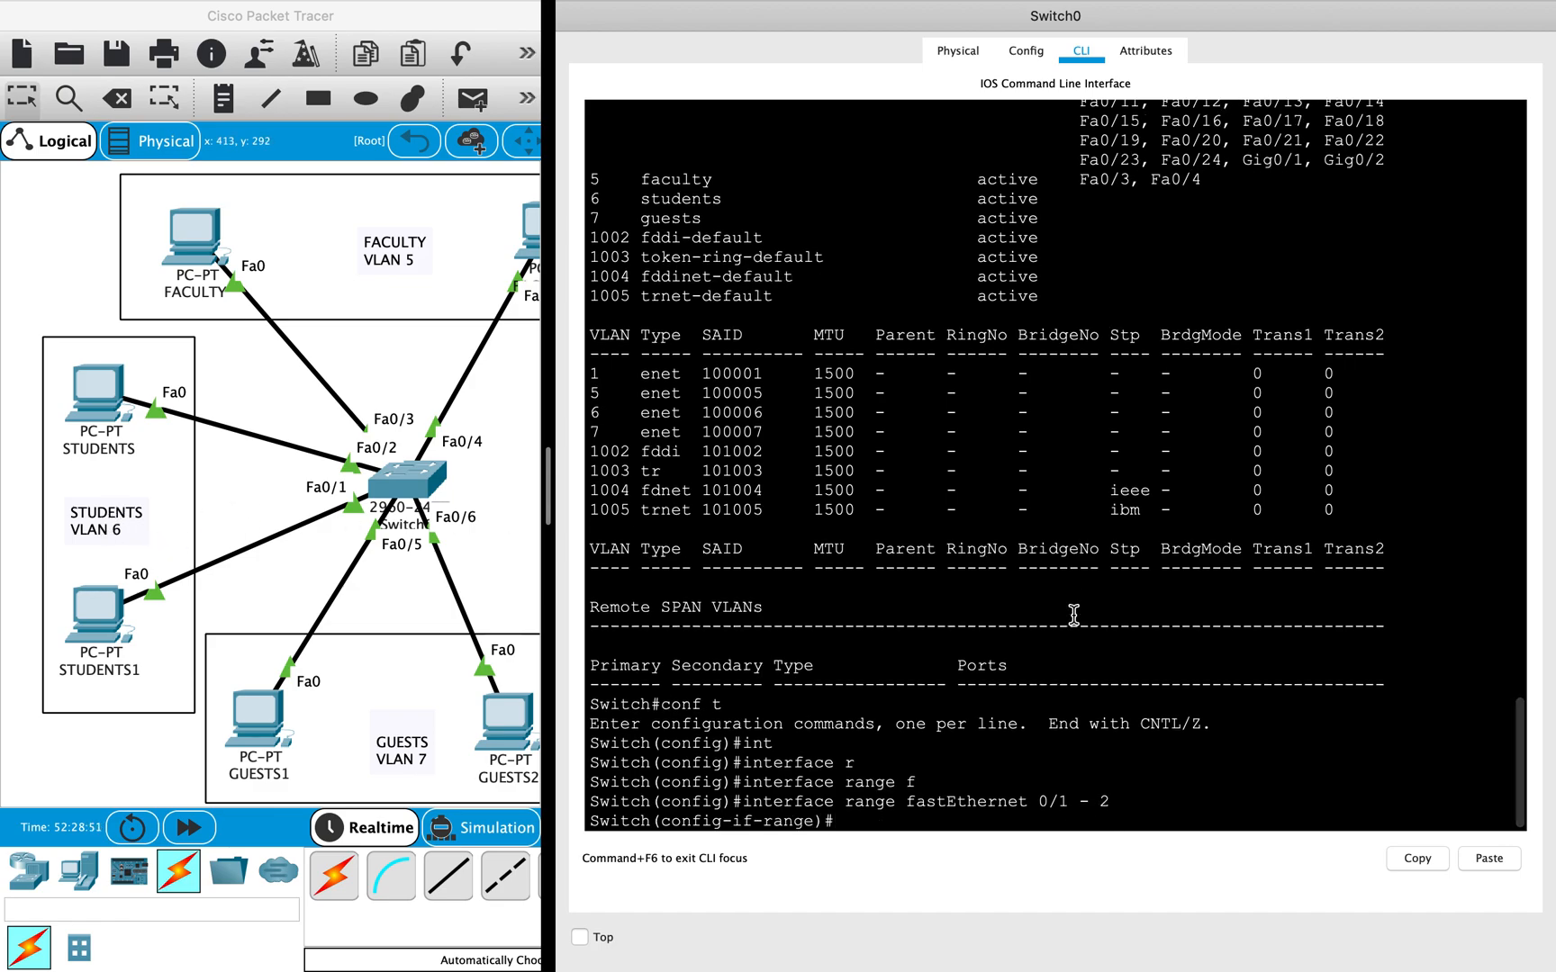
type("switchport mode")
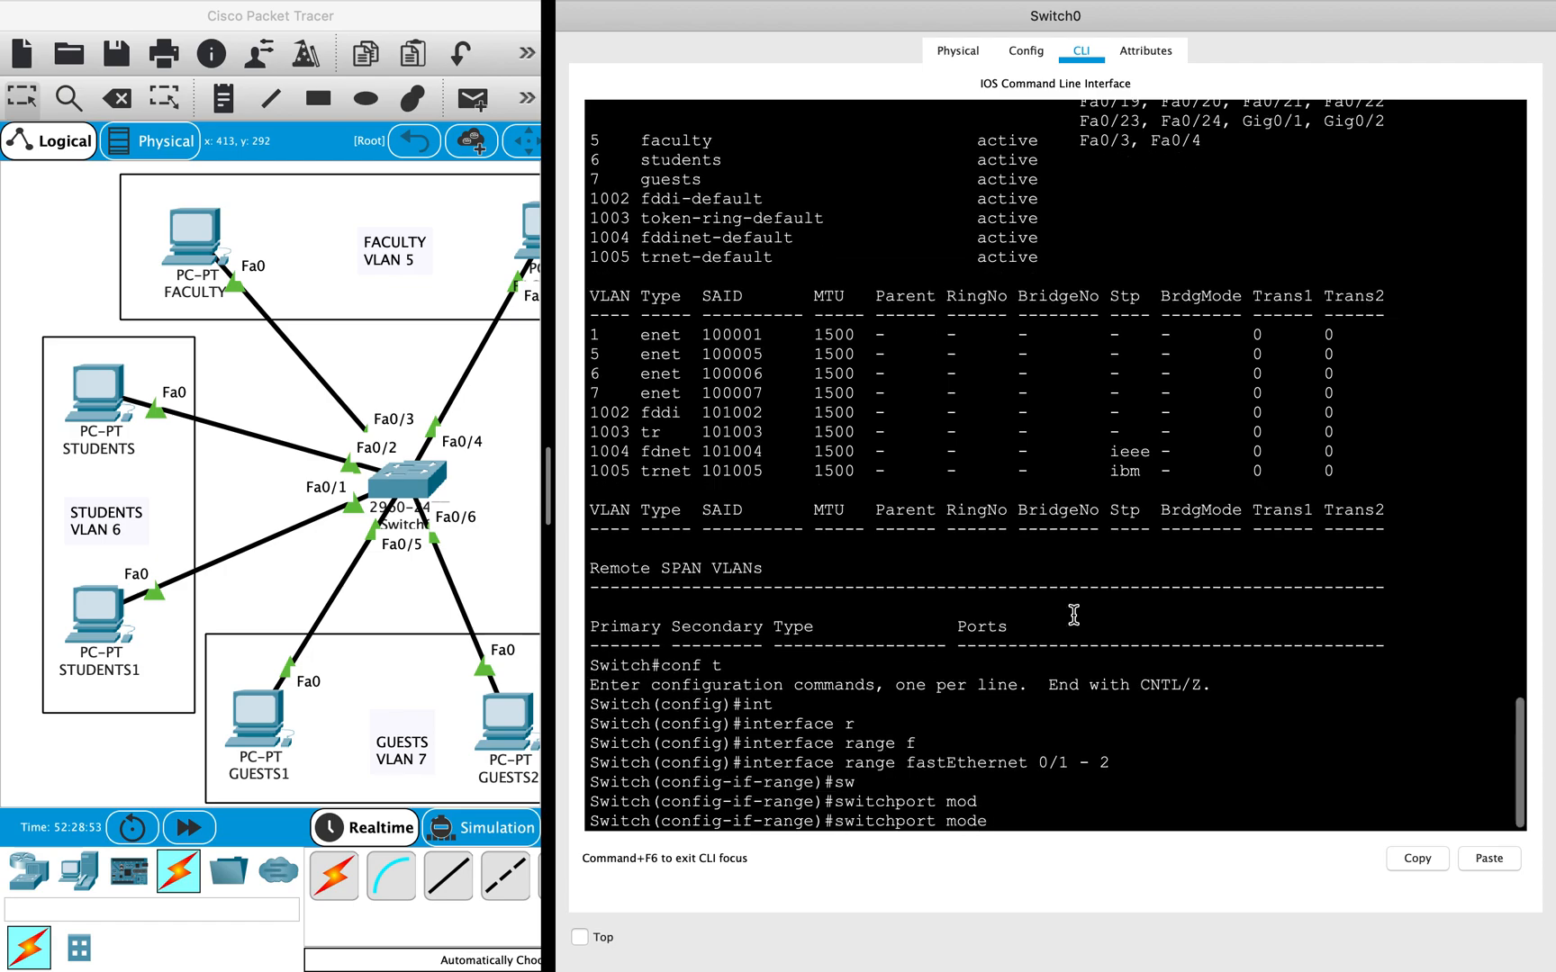
type("switchport mode access")
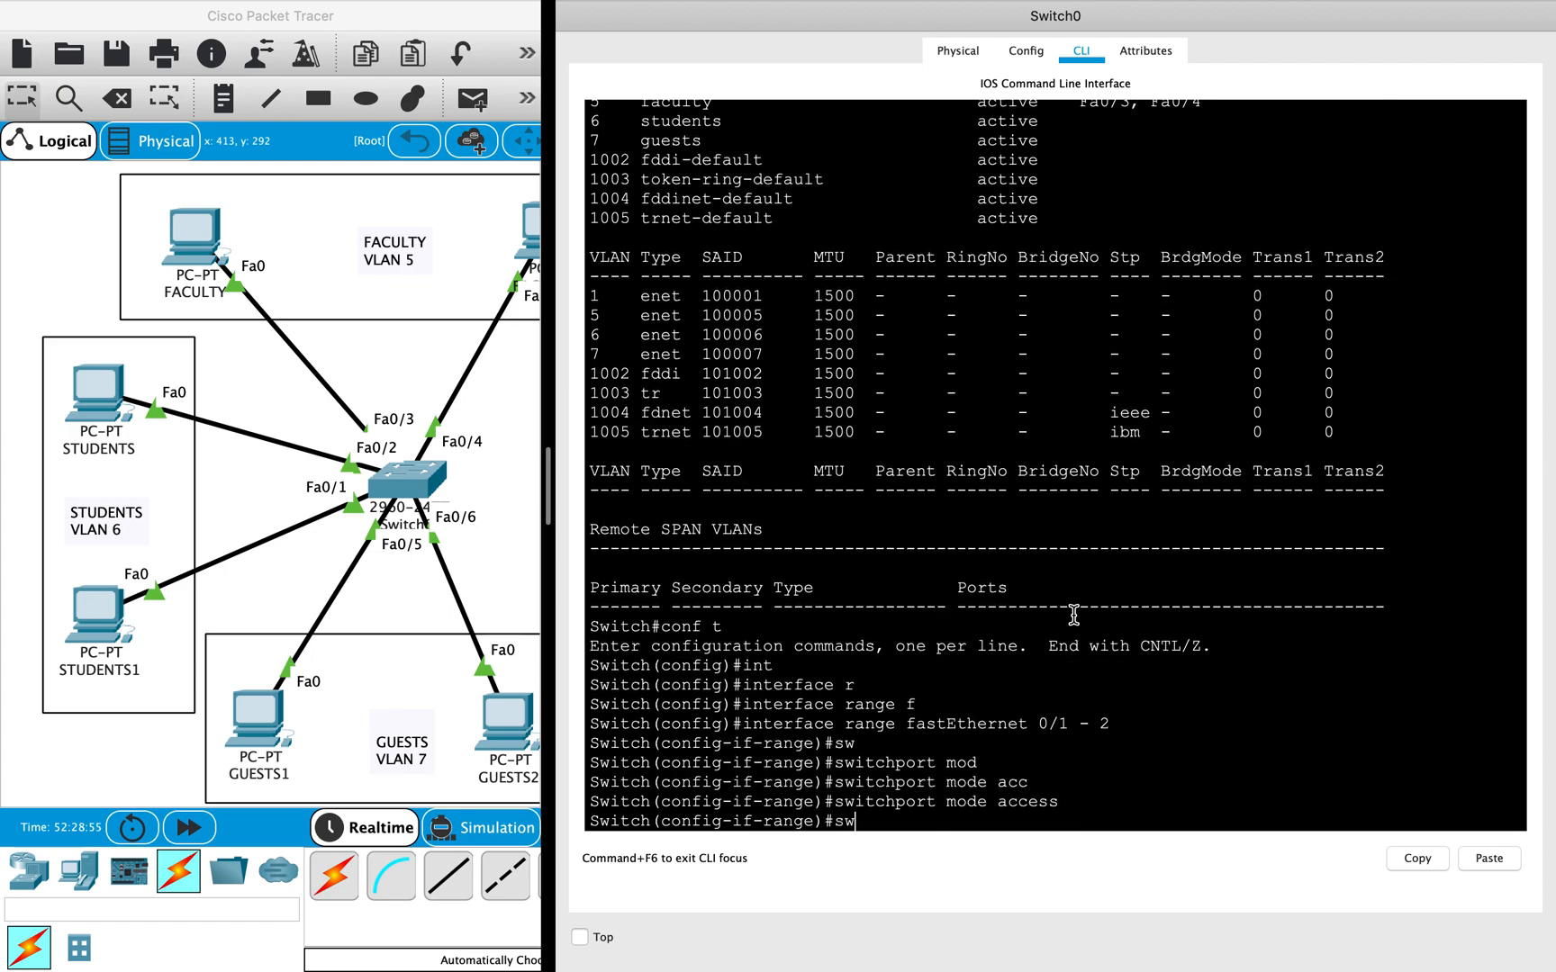
type("switchport access vlan 6")
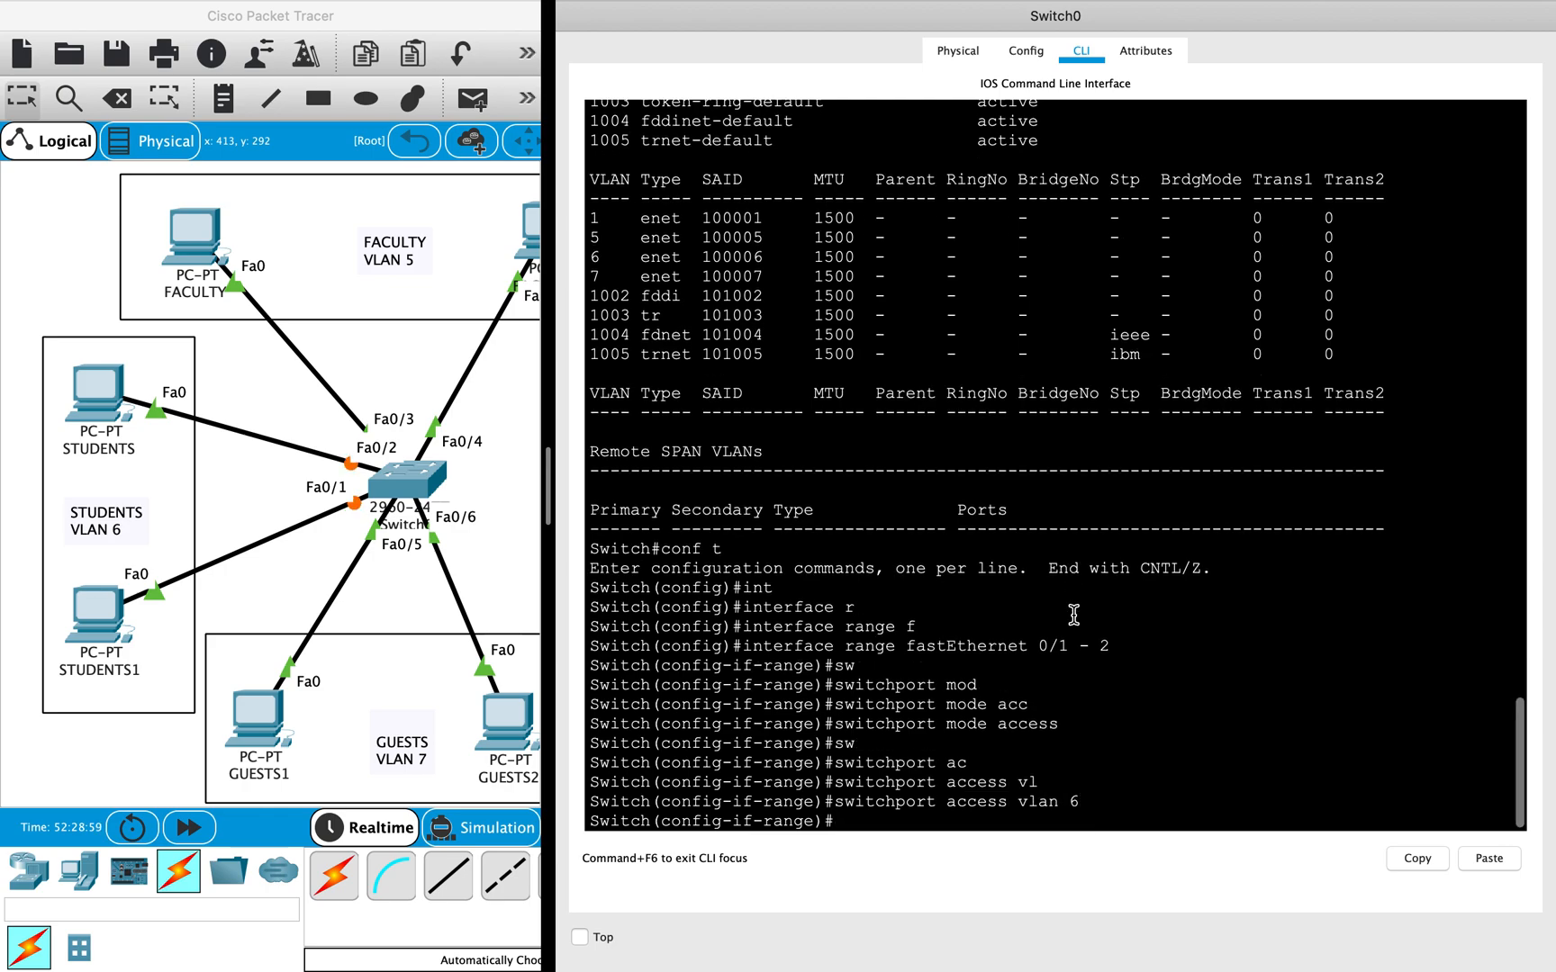
type("exit")
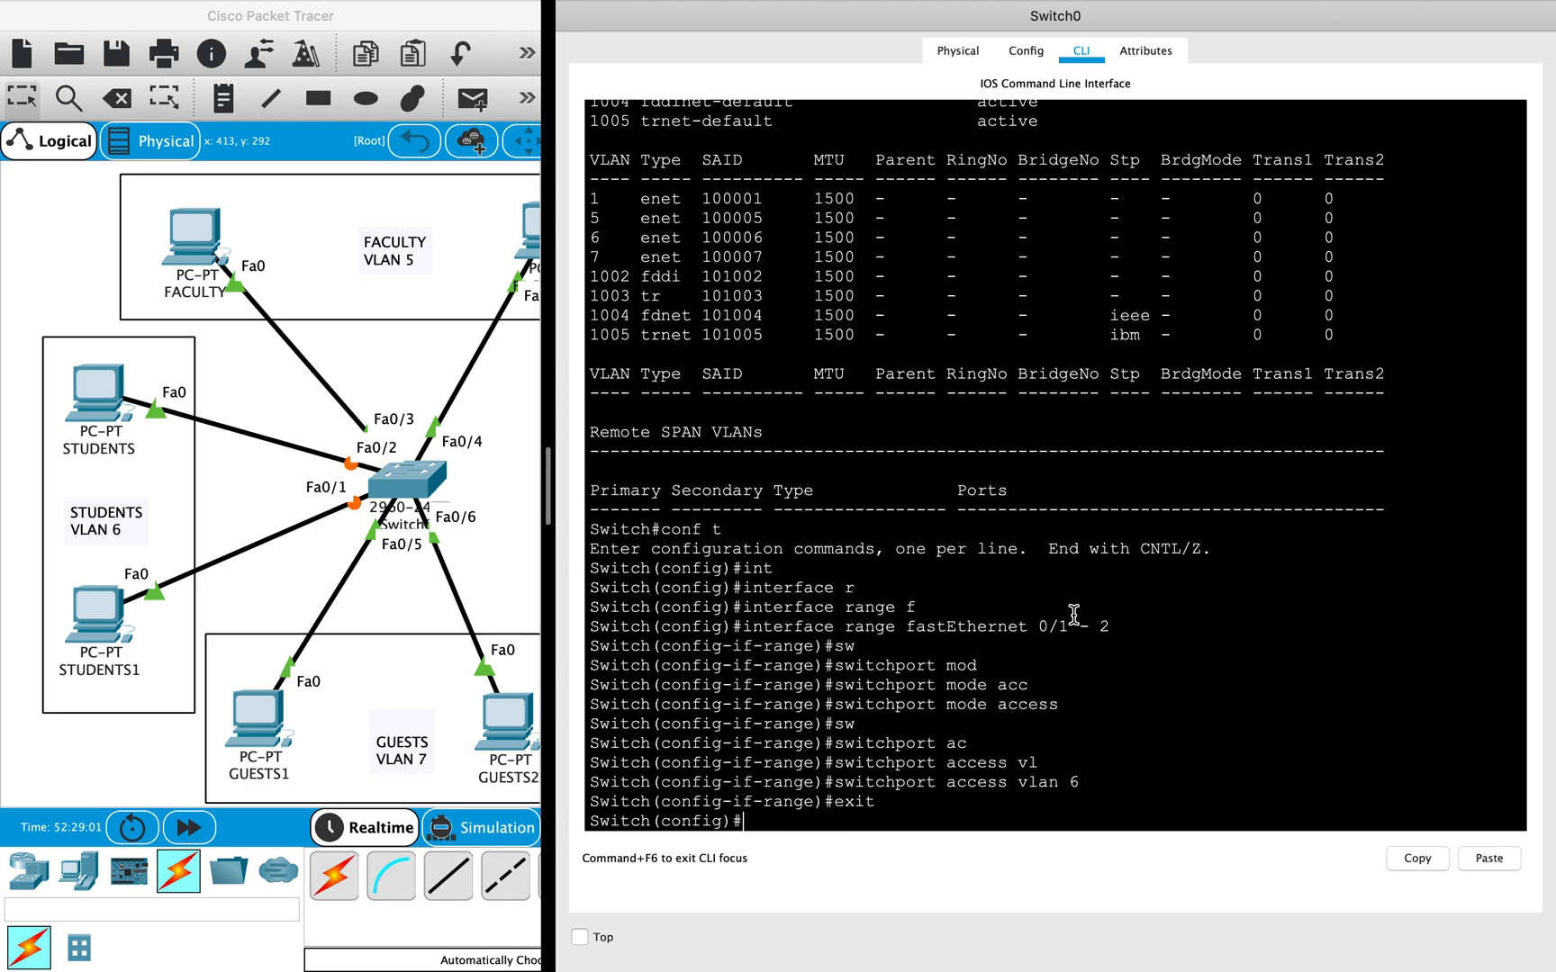
Step: Set interface range Fa0/5 - 6 to access mode in VLAN 7 and begin a show command
type("interface range fastEthernet 0/1 - 2")
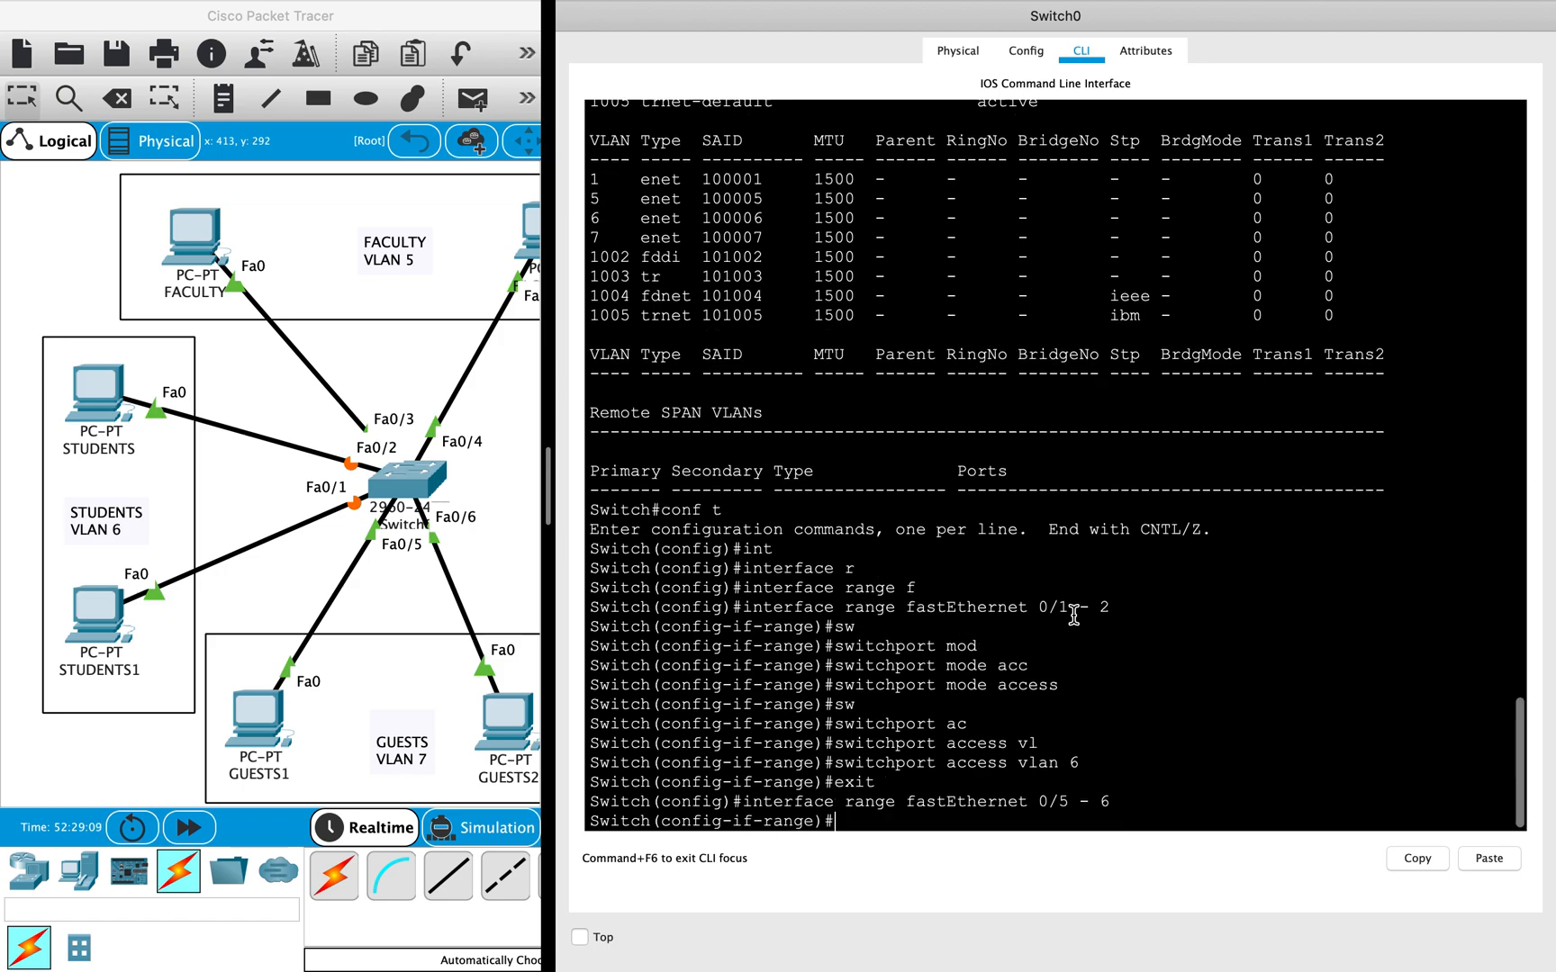
type("switchport mode access")
type("switchport access vlan 7")
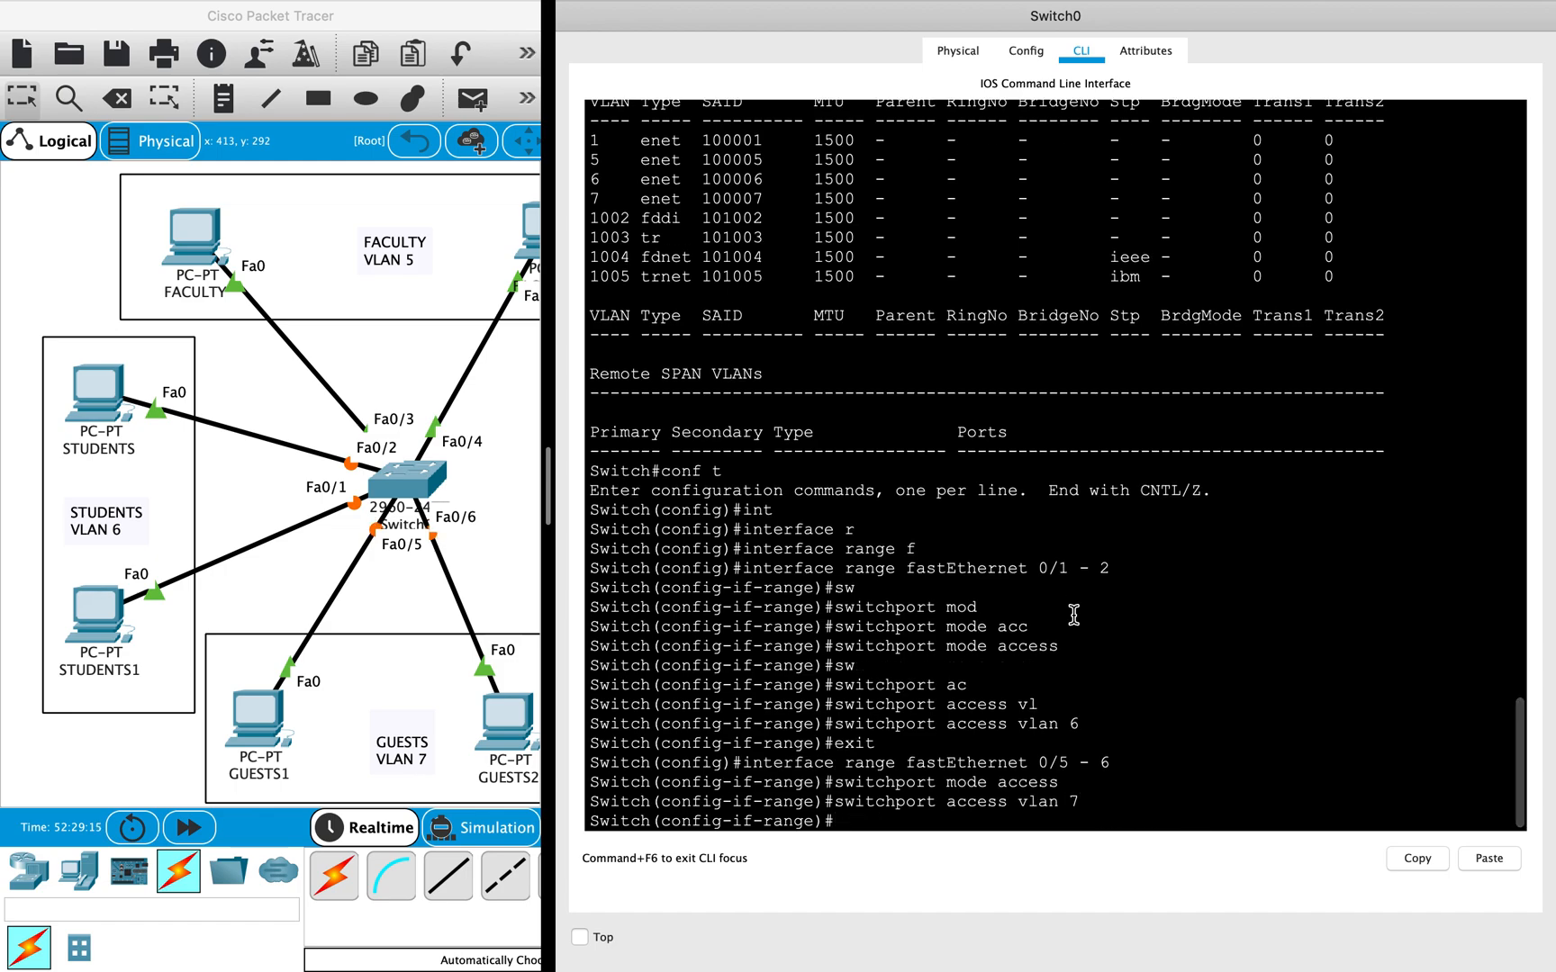
type("show  vlan")
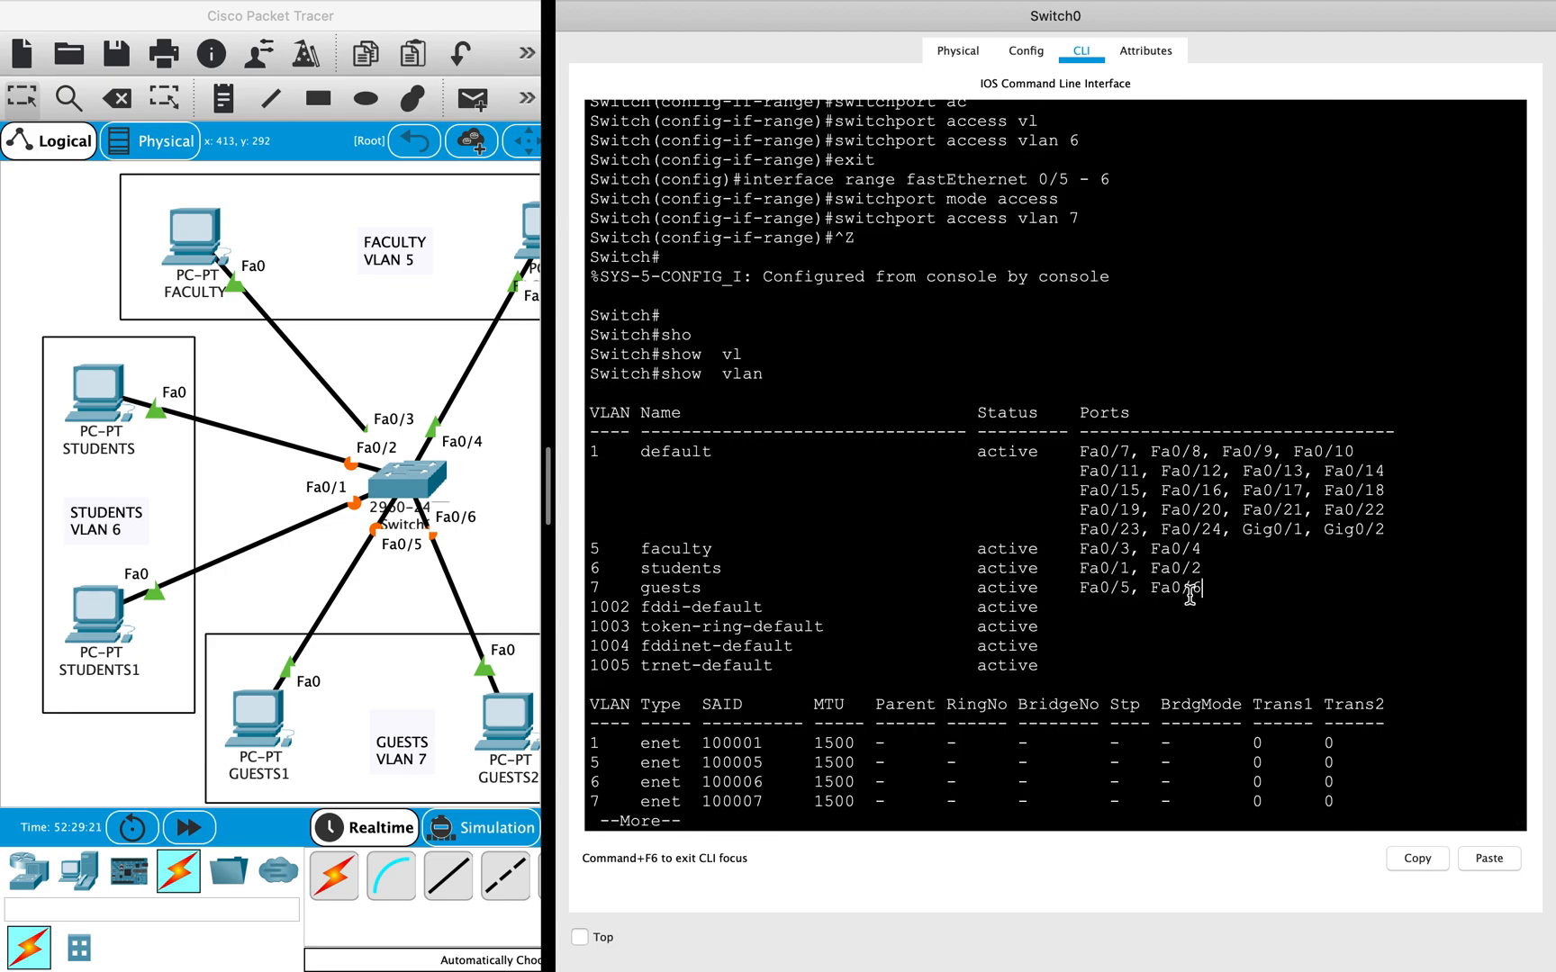
Step: Highlight the assigned ports in the VLAN listing and leave the paged output
left_click_drag(615, 548, 1190, 587)
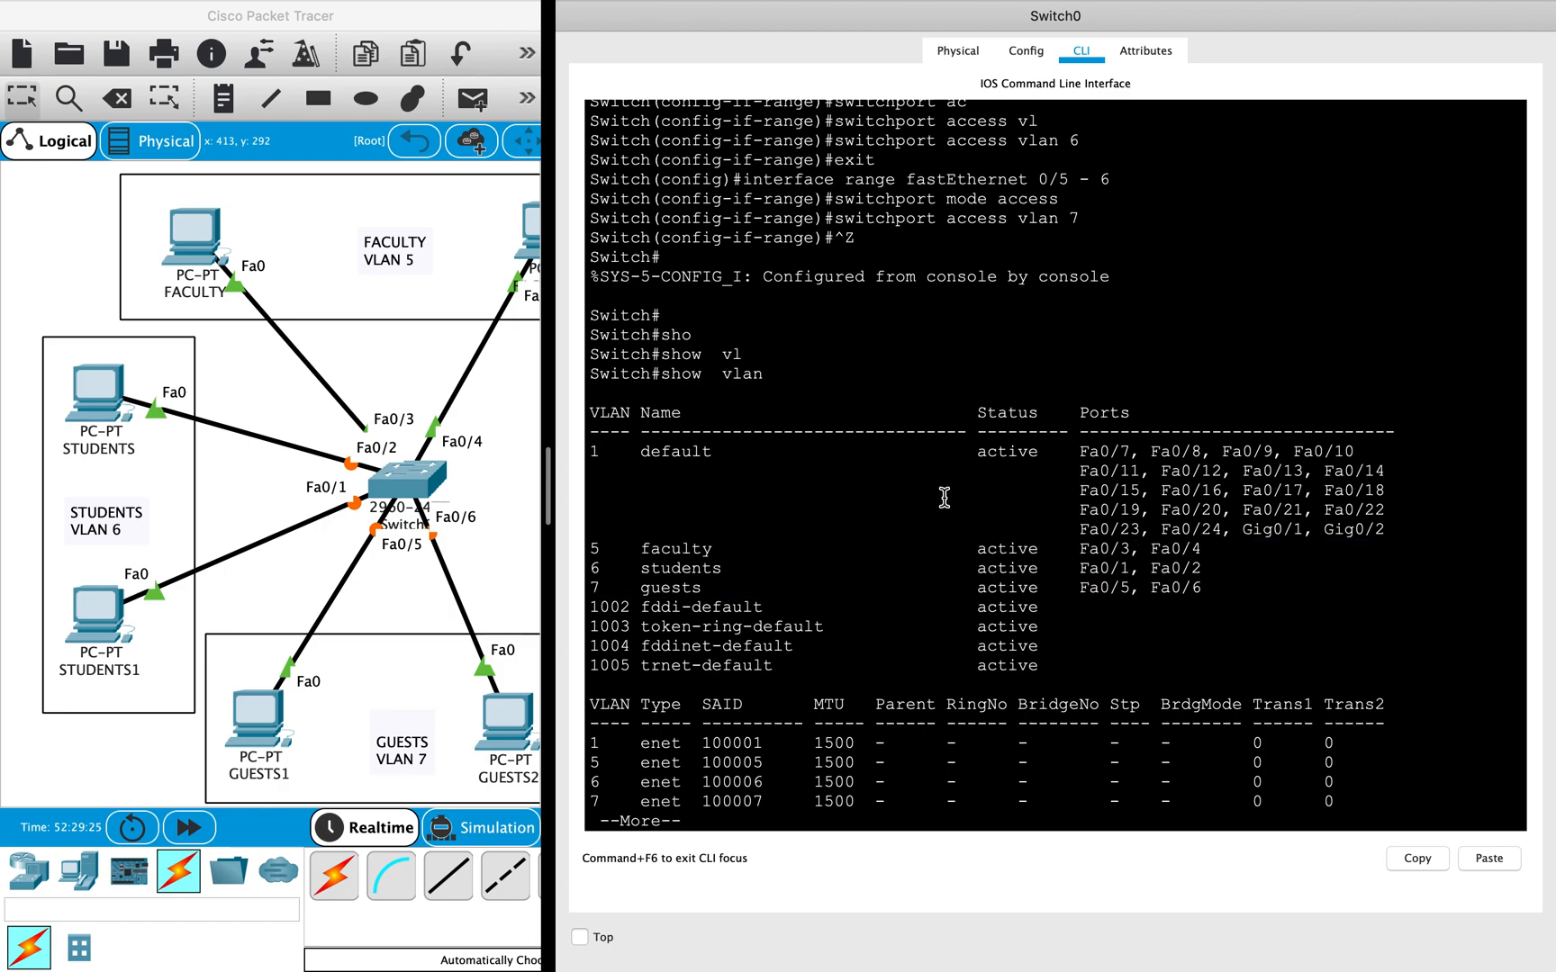
key("space")
type("show  vlan id")
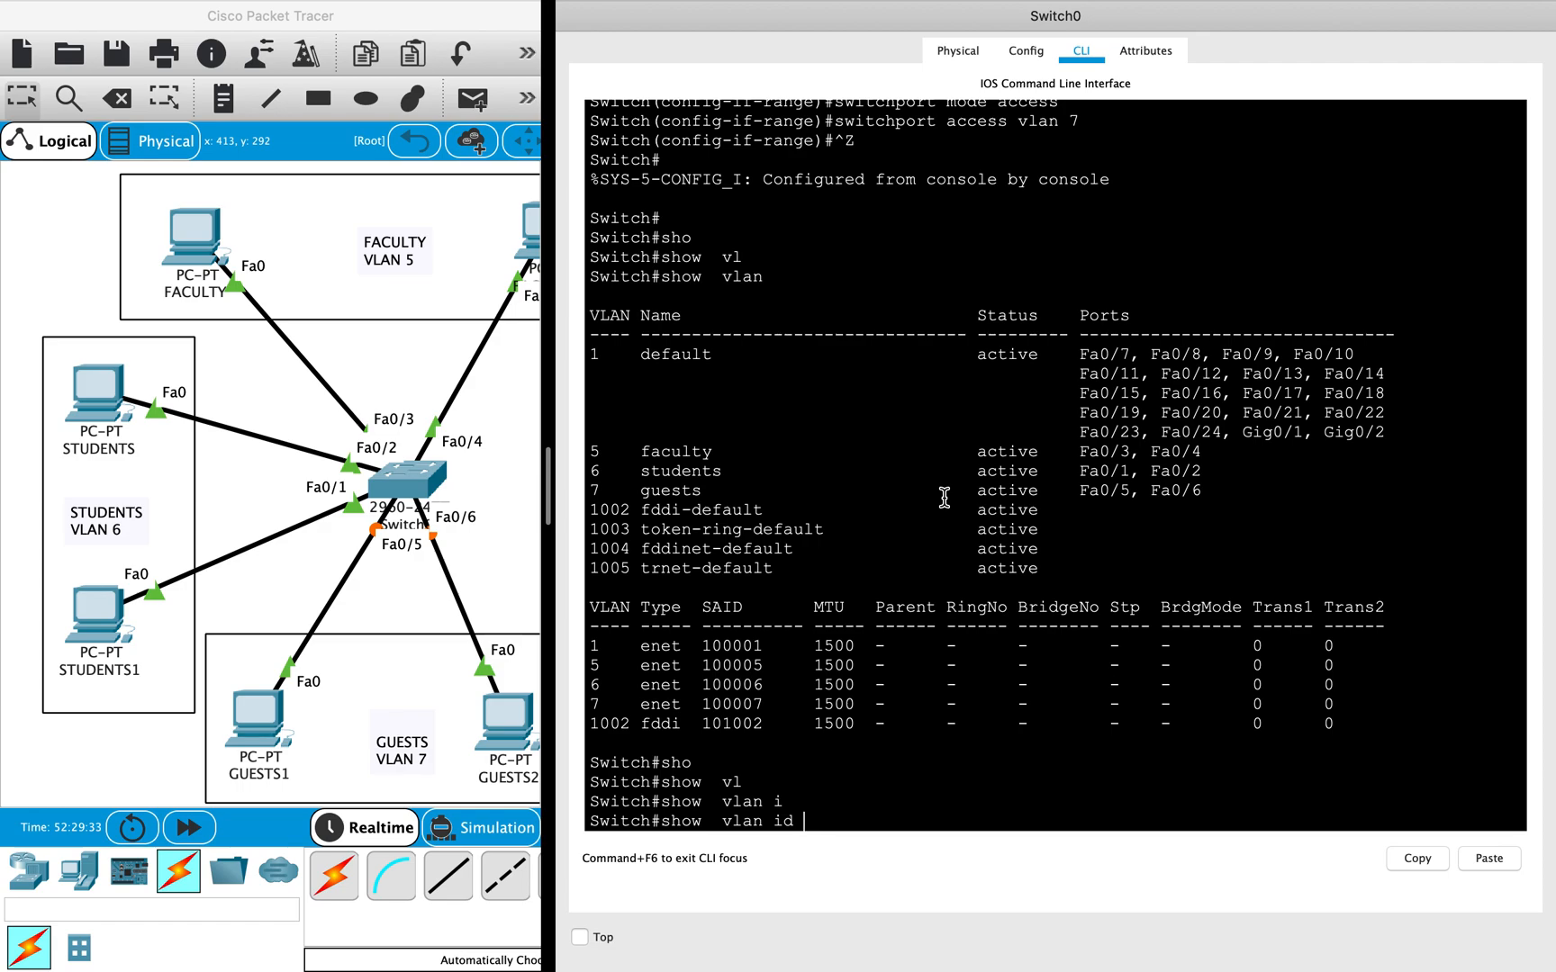
Step: Run 'show vlan id 5' and highlight ports Fa0/3 and Fa0/4
type("5")
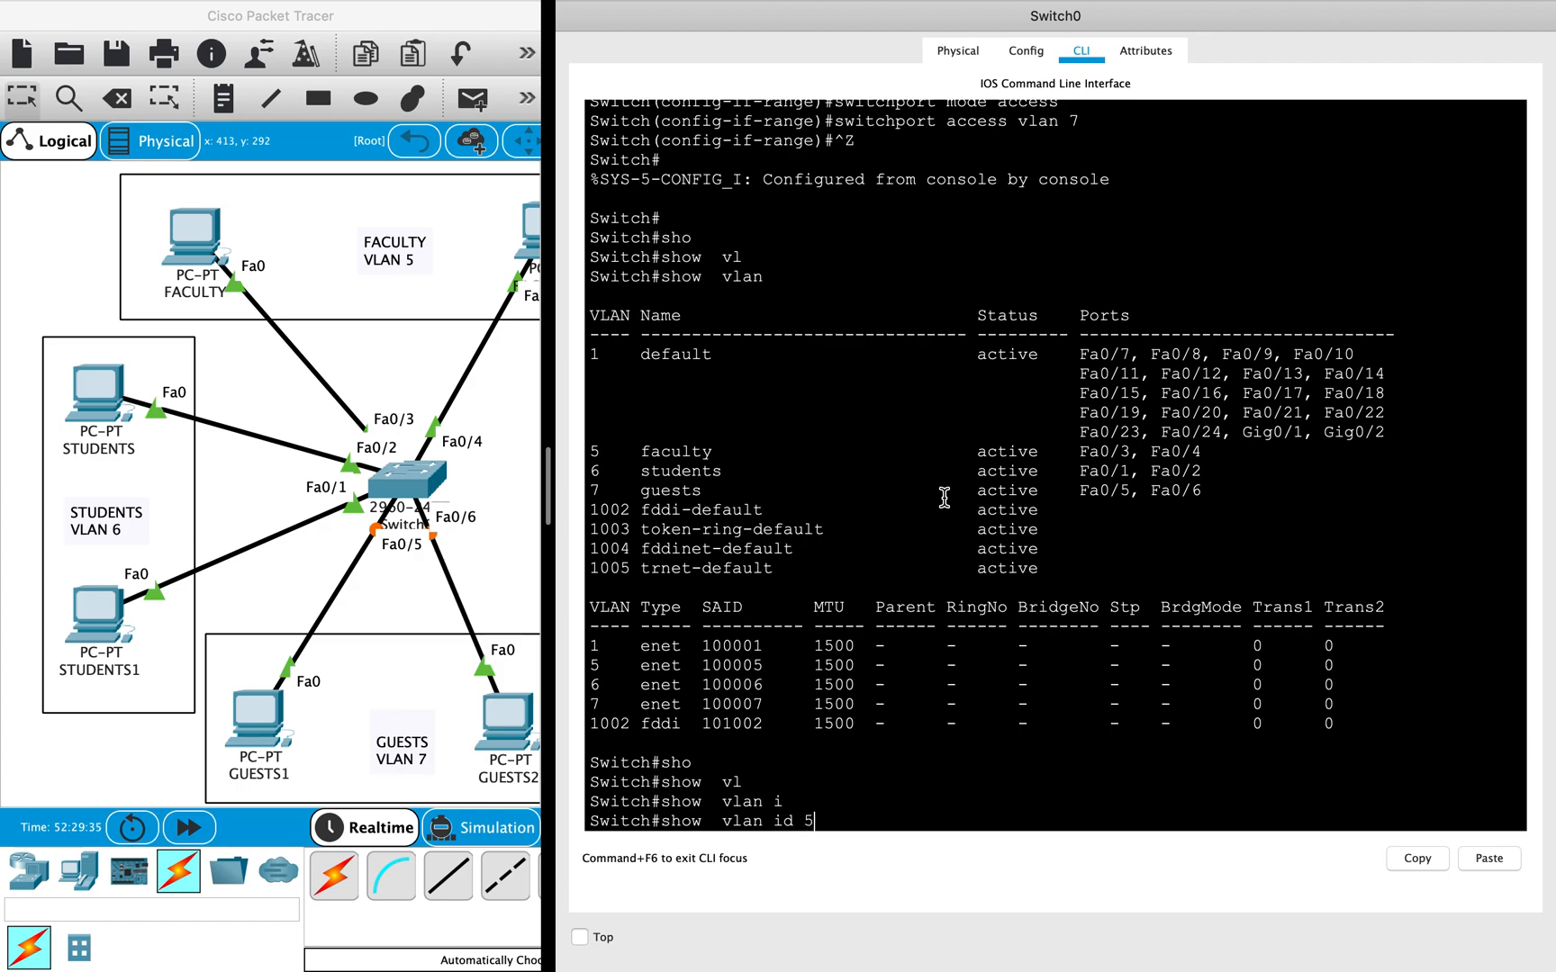
key("enter")
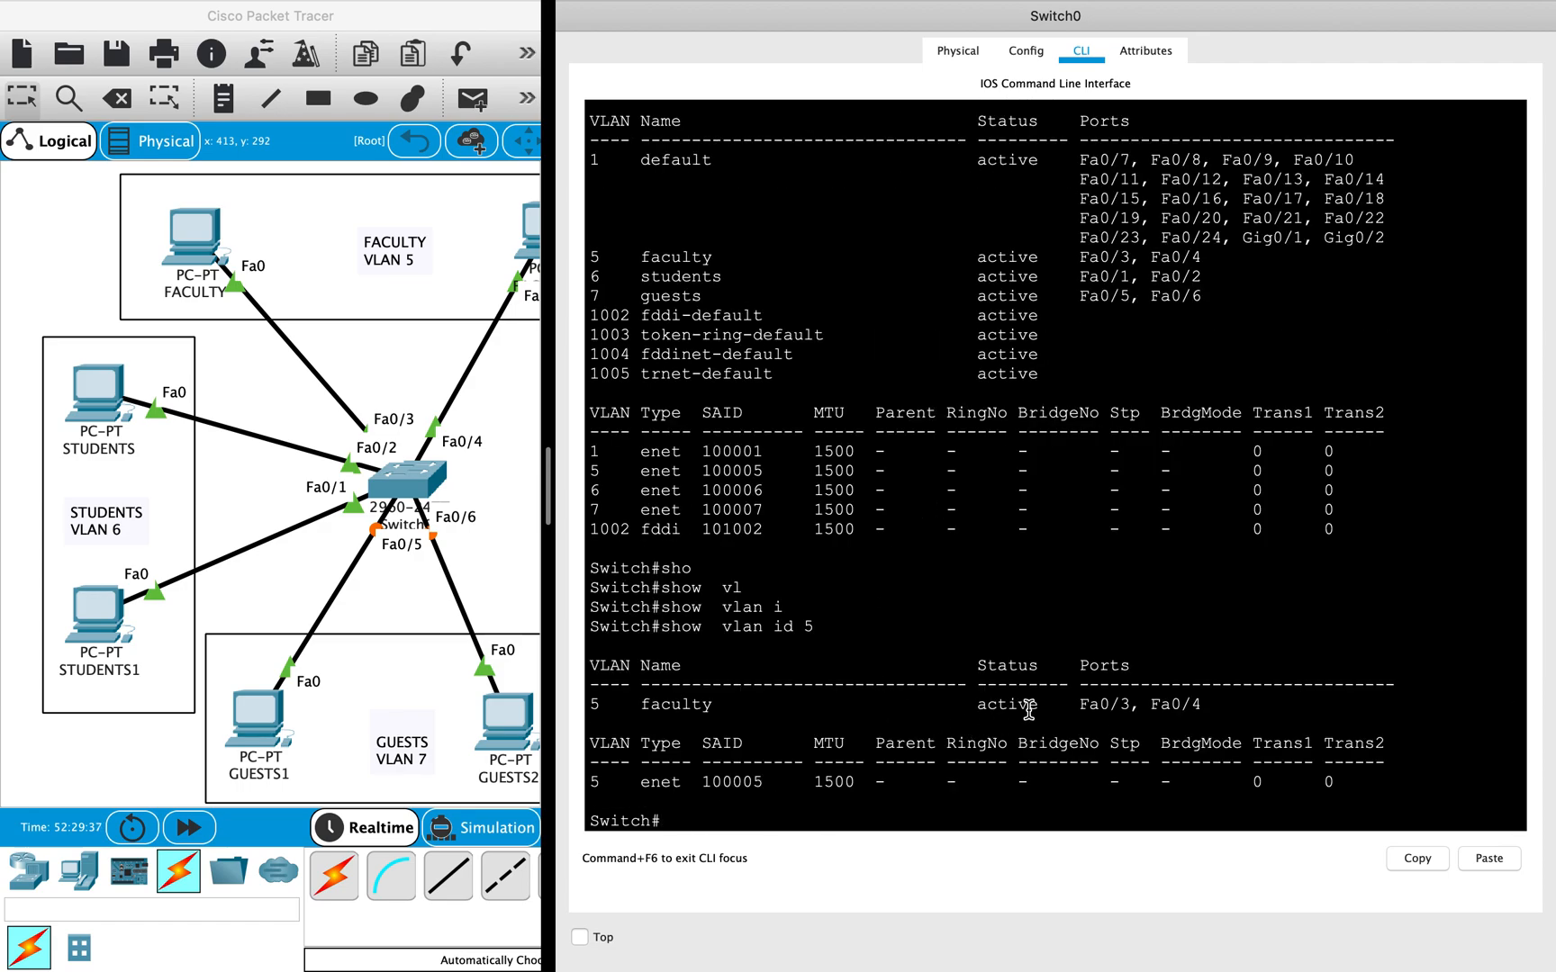
left_click_drag(1085, 704, 1203, 704)
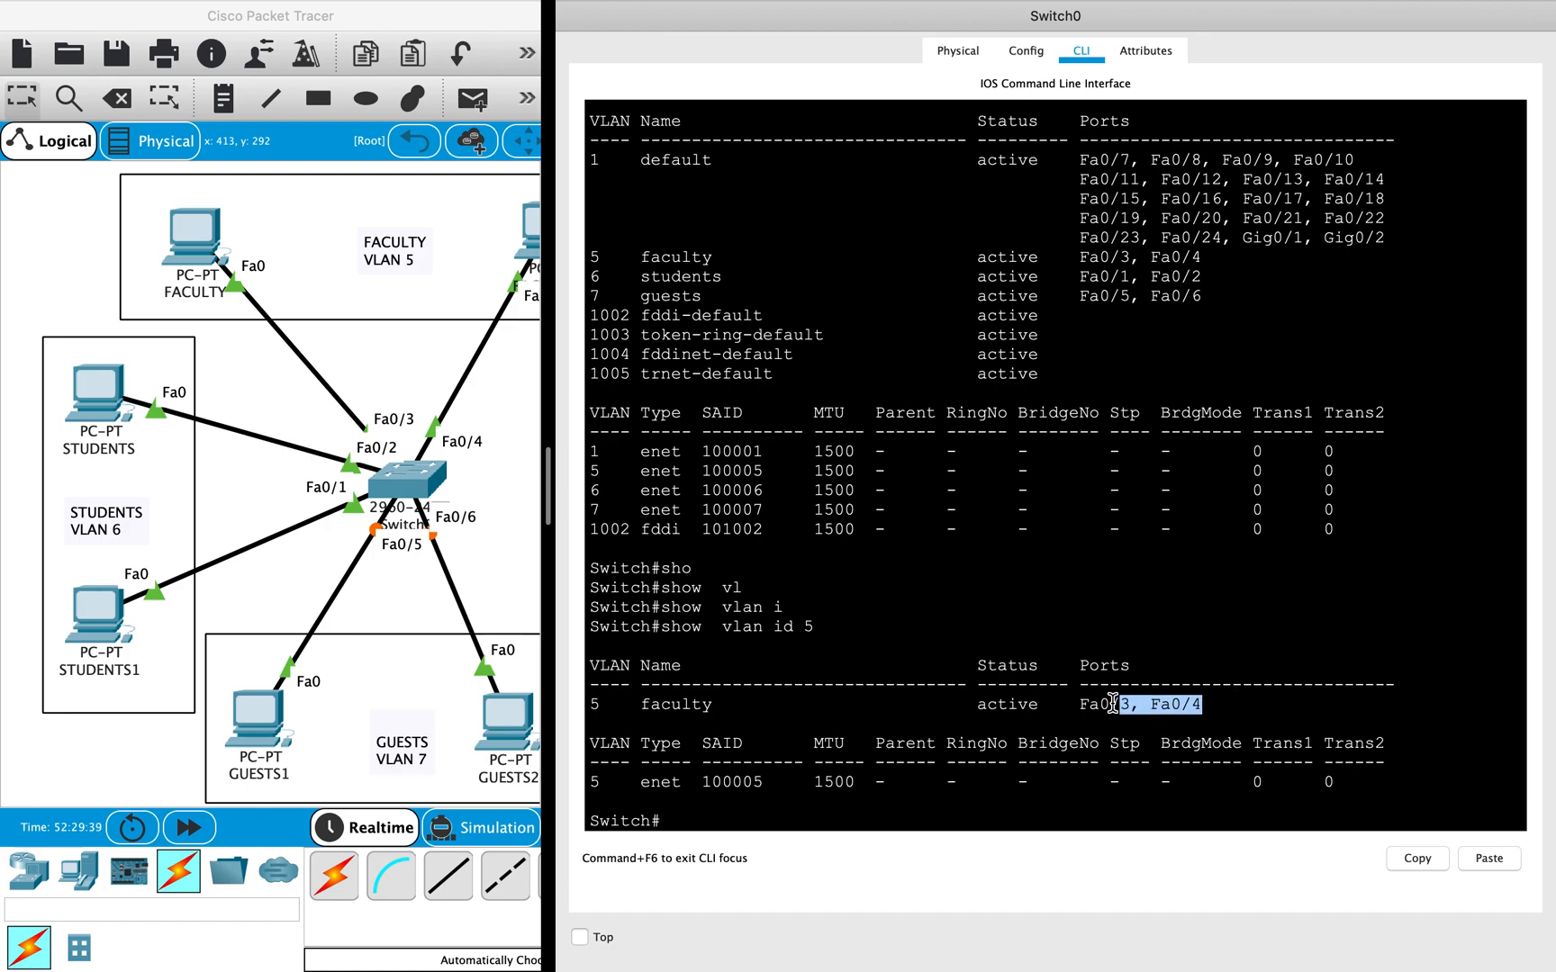